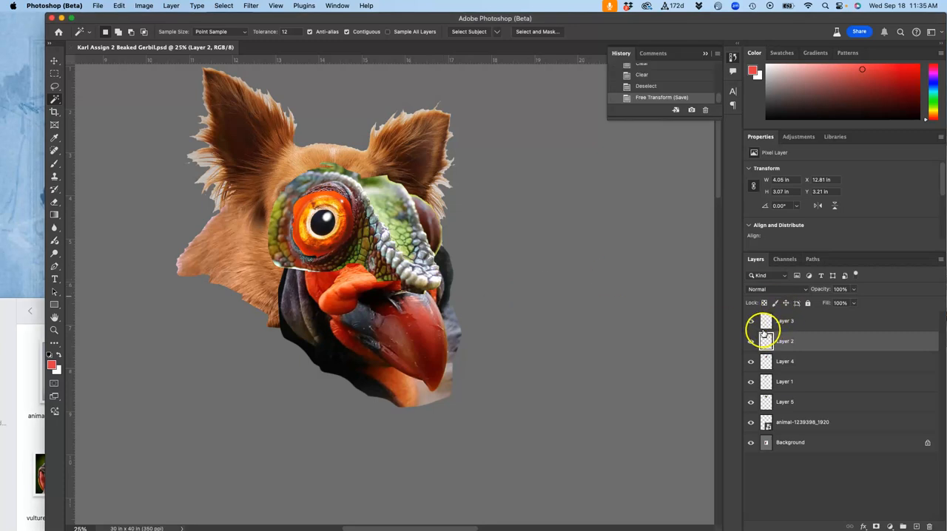
Toggle the eye and chameleon layers' visibility to compare the head parts
click(751, 321)
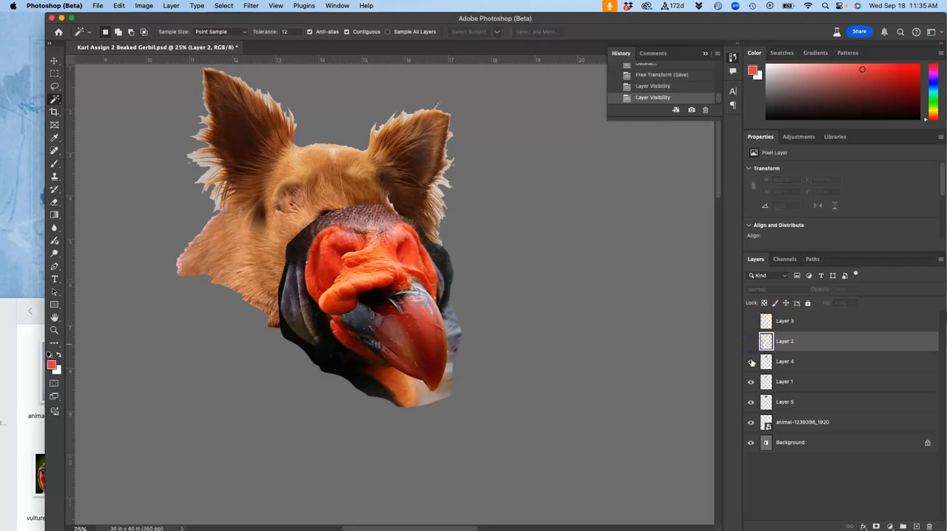
click(751, 362)
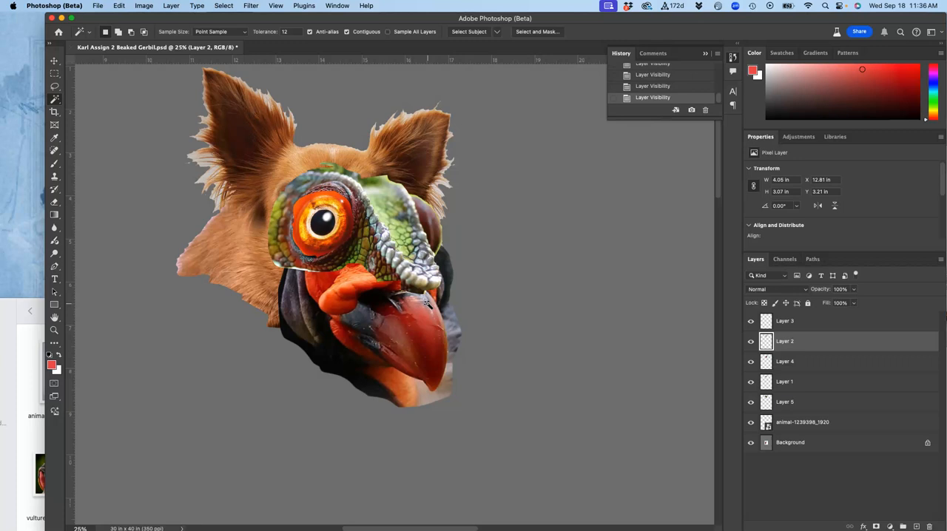
mouse_move(613, 338)
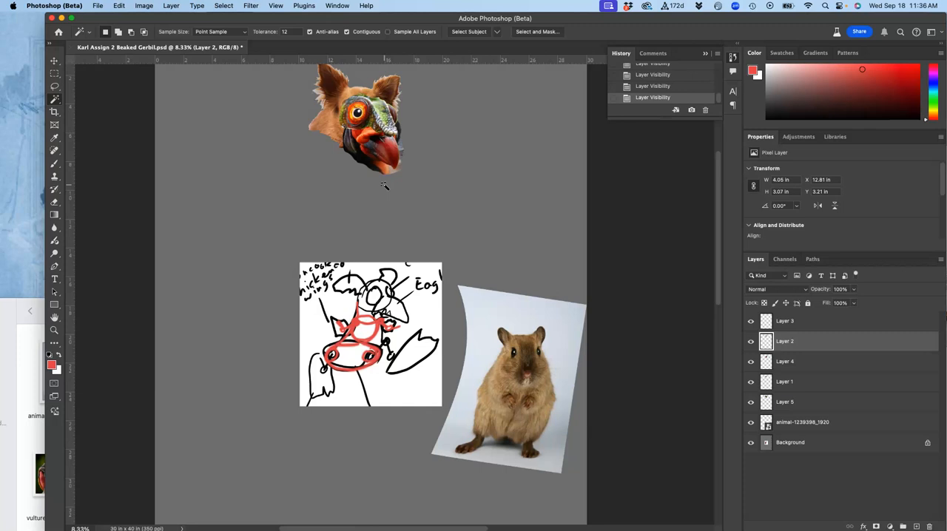
mouse_move(660, 247)
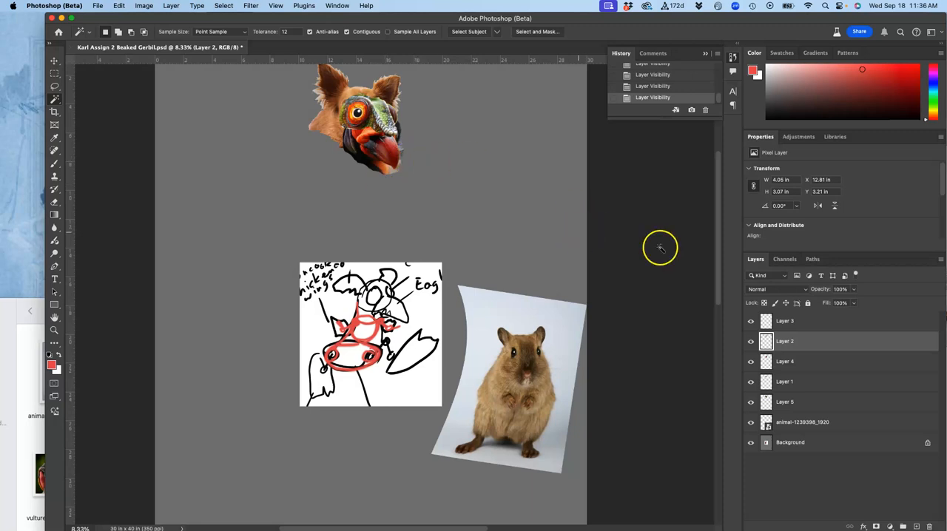
click(784, 320)
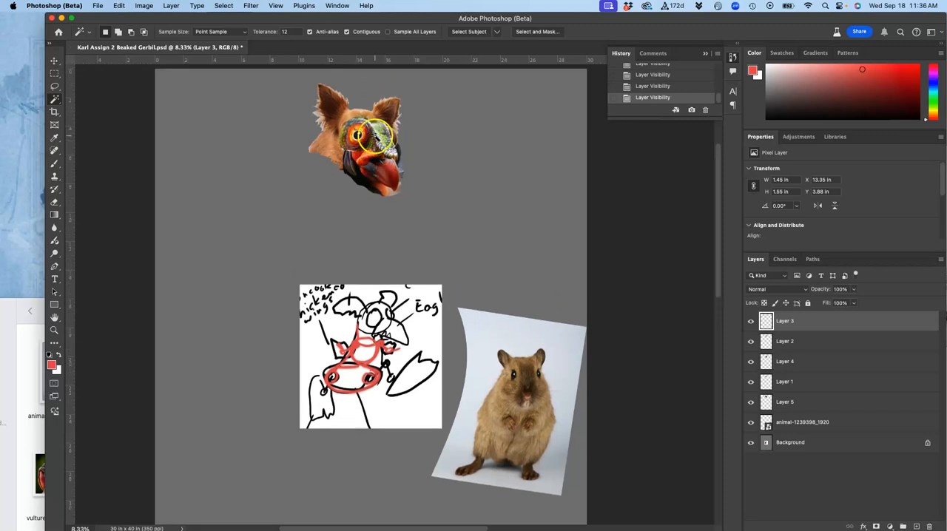
Select Layer 3 through Layer 5, group them, and name the group HEAD
click(376, 141)
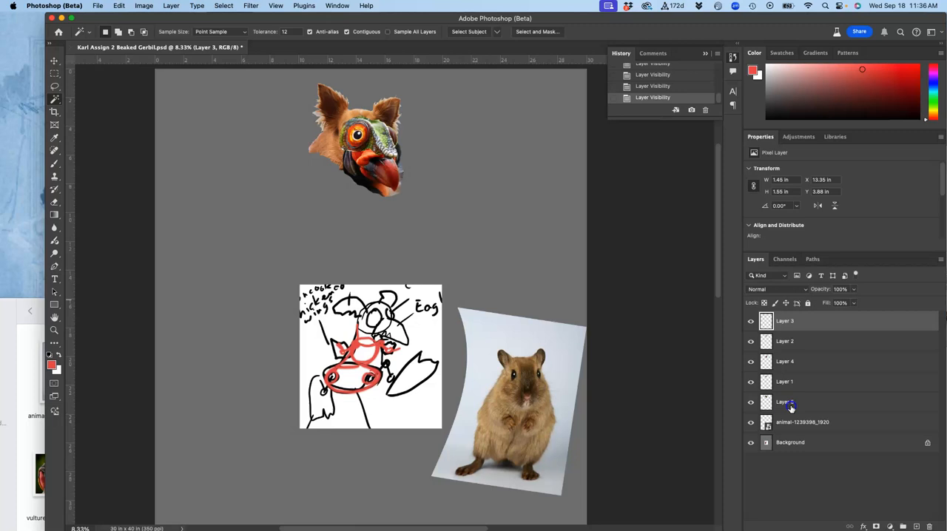
click(788, 382)
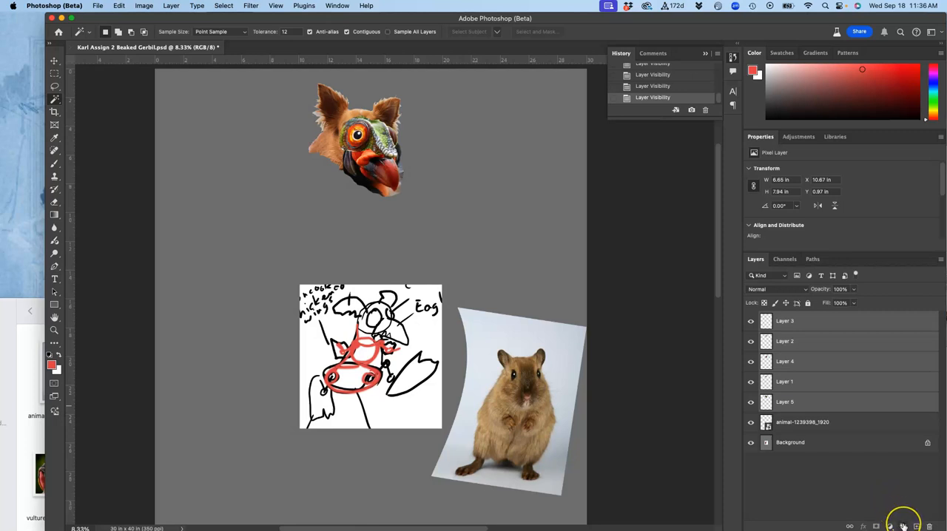
click(904, 526)
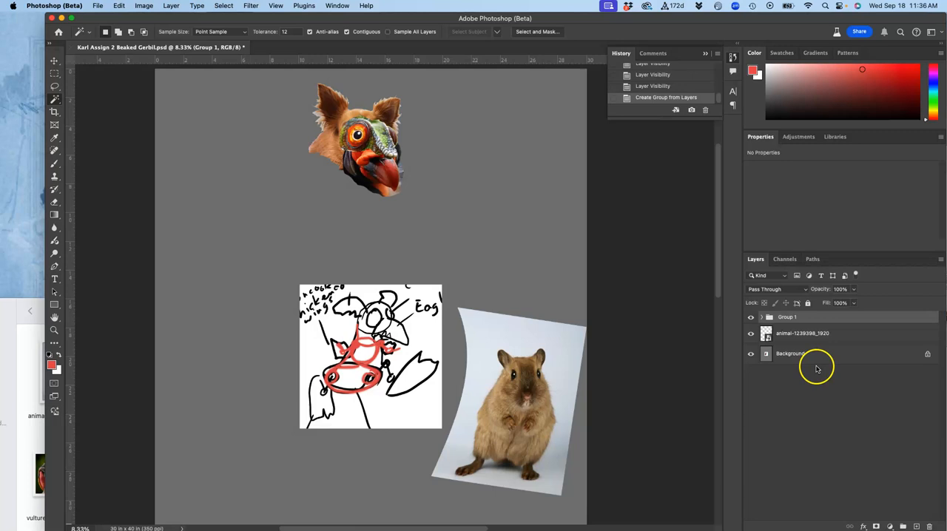
double_click(787, 316)
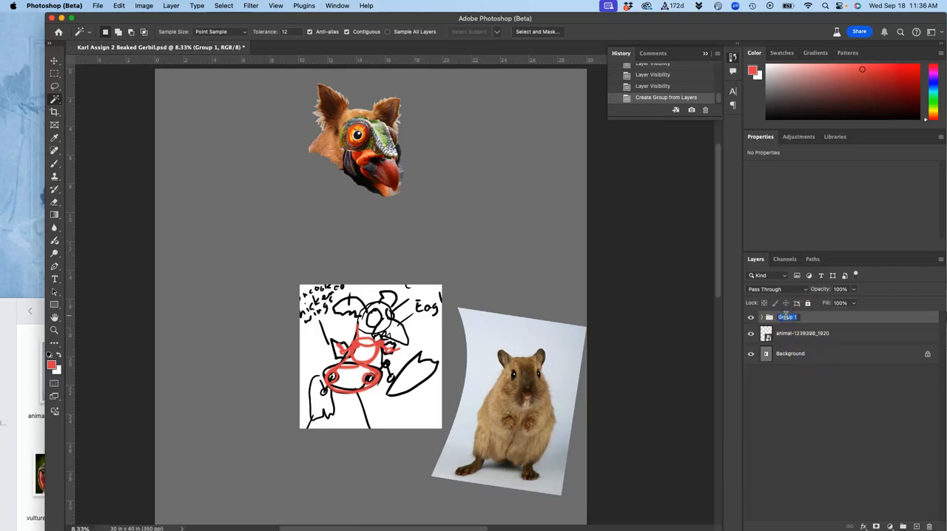
text(HEAD)
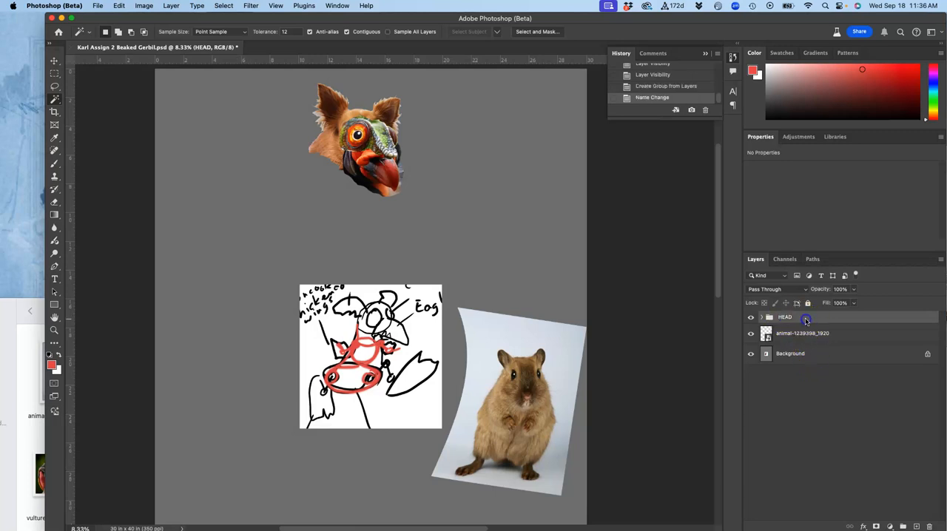
click(803, 333)
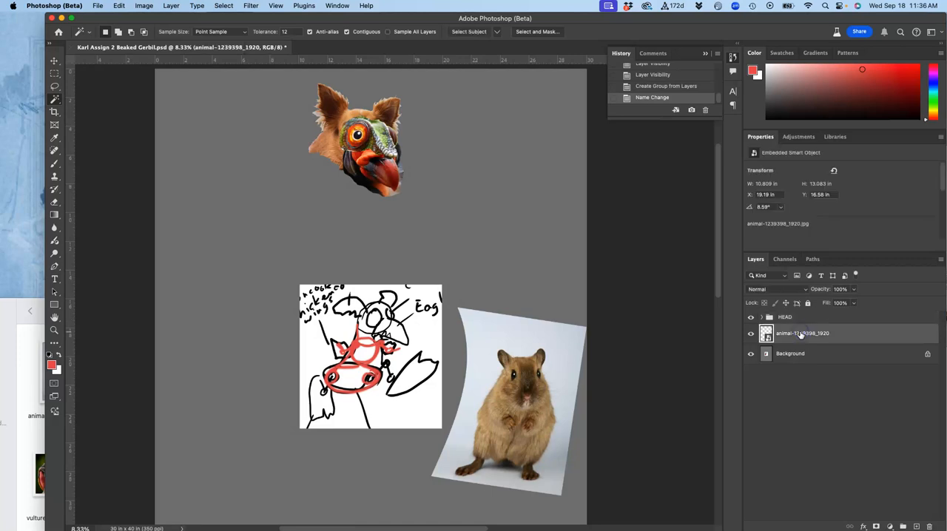
Trace a loose Lasso selection around the gerbil in the photo
scroll(down, 3)
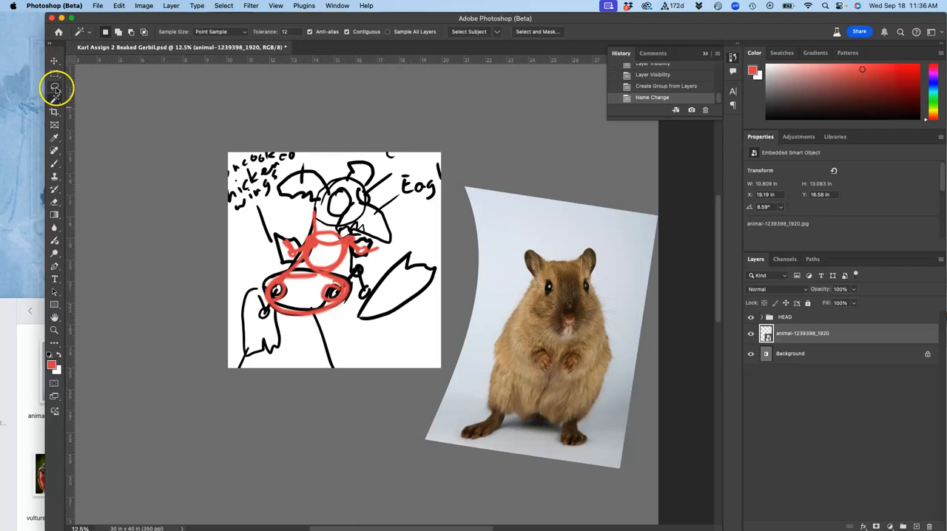
click(54, 87)
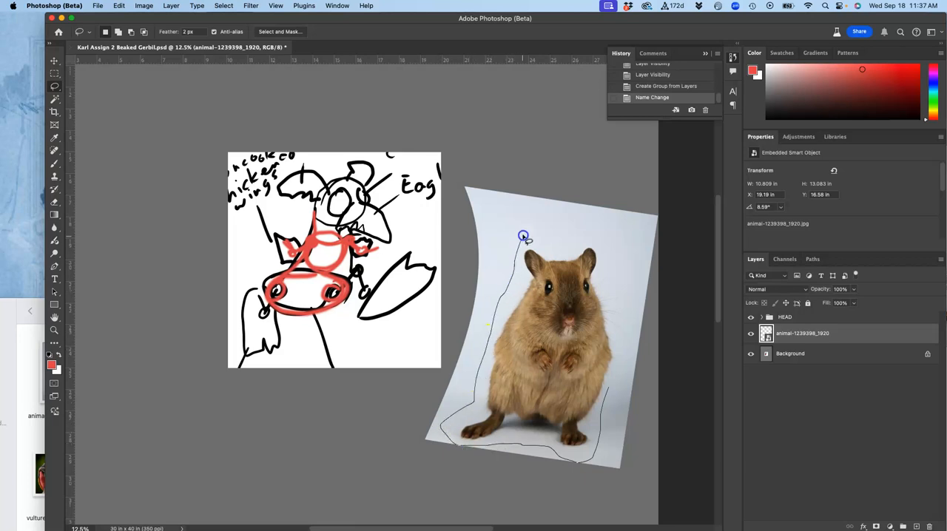
drag(524, 236, 610, 381)
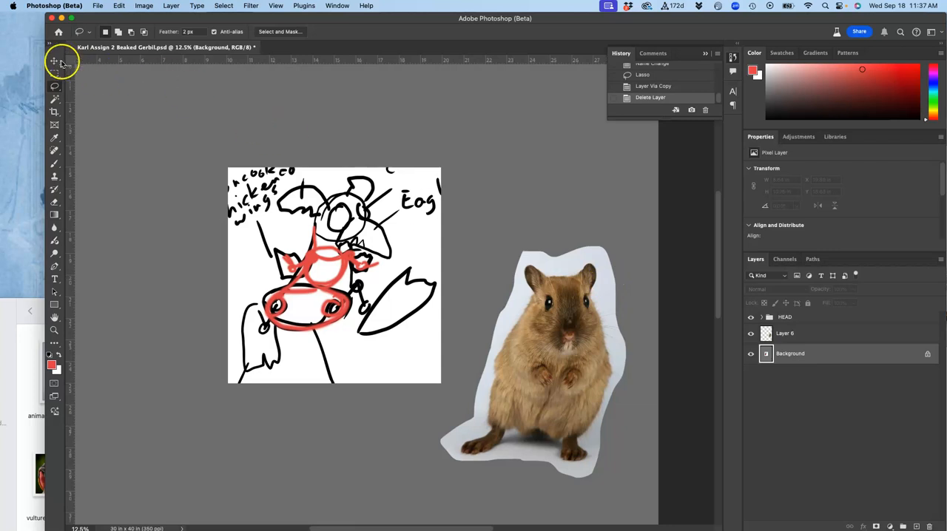
drag(532, 362, 381, 303)
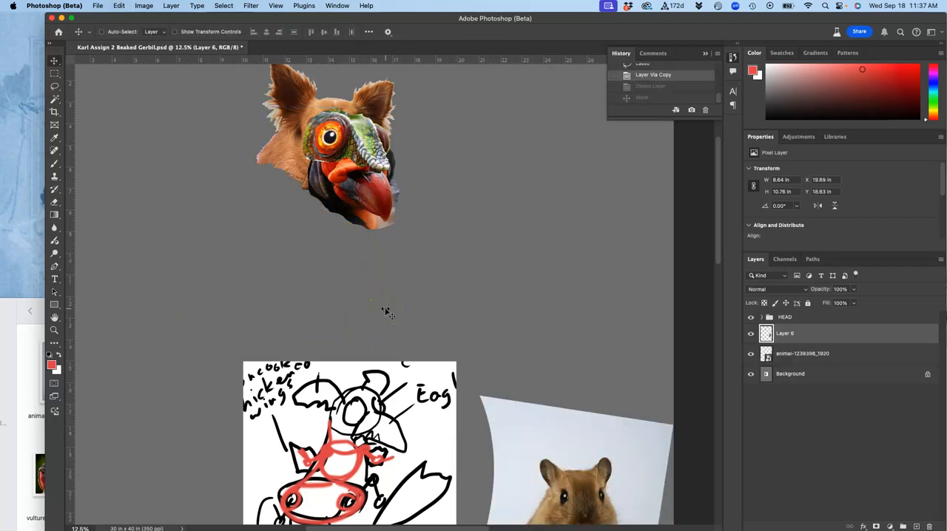
Move the gerbil photo beneath the beaked head and enlarge it to about 307%
click(802, 353)
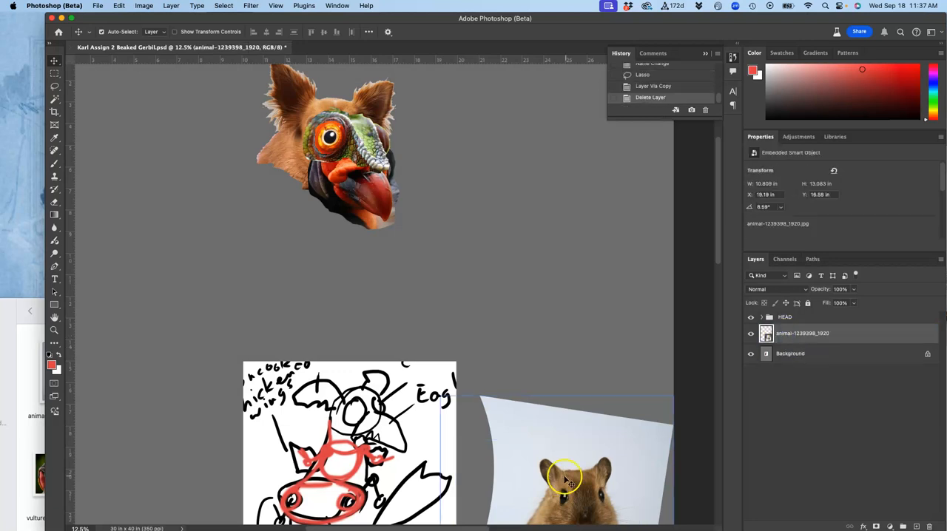
drag(564, 477, 298, 152)
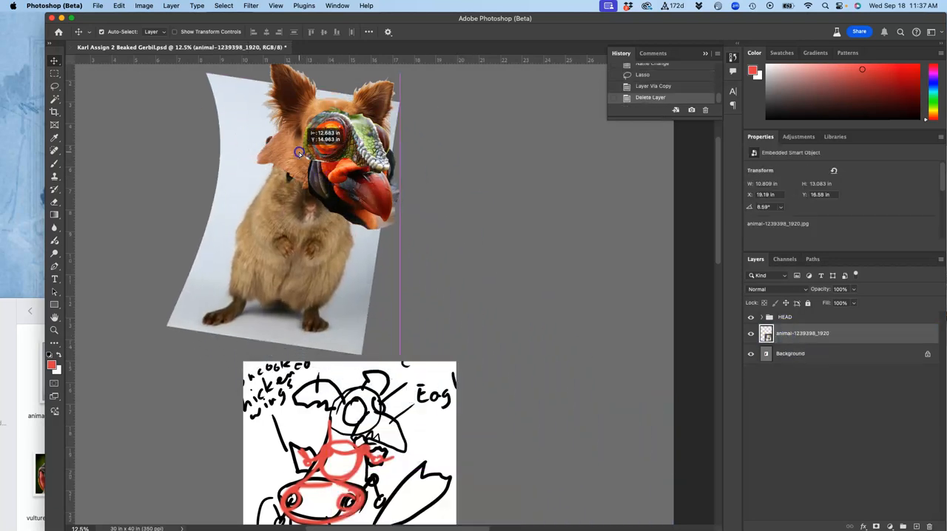
drag(300, 151, 348, 270)
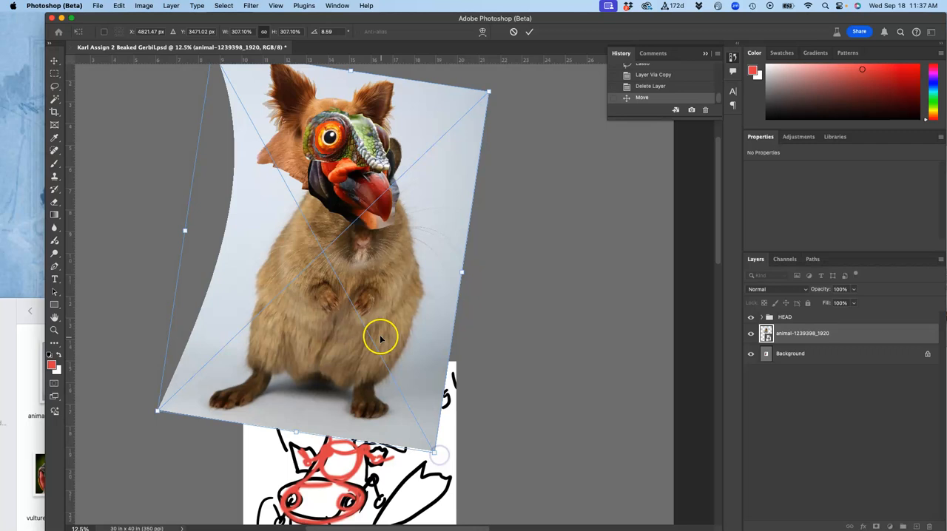
drag(381, 337, 347, 292)
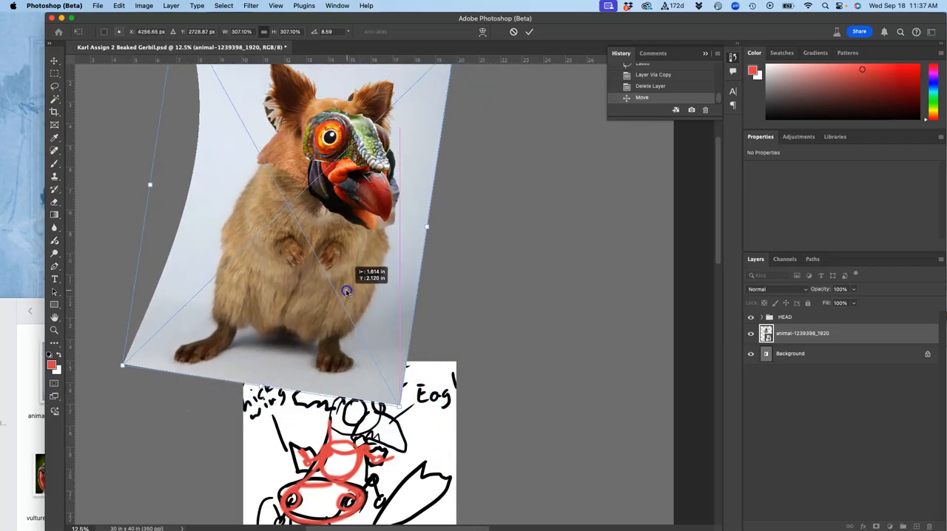
drag(346, 292, 347, 287)
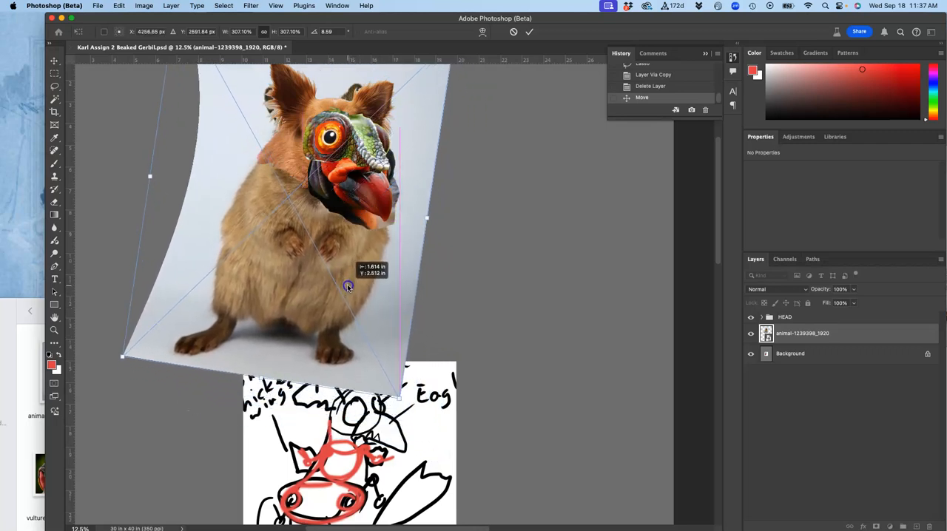
drag(348, 286, 374, 370)
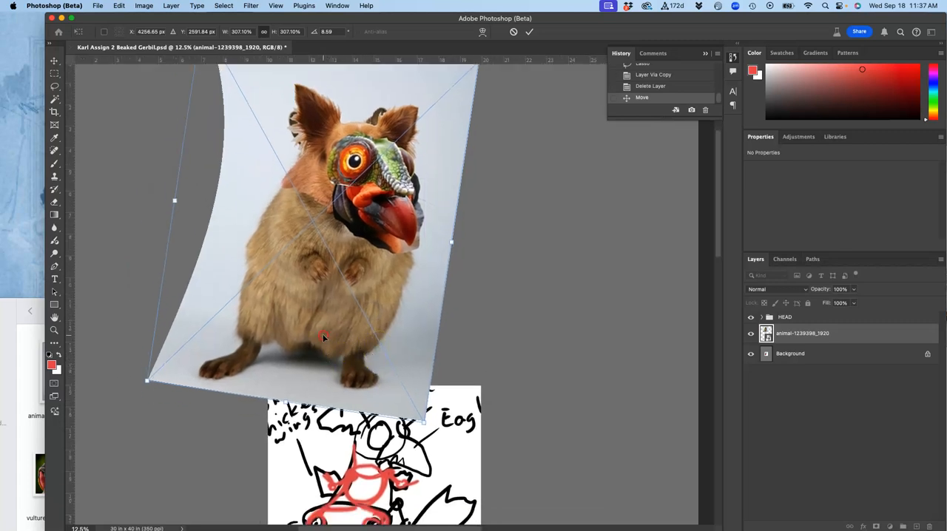
Warp the gerbil photo so its bottom edge curves downward
right_click(323, 337)
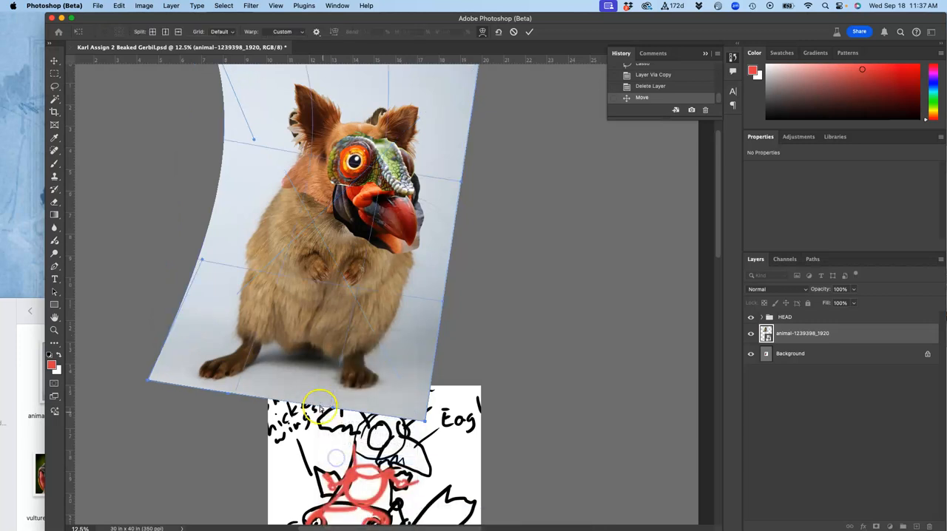
drag(320, 407, 301, 442)
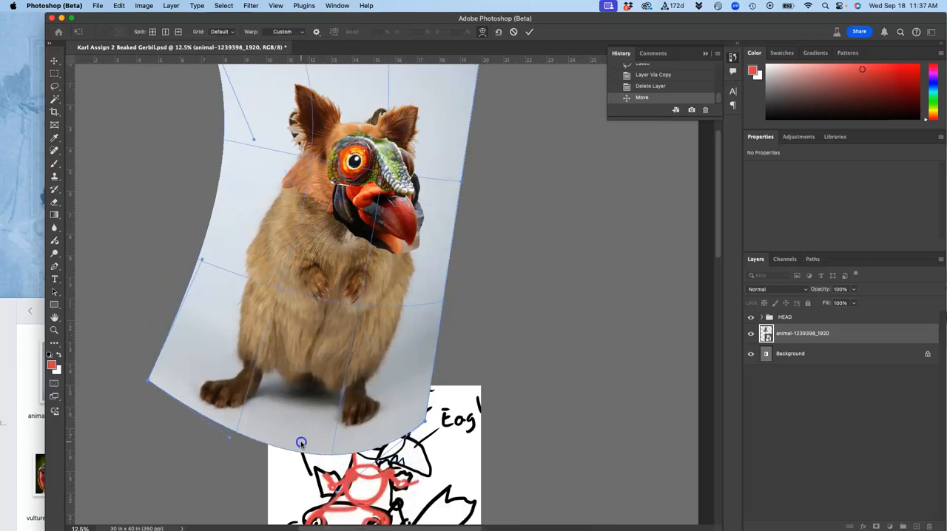
drag(301, 442, 284, 454)
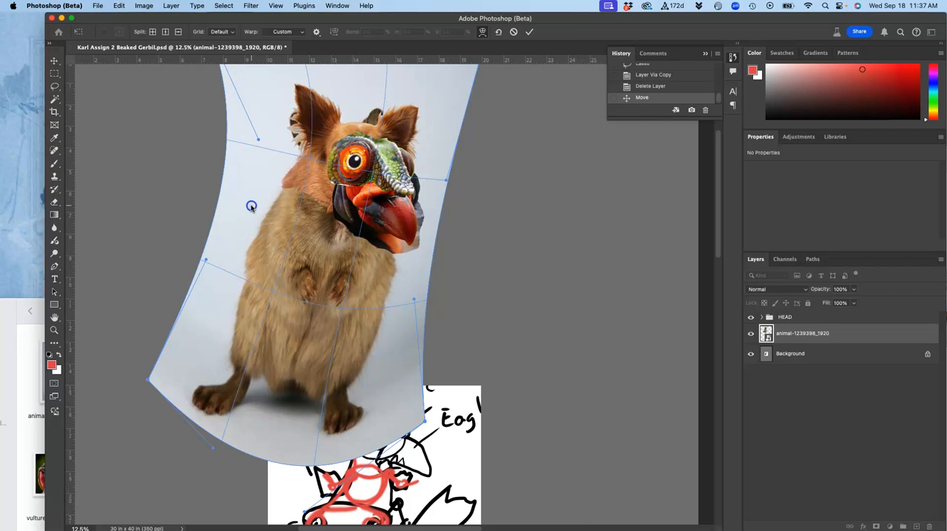
Apply a Perspective transform, pulling a lower corner to widen the gerbil body
right_click(355, 440)
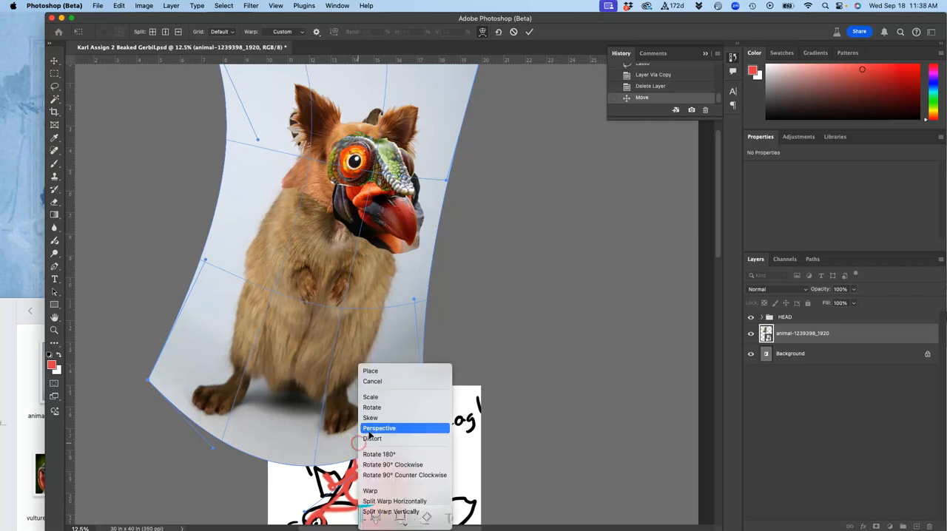
click(379, 427)
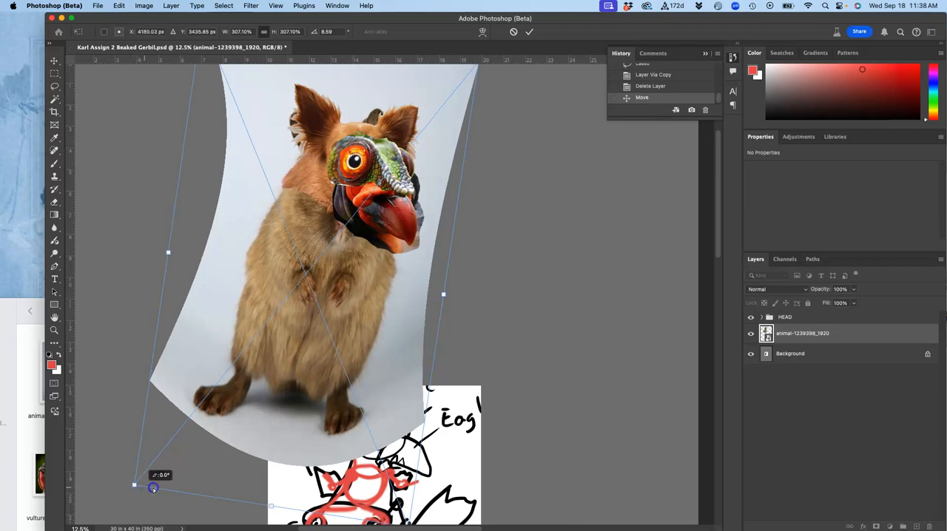
drag(153, 487, 151, 467)
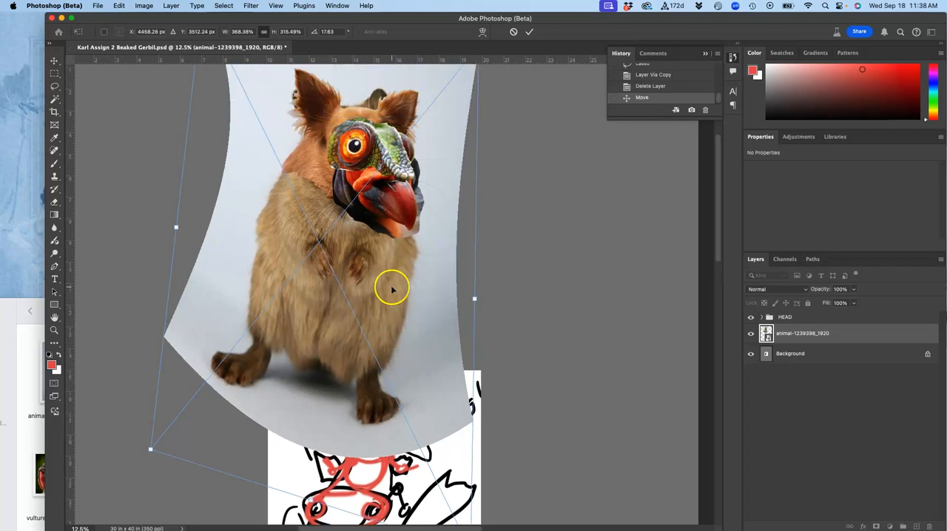
Switch the gerbil photo's transform back to Warp mode
right_click(393, 289)
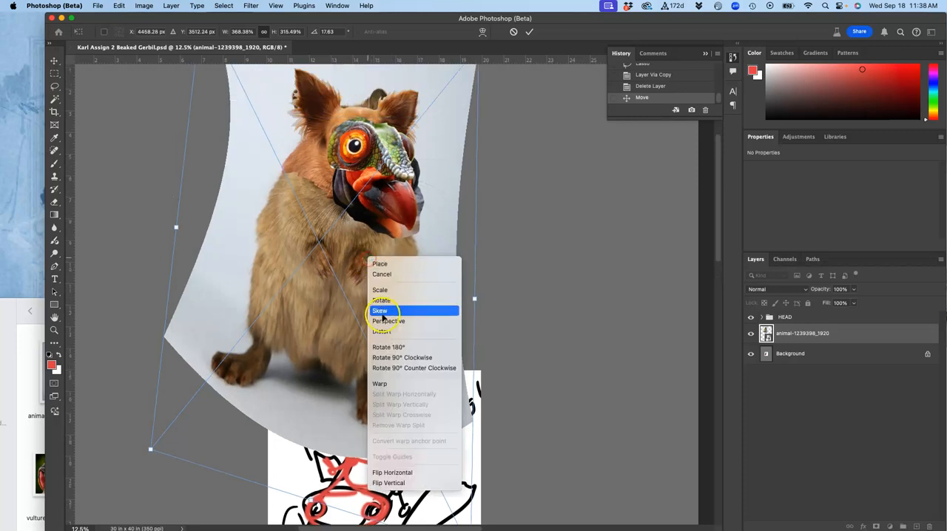
click(380, 384)
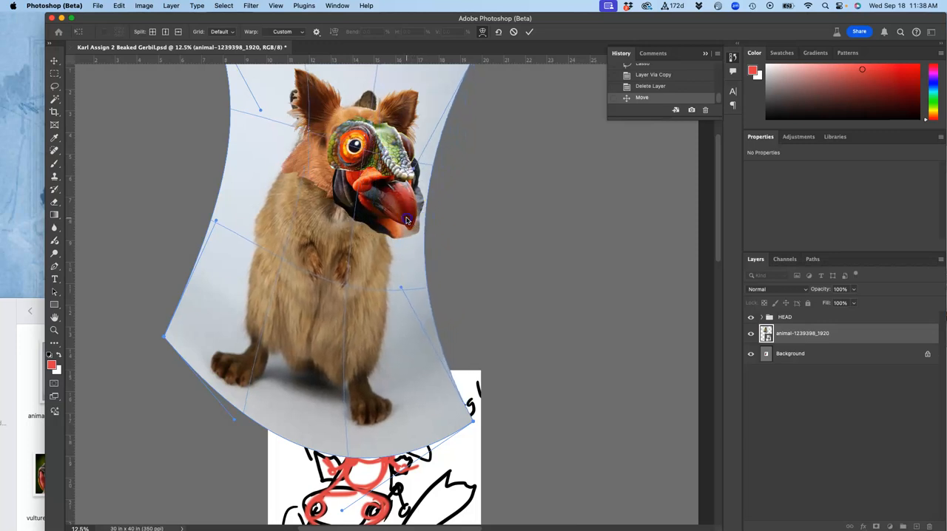
mouse_move(422, 414)
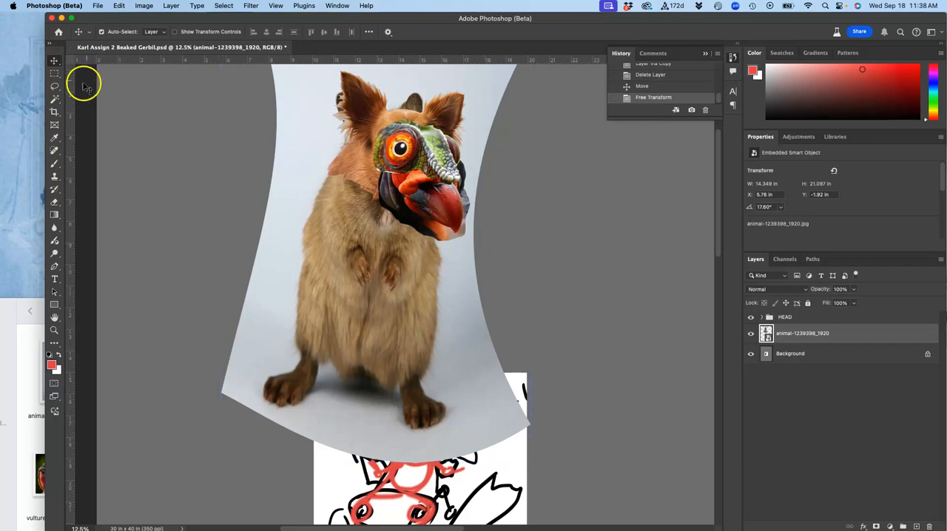
Lasso the warped gerbil body, then hide and reshow the HEAD group to check it
click(54, 86)
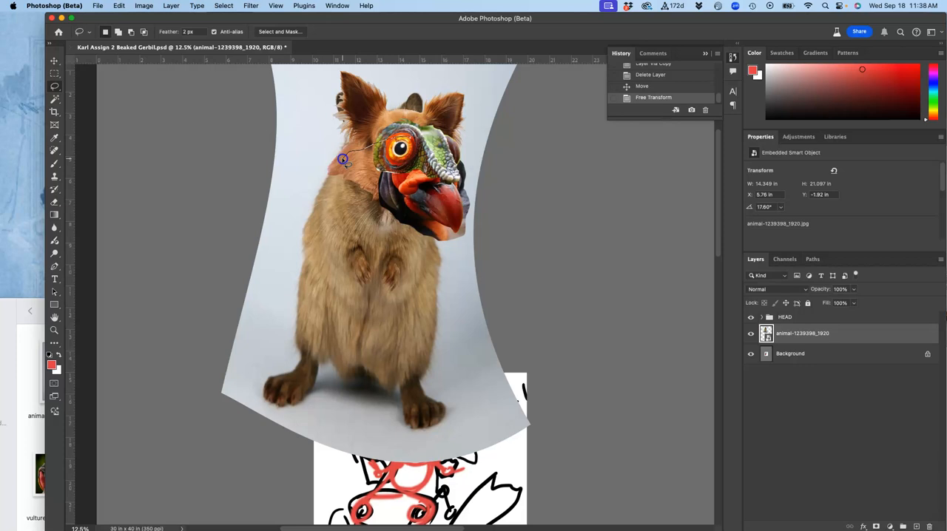
drag(342, 159, 273, 299)
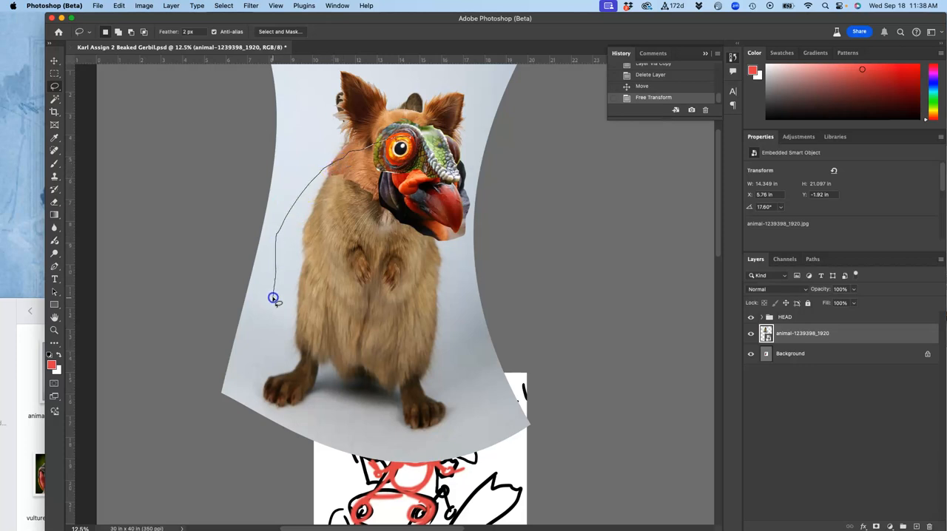
drag(274, 299, 407, 454)
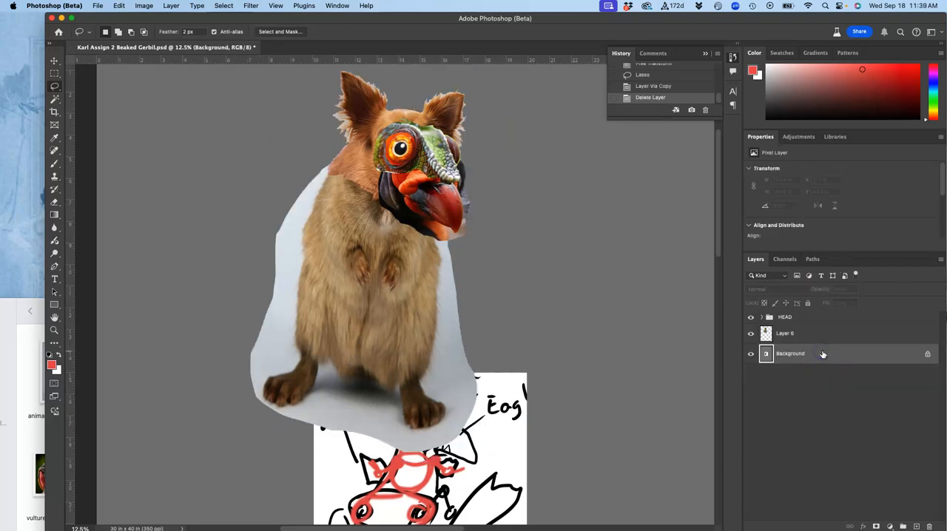
mouse_move(867, 465)
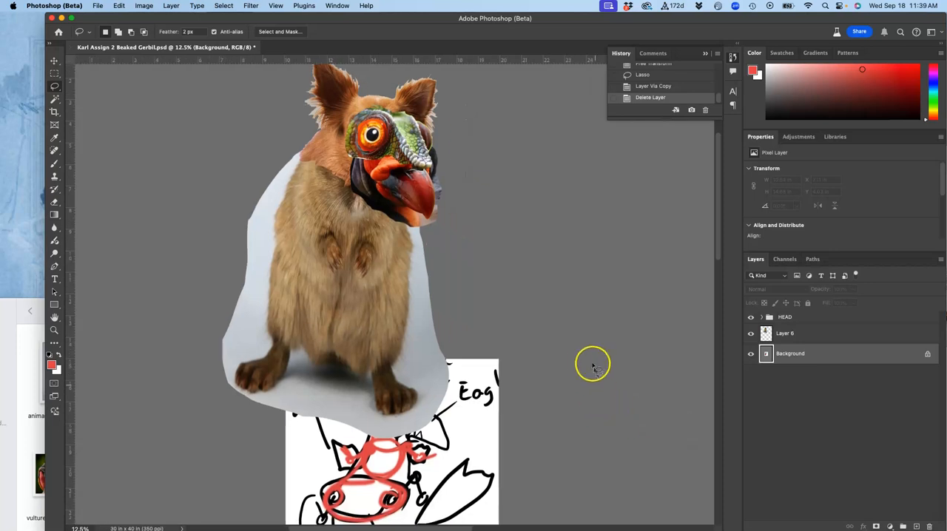
click(751, 316)
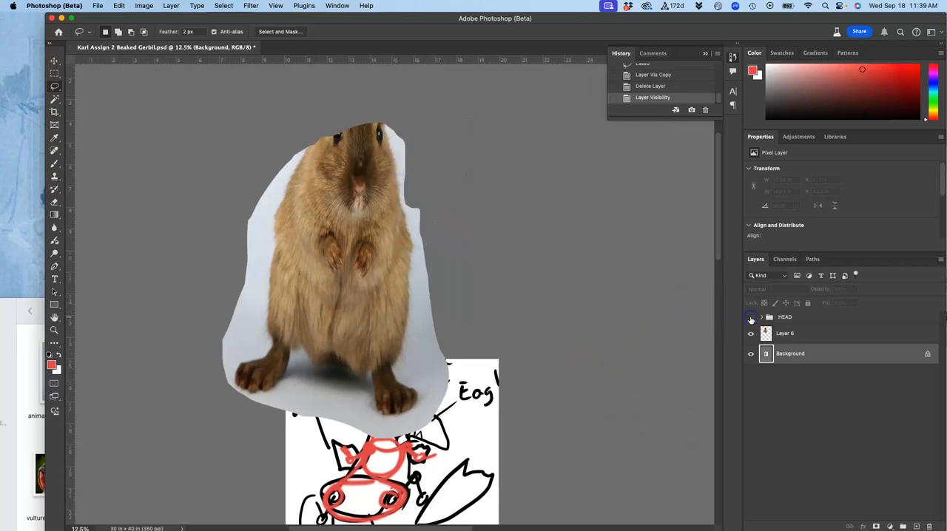
click(751, 317)
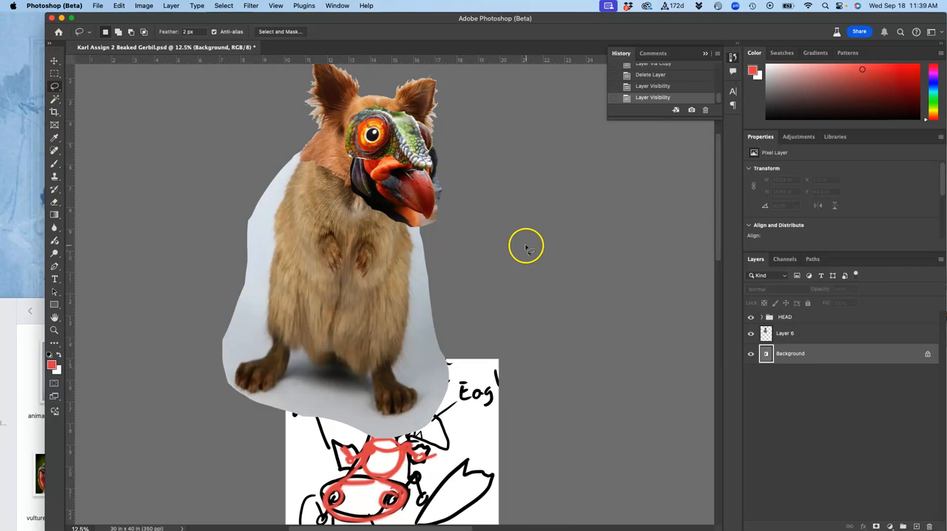
mouse_move(13, 312)
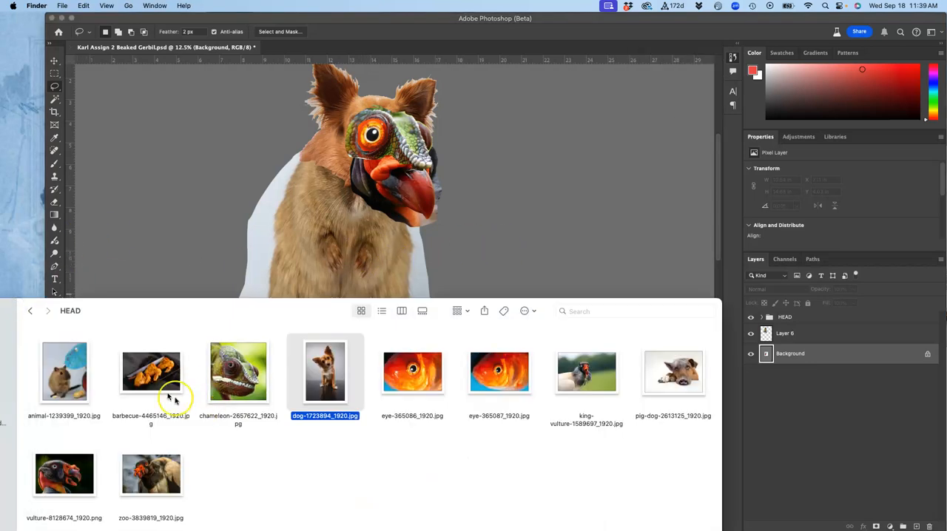
Open the SHOULDERS folder from Assignment #2 and pick the wings photo
click(30, 310)
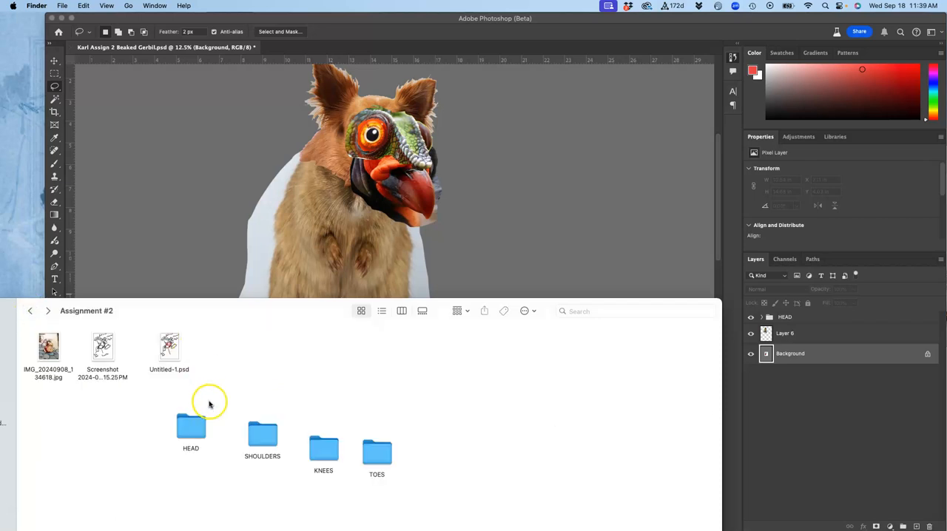
double_click(262, 435)
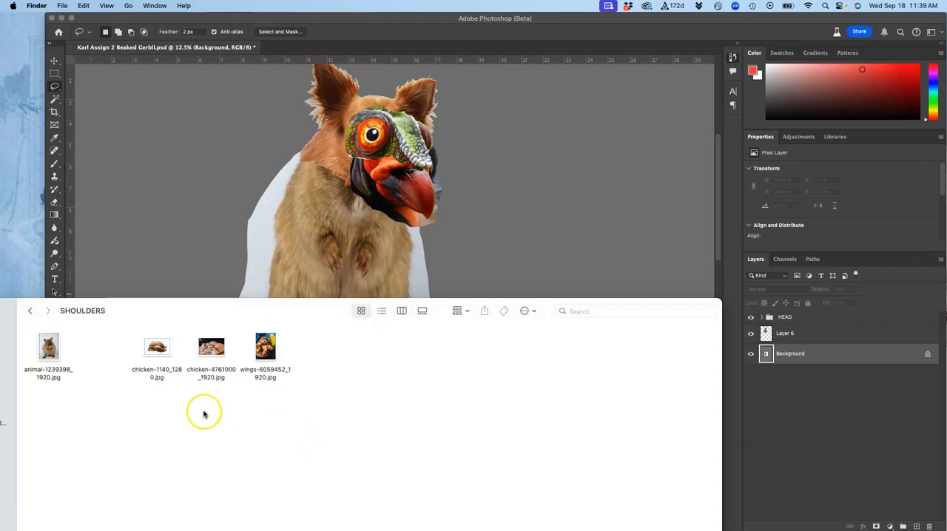
click(265, 346)
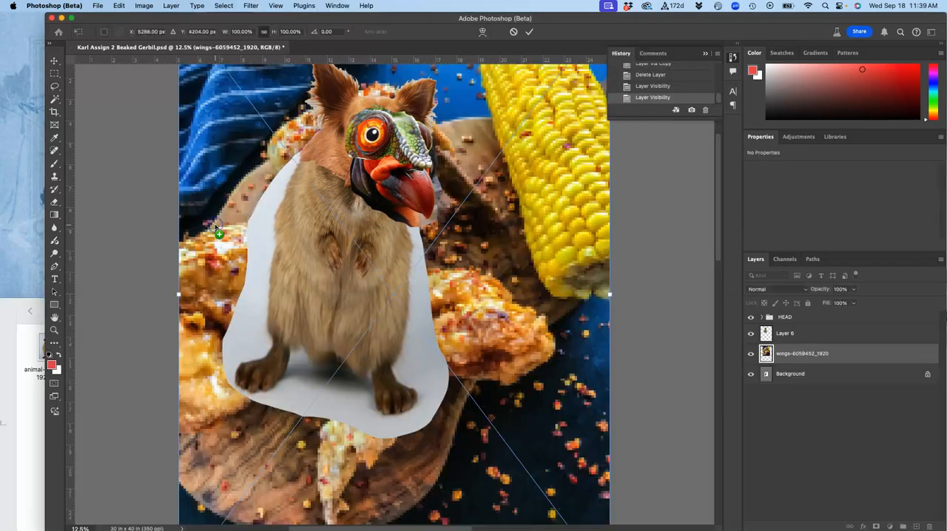
mouse_move(539, 342)
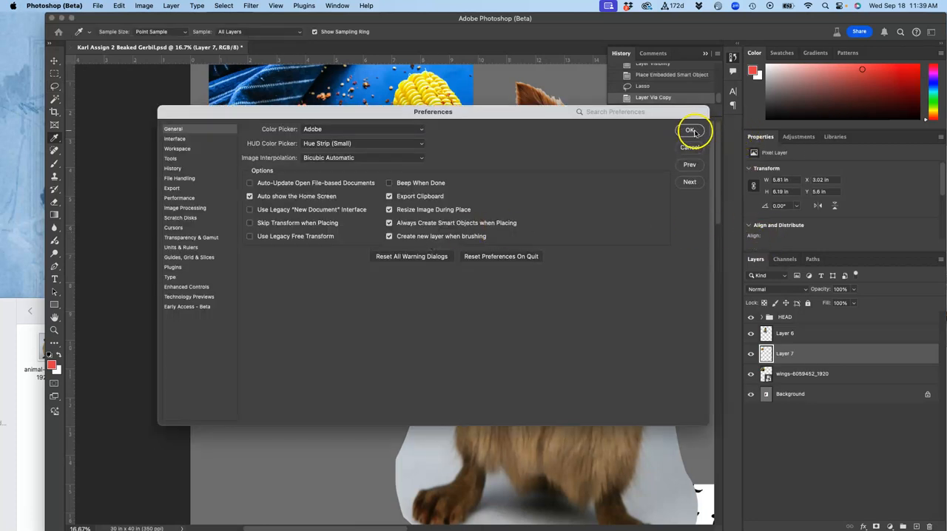
Confirm the Preferences dialog with OK
click(689, 130)
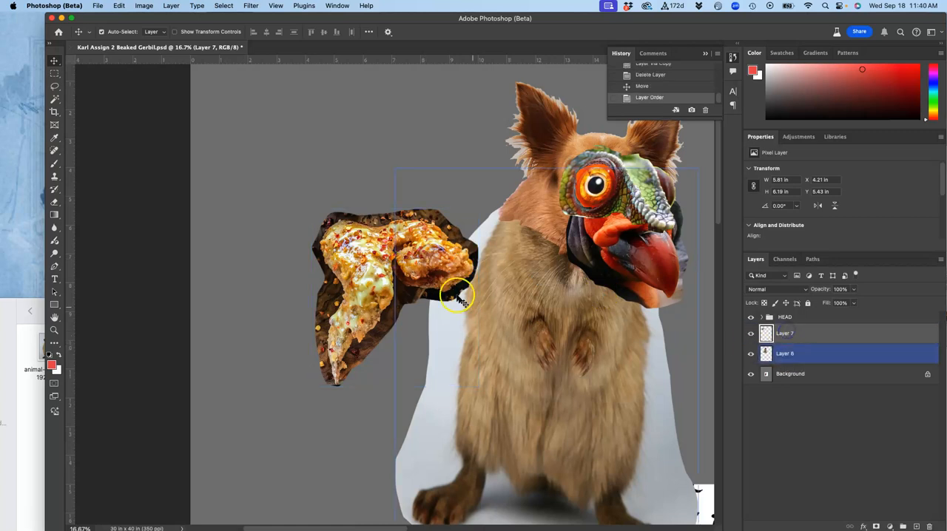
Move and rotate the chicken wing up against the gerbil's left shoulder
drag(459, 296, 466, 396)
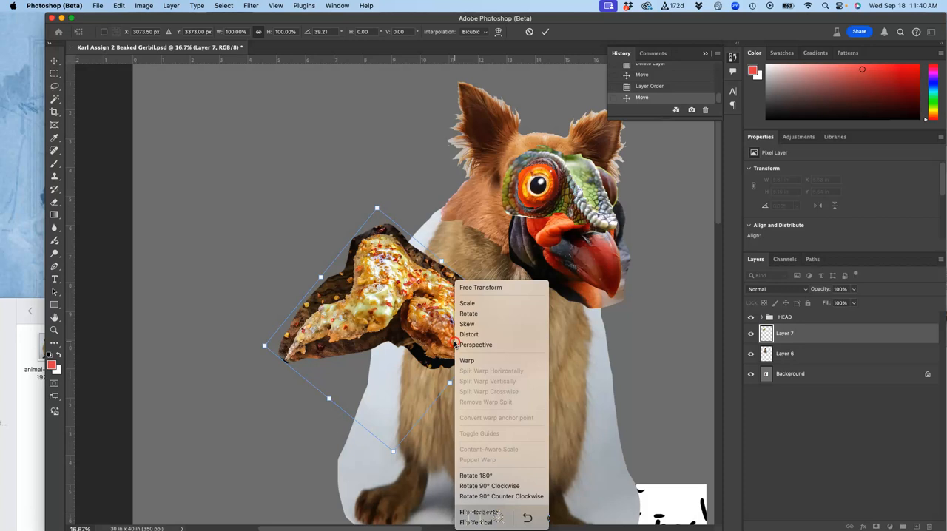
click(467, 360)
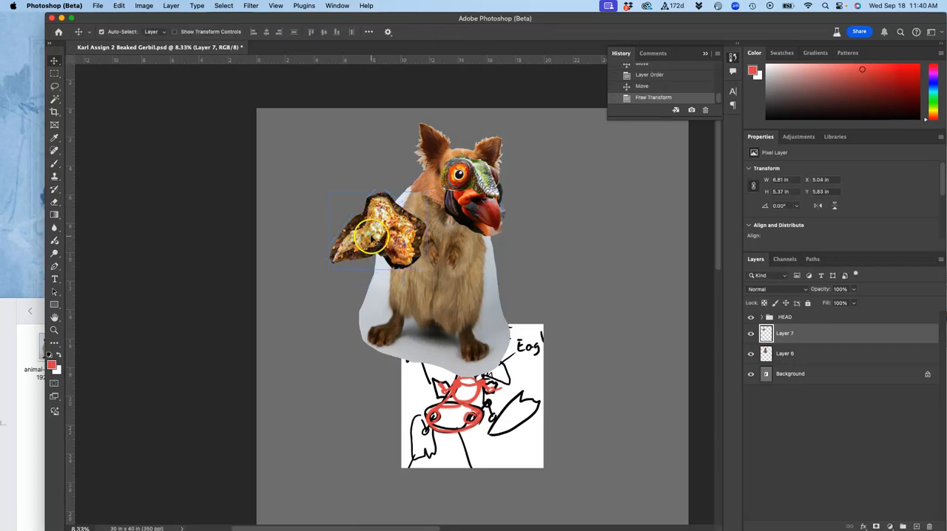
drag(378, 237, 384, 211)
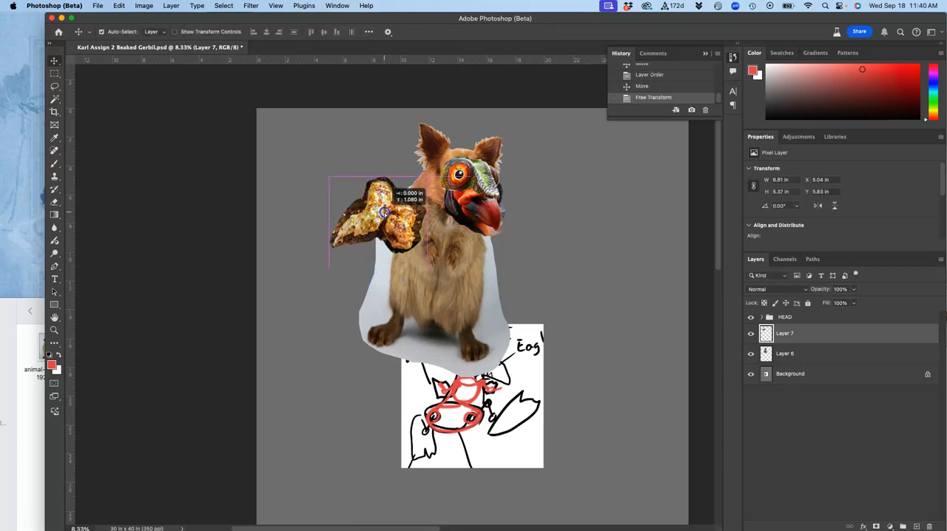
drag(384, 213, 385, 205)
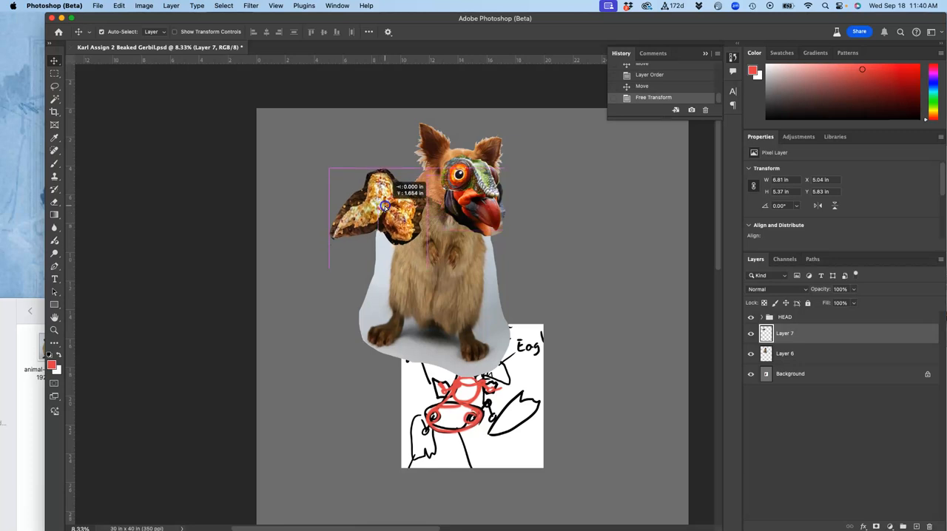
drag(385, 208, 407, 233)
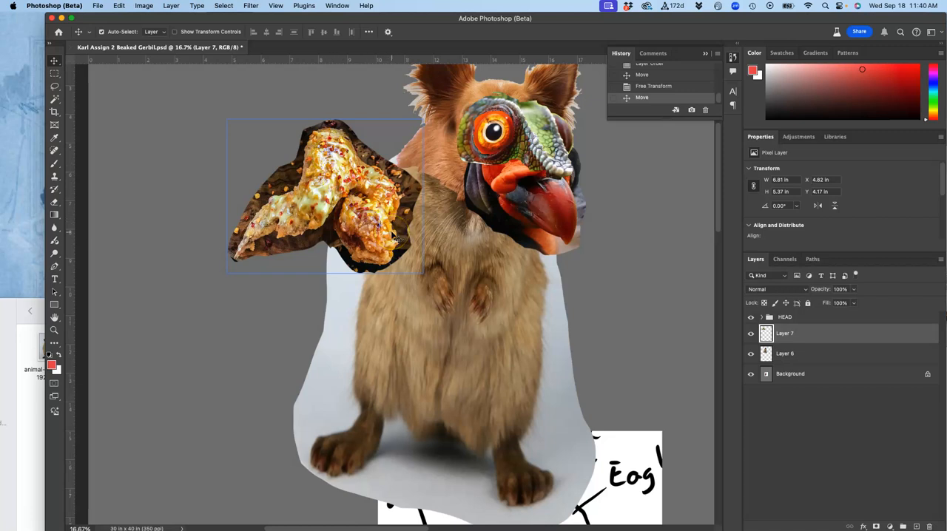
Warp the chicken wing and commit the transform
right_click(392, 236)
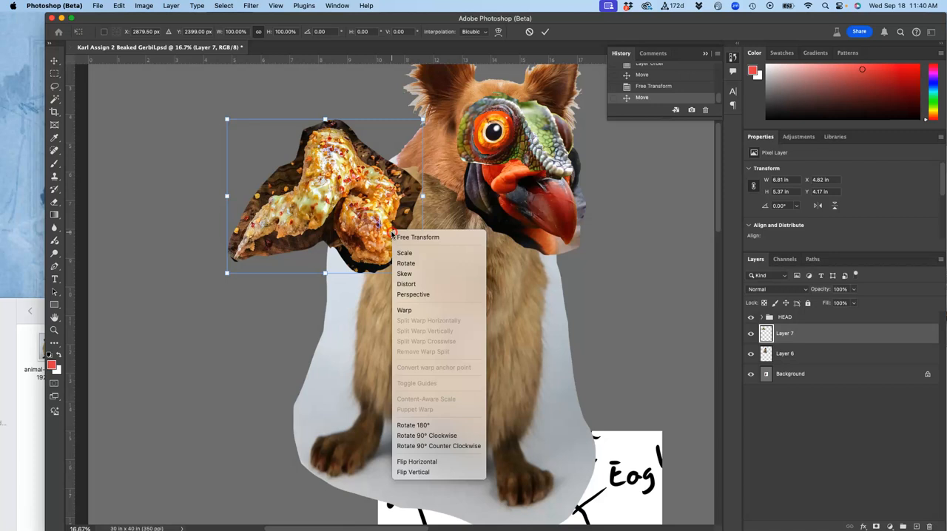
click(404, 310)
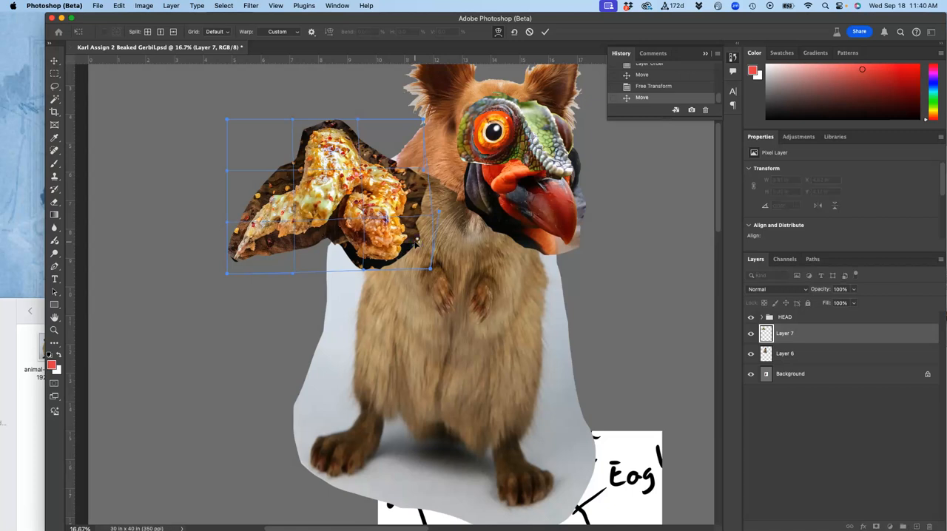
click(545, 31)
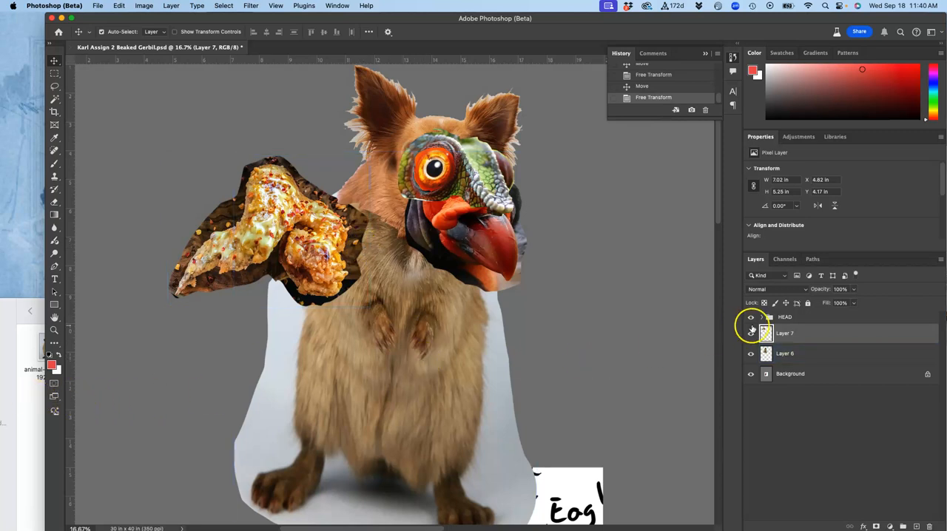
Copy the wing from Layer 7, flip it horizontally, and hide the copy layer
click(784, 333)
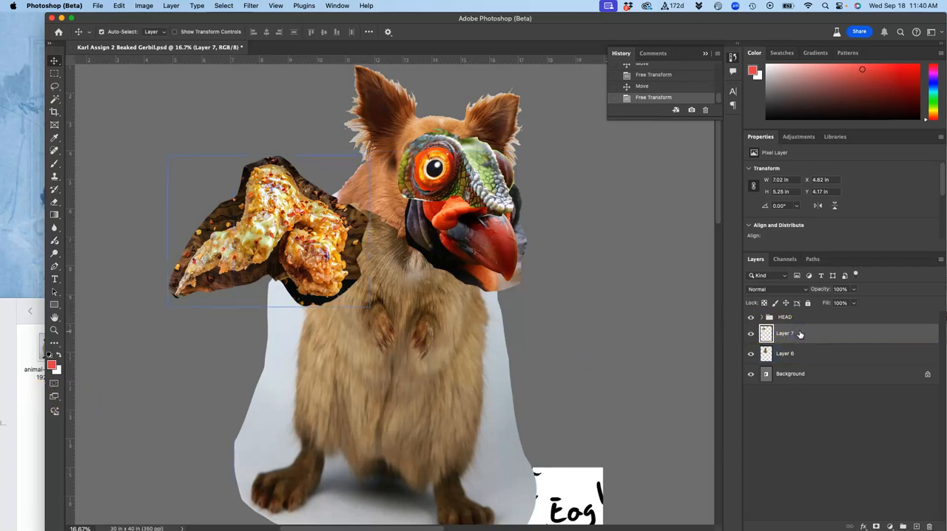
mouse_move(800, 334)
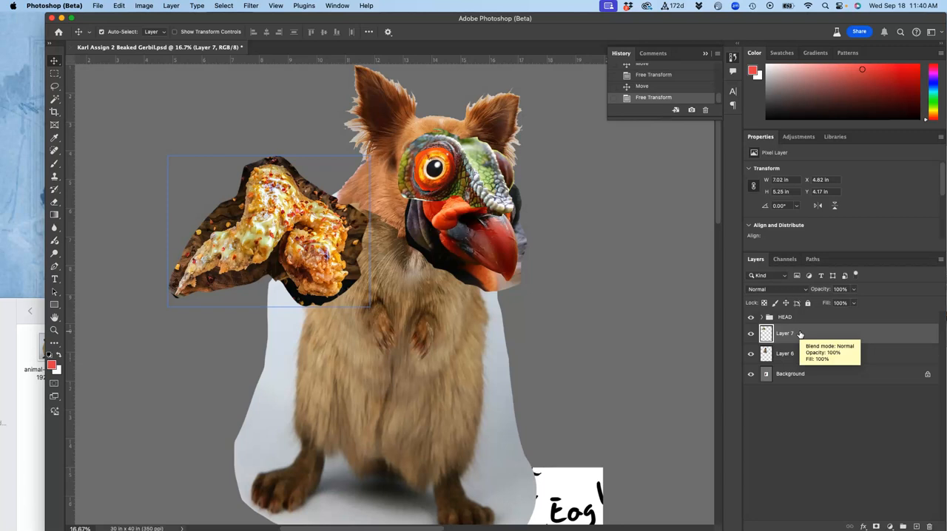
click(785, 353)
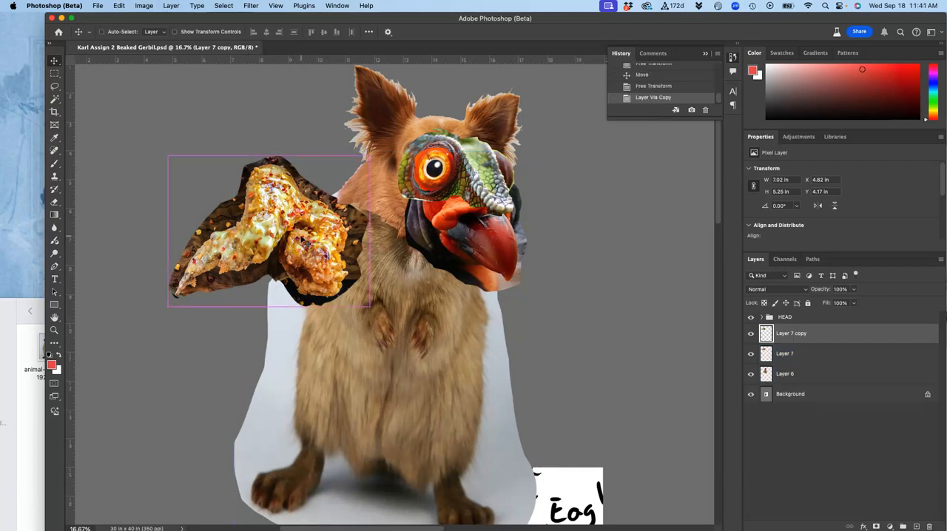
right_click(266, 230)
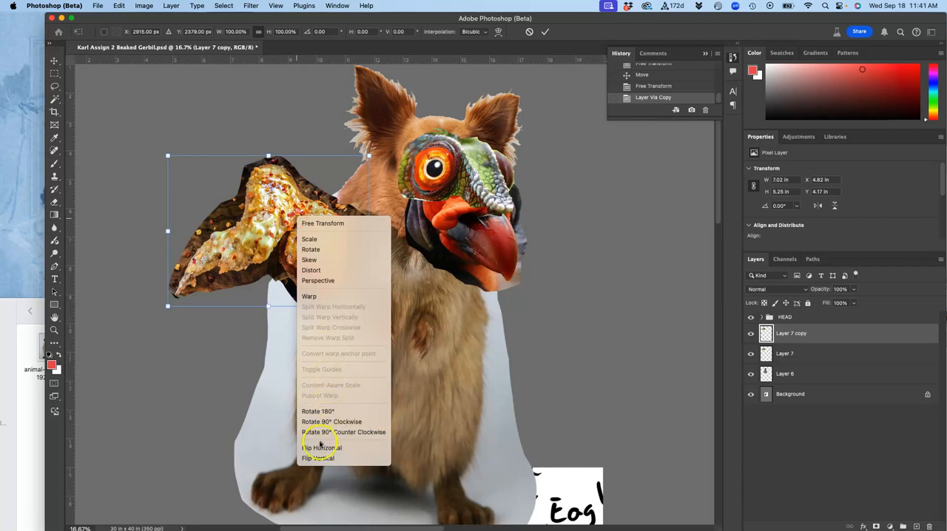
click(319, 447)
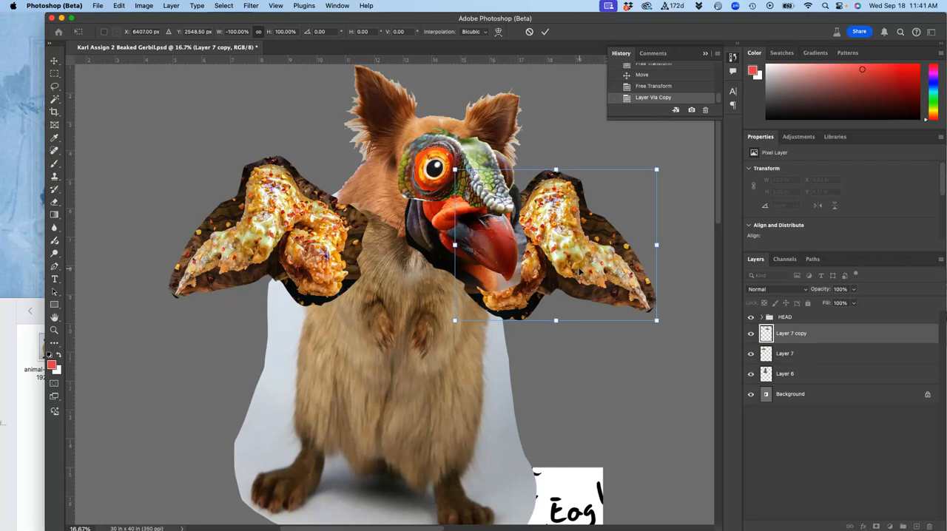
mouse_move(708, 247)
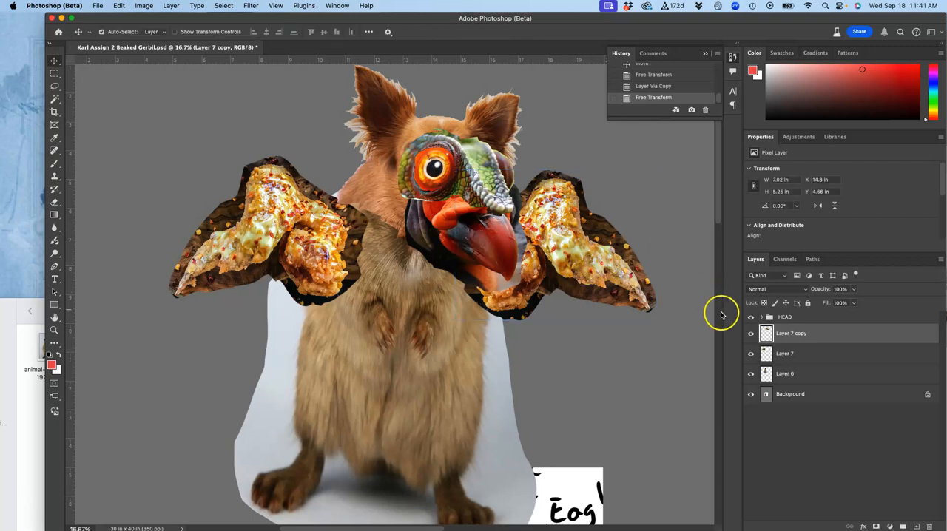
click(751, 333)
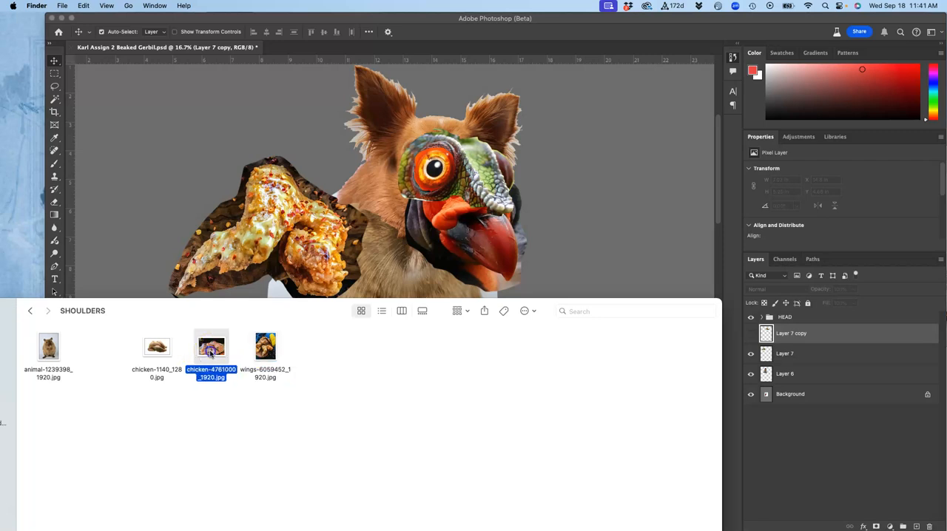
Open chicken-4761000_1920.jpg from the SHOULDERS folder and drag it into the Photoshop document
double_click(211, 346)
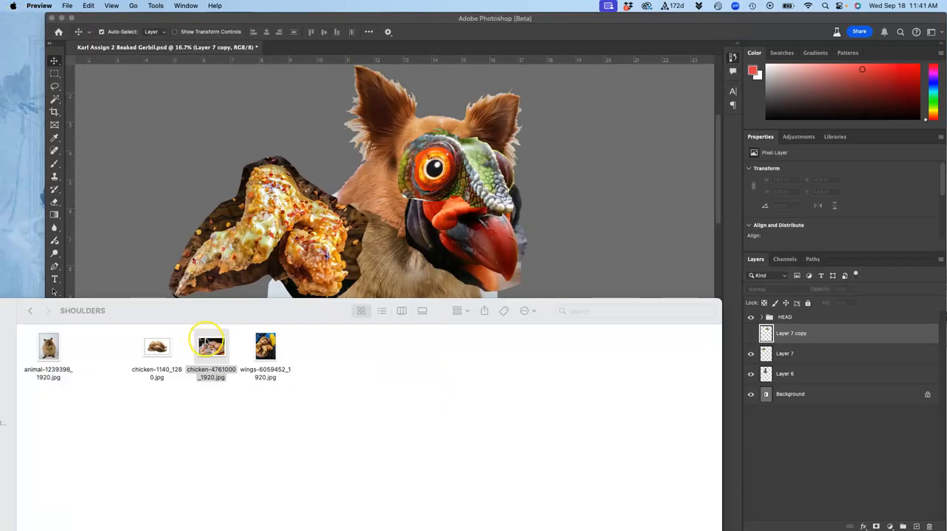
drag(211, 346, 390, 183)
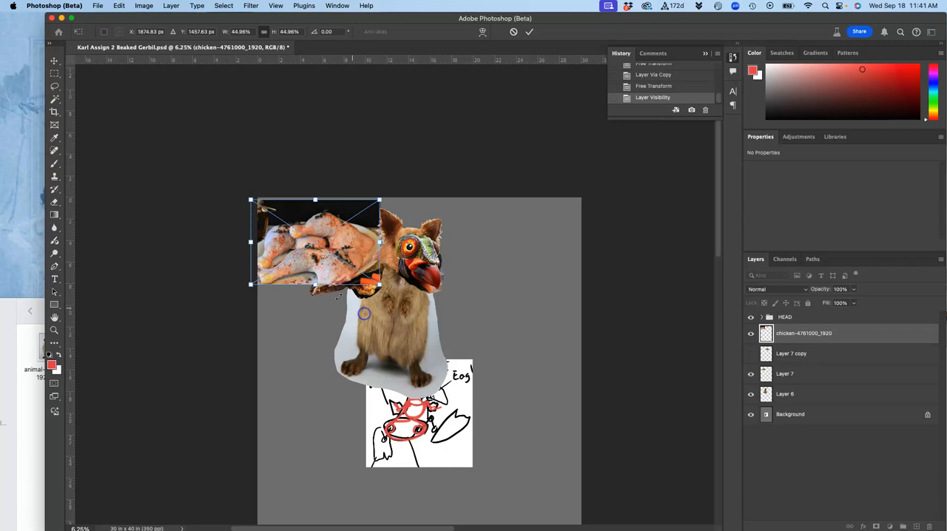
Scale down the placed chicken photo and lasso a single drumstick from it
drag(314, 241, 485, 326)
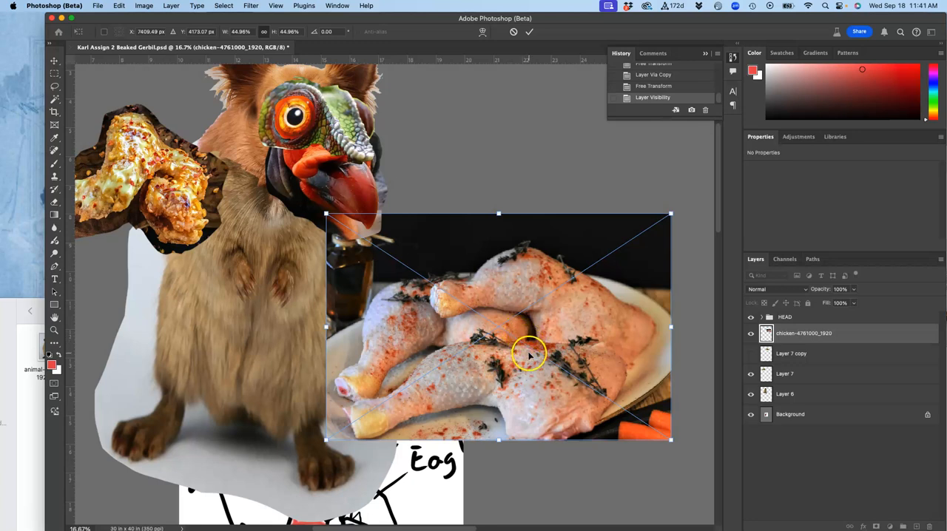
mouse_move(563, 318)
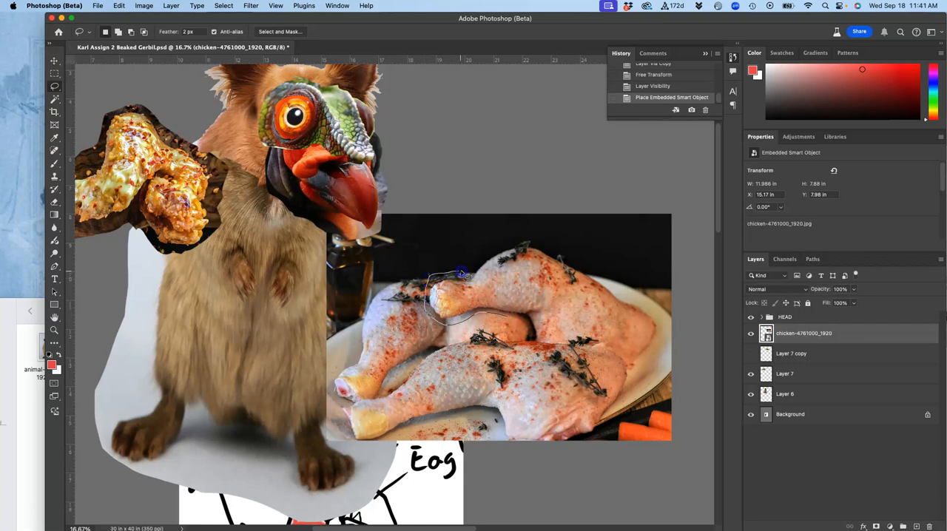
drag(459, 276, 562, 259)
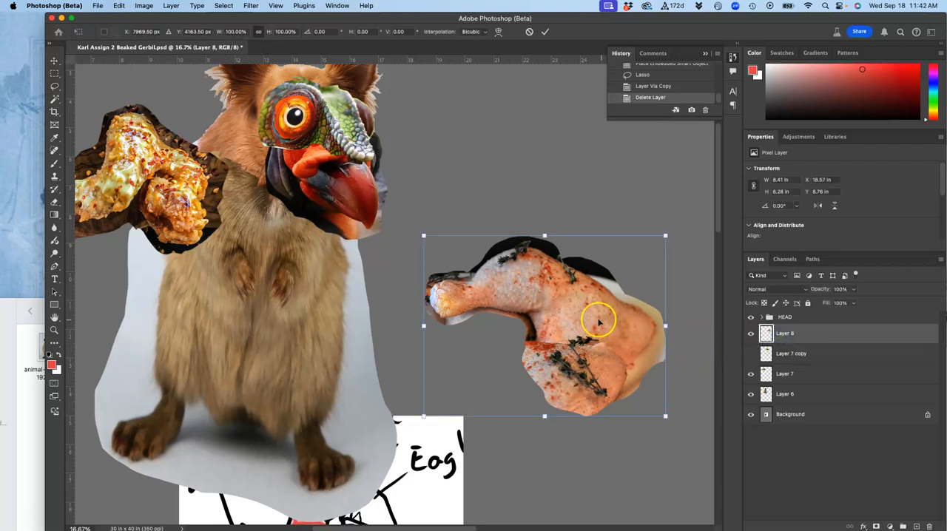
Flip the Layer 8 drumstick vertically, rotate it outward, shrink it, and move it against the shoulder
right_click(599, 322)
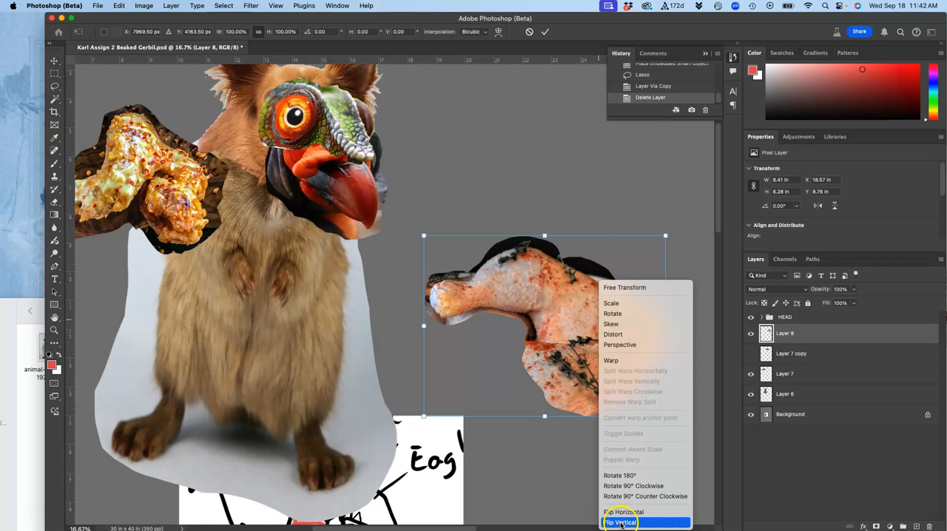
click(620, 522)
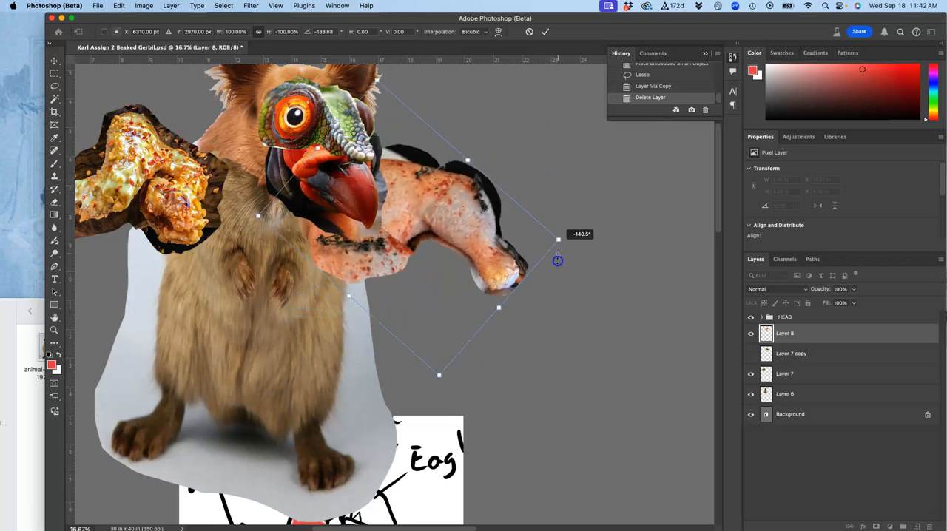
drag(558, 260, 554, 264)
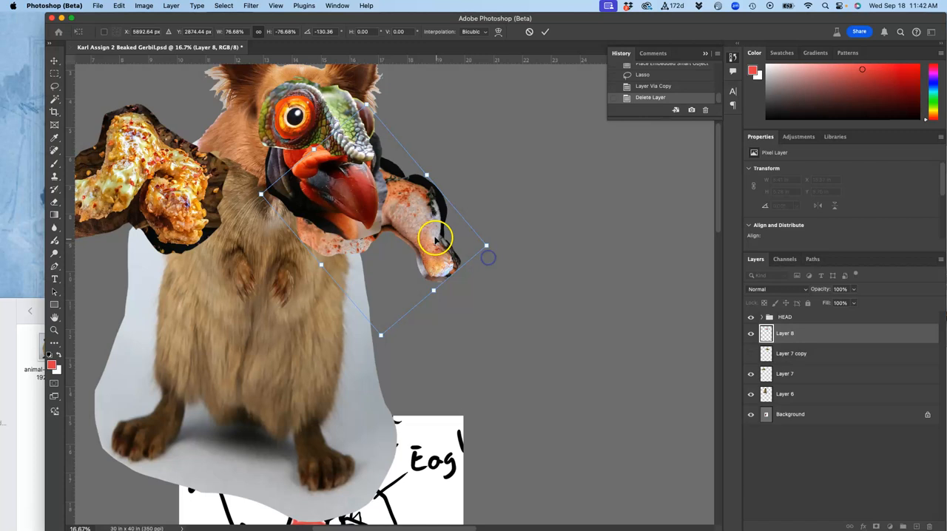
drag(435, 239, 416, 257)
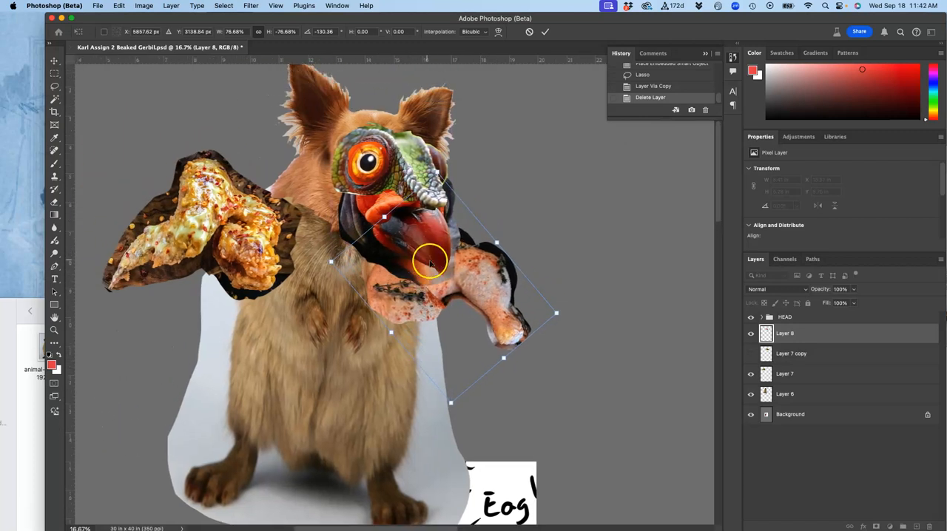
drag(431, 265, 486, 291)
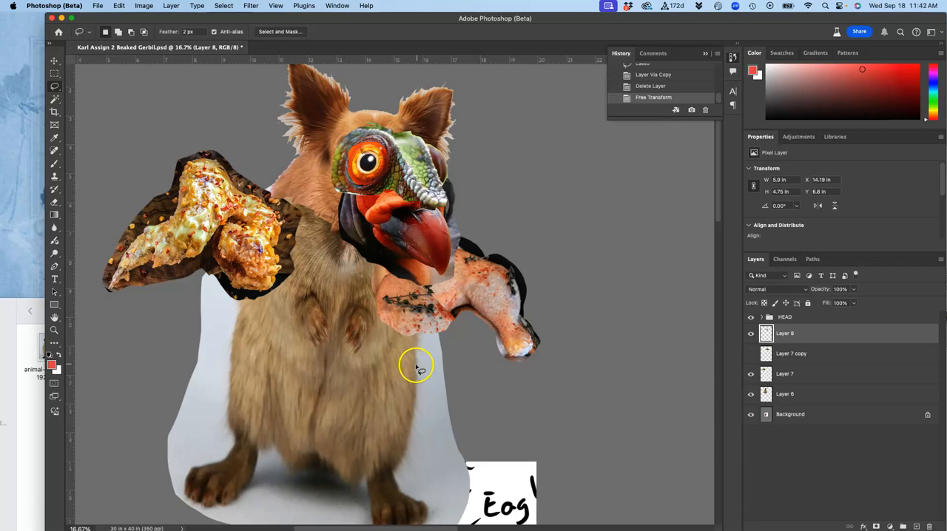
mouse_move(449, 275)
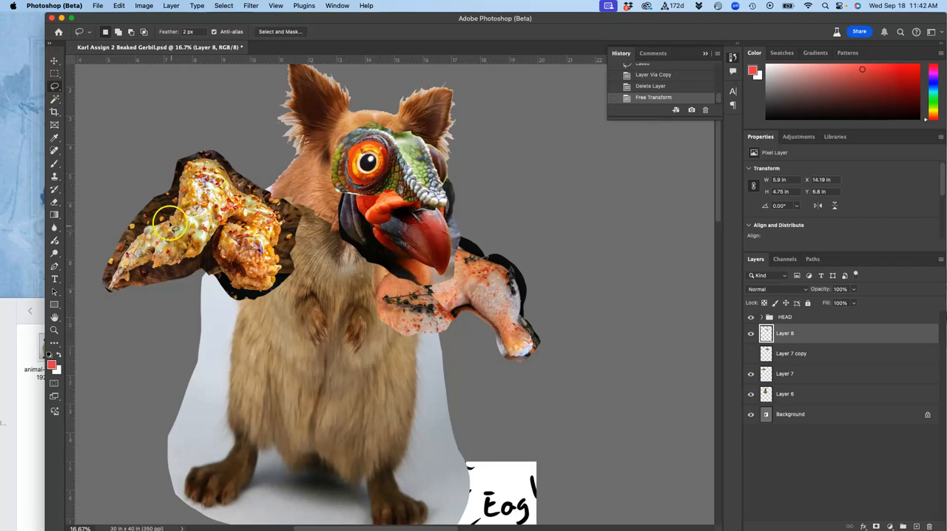
mouse_move(374, 299)
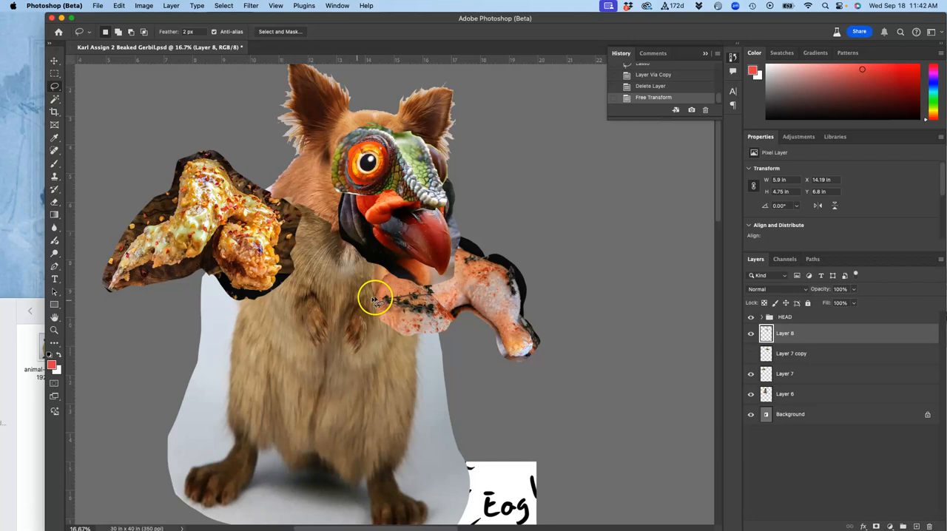
mouse_move(252, 266)
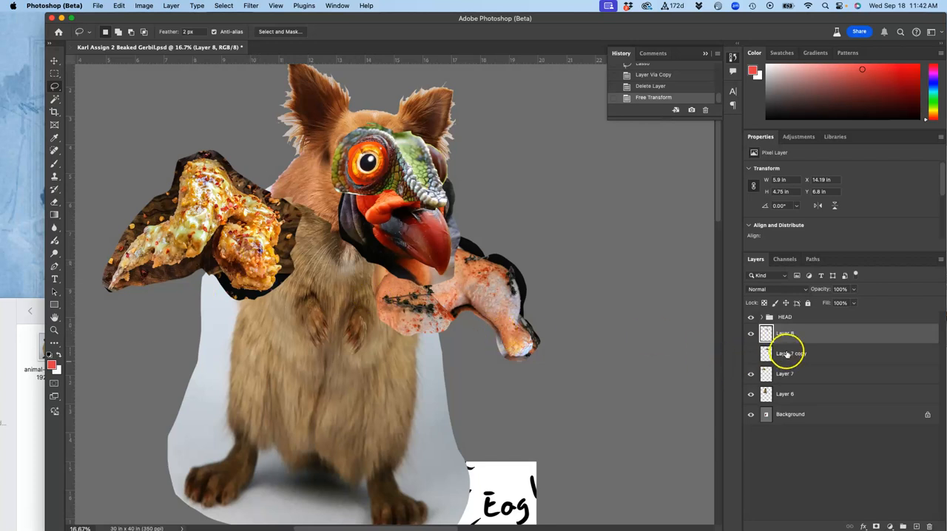
Copy a piece of the fried wing layer to the drumstick's end, above Layer 8
click(791, 353)
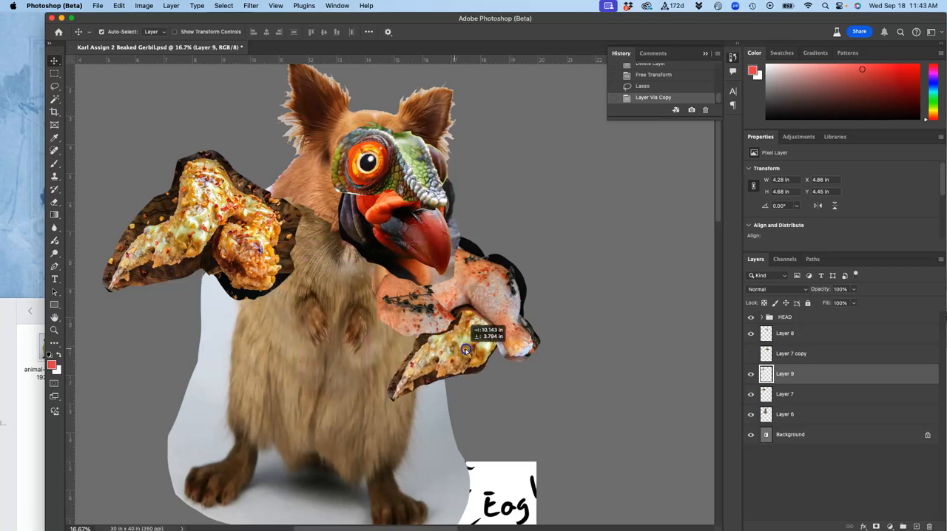
drag(466, 350, 681, 348)
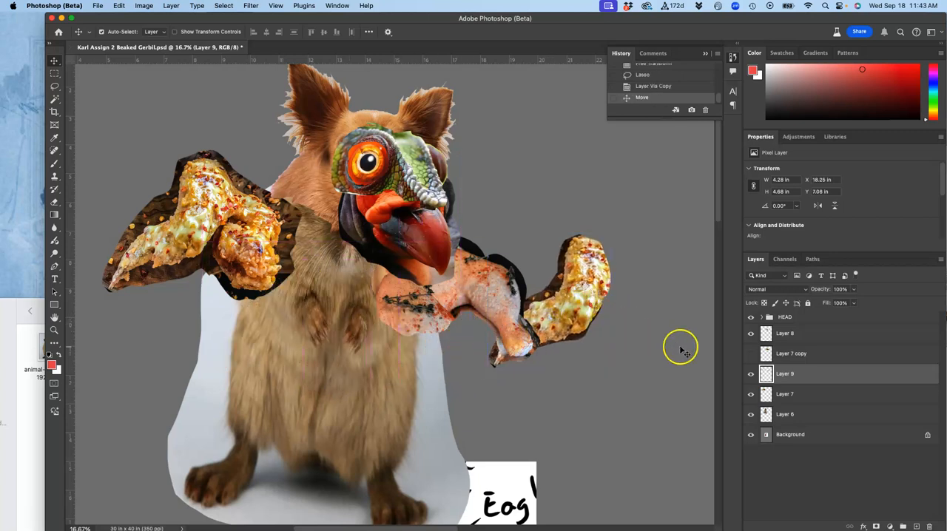
click(785, 333)
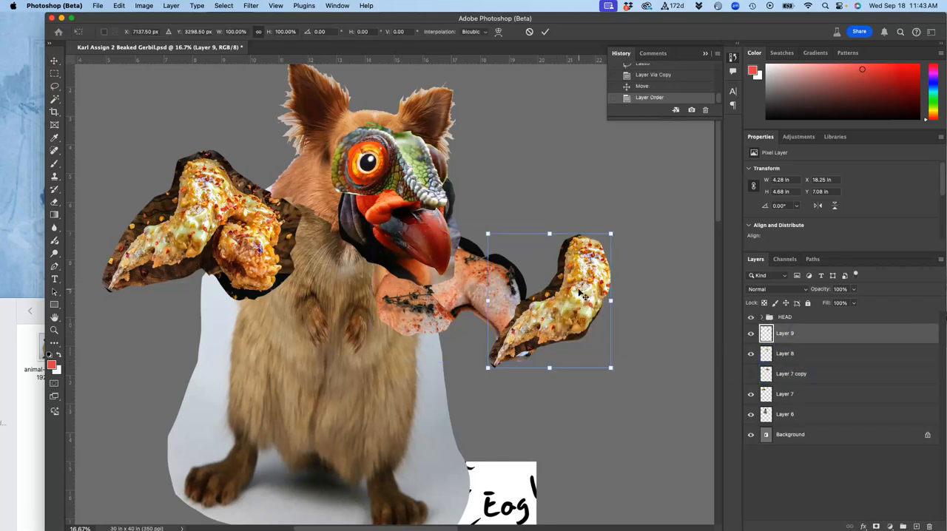
Flip the wing piece horizontally, shrink it, and warp it to curve onto the drumstick
right_click(549, 300)
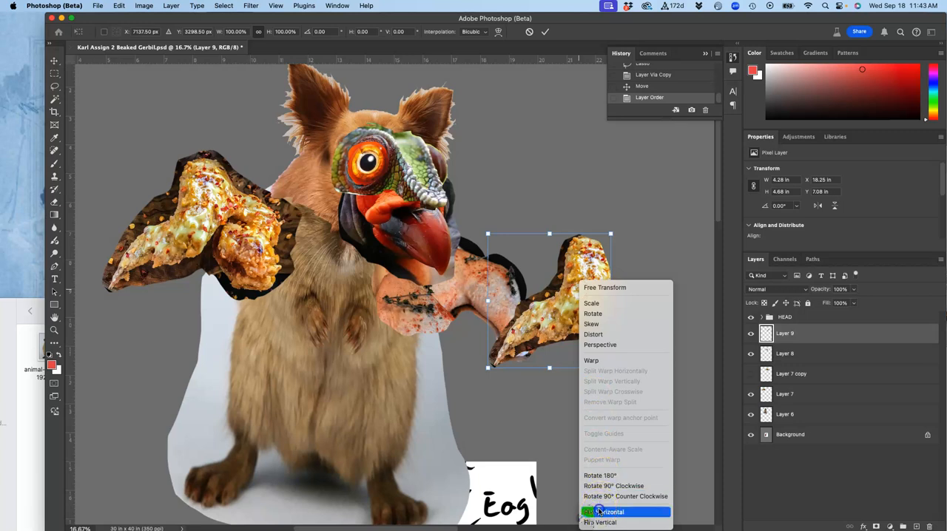
click(603, 512)
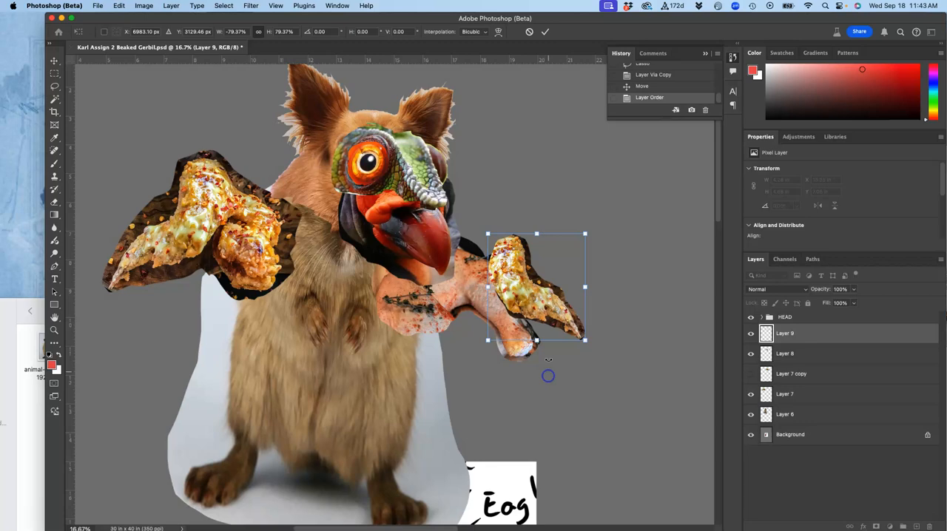
drag(536, 287, 531, 339)
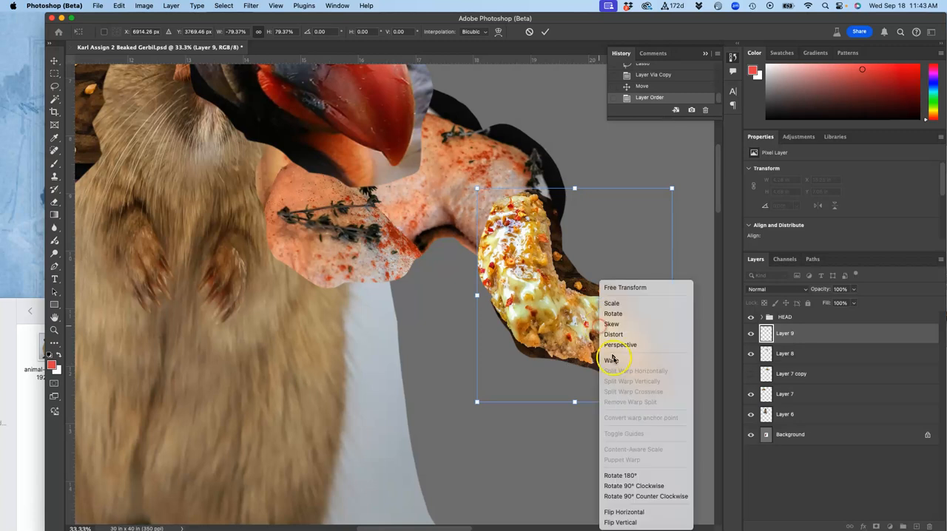
click(610, 360)
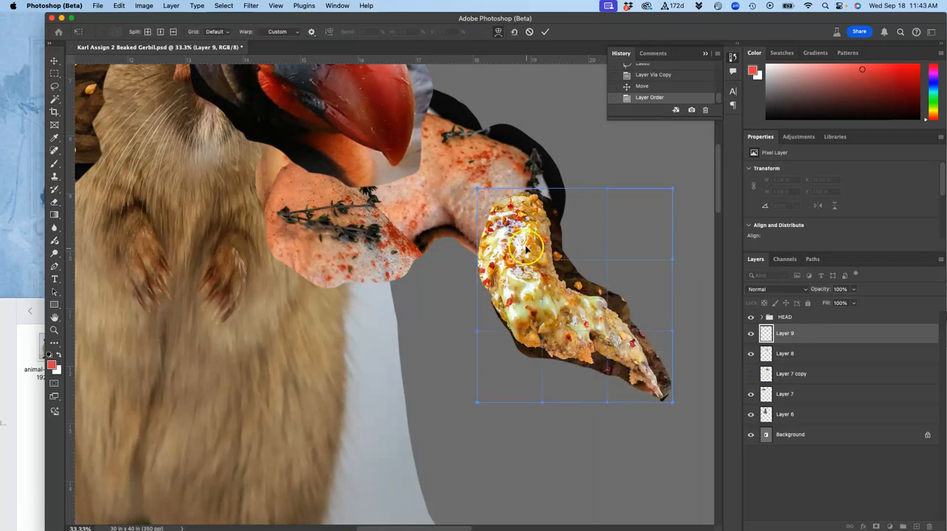
drag(527, 245, 494, 206)
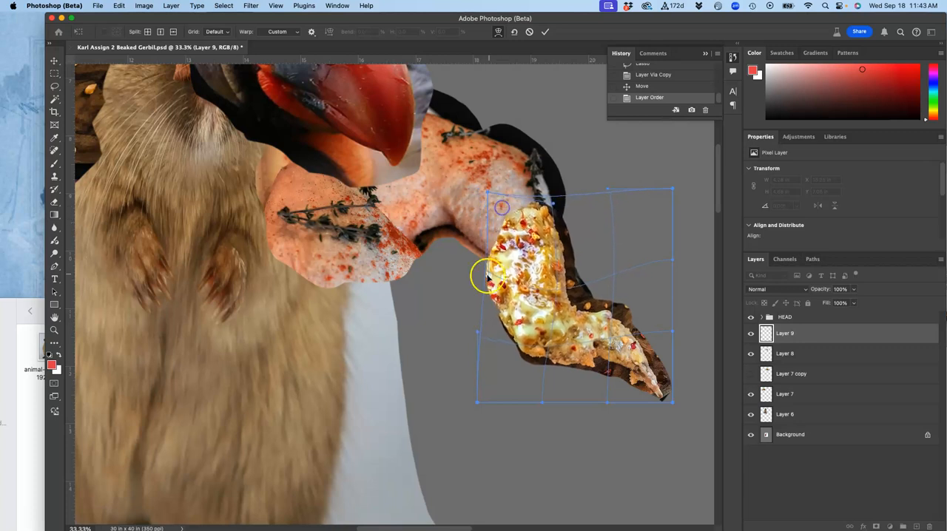
drag(502, 277, 481, 251)
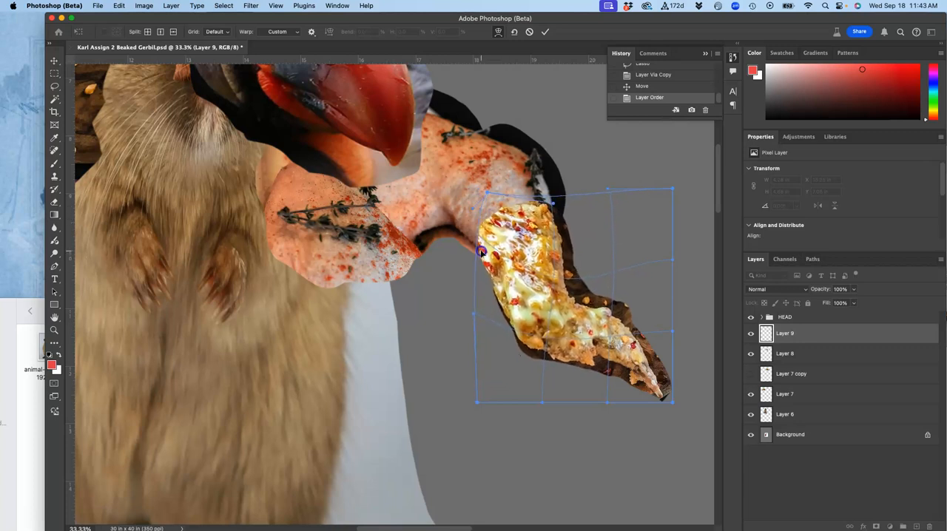
drag(481, 251, 529, 311)
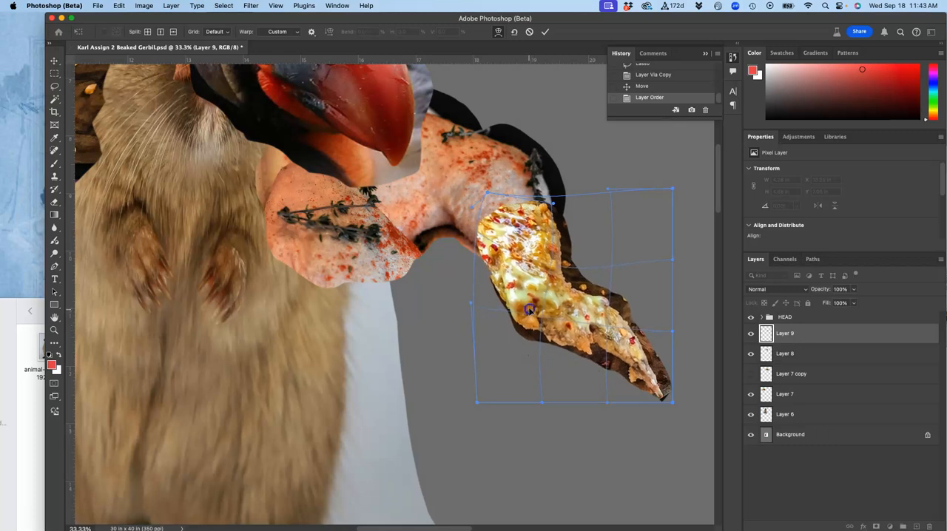
drag(529, 309, 600, 350)
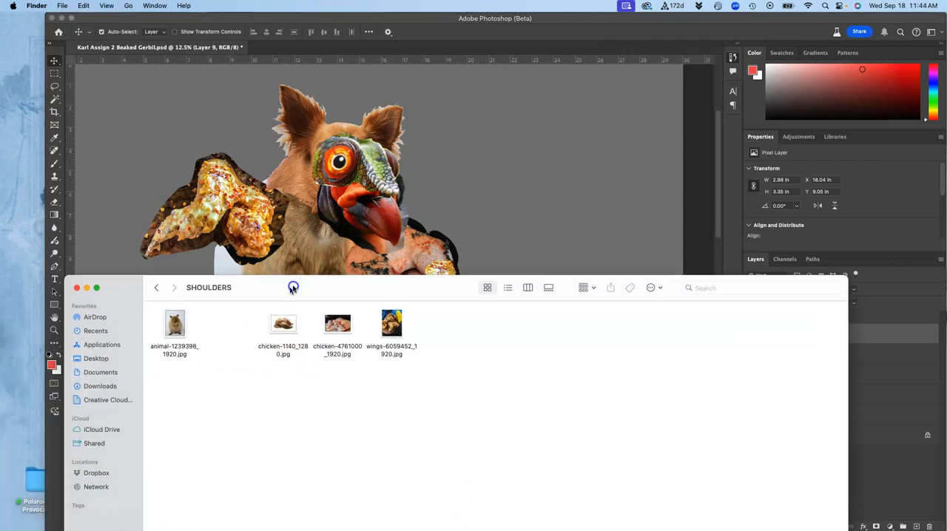
Return to the Assignment #2 folder in Finder and open the HEAD folder
click(156, 287)
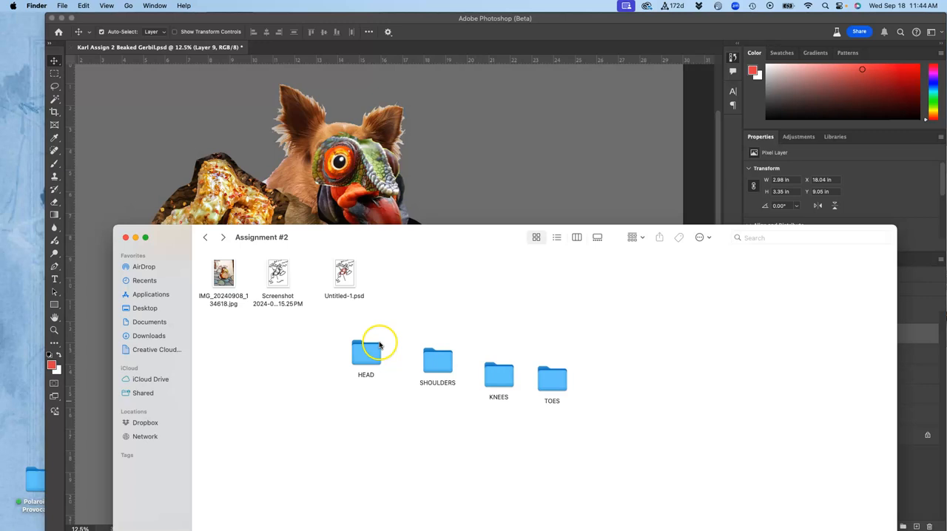
double_click(499, 375)
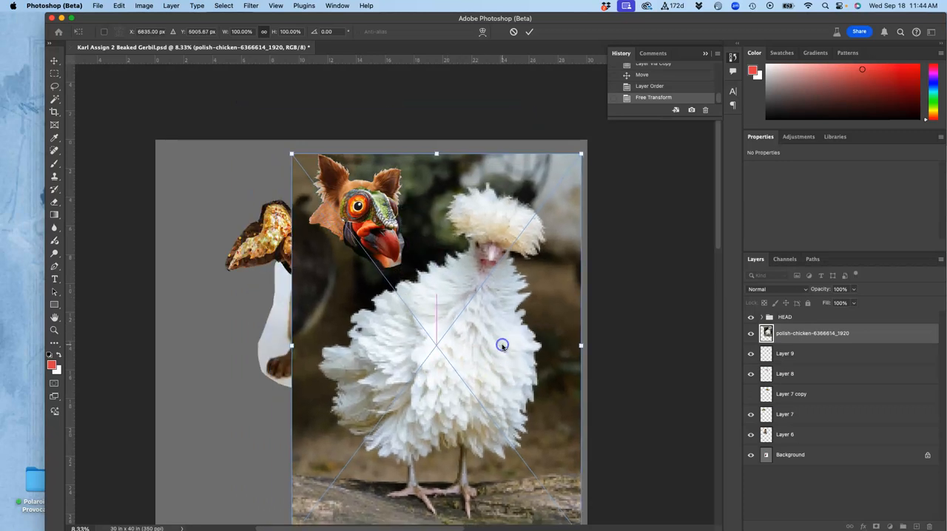
Commit the placed fluffy chicken photo and lasso its feathered body and legs
click(529, 31)
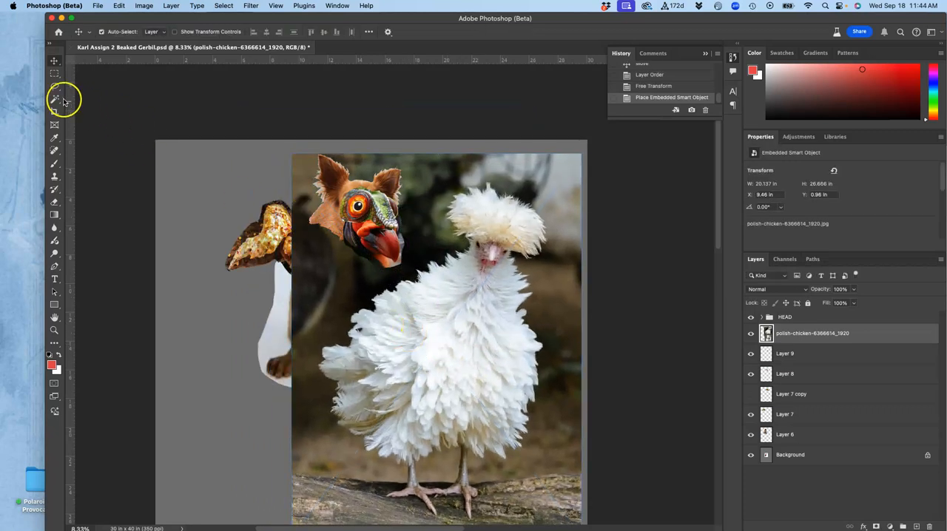
click(54, 85)
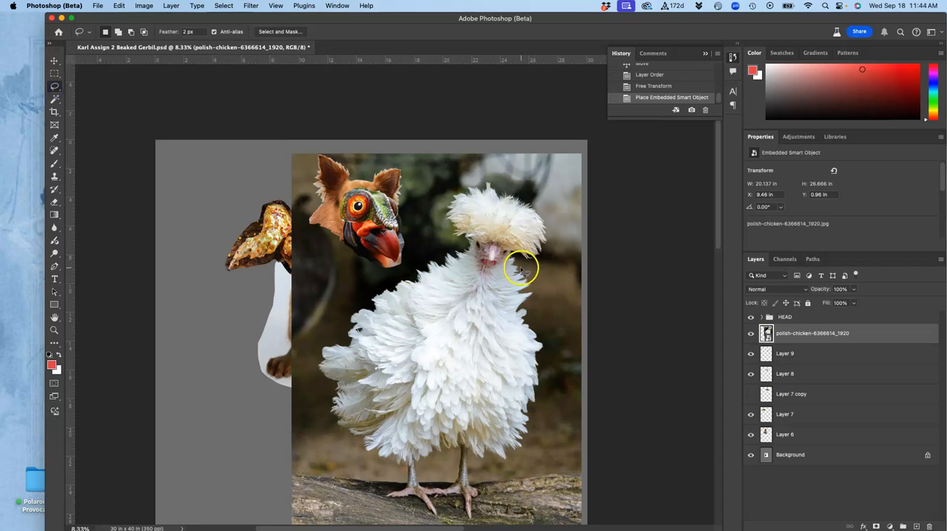
drag(522, 266, 404, 274)
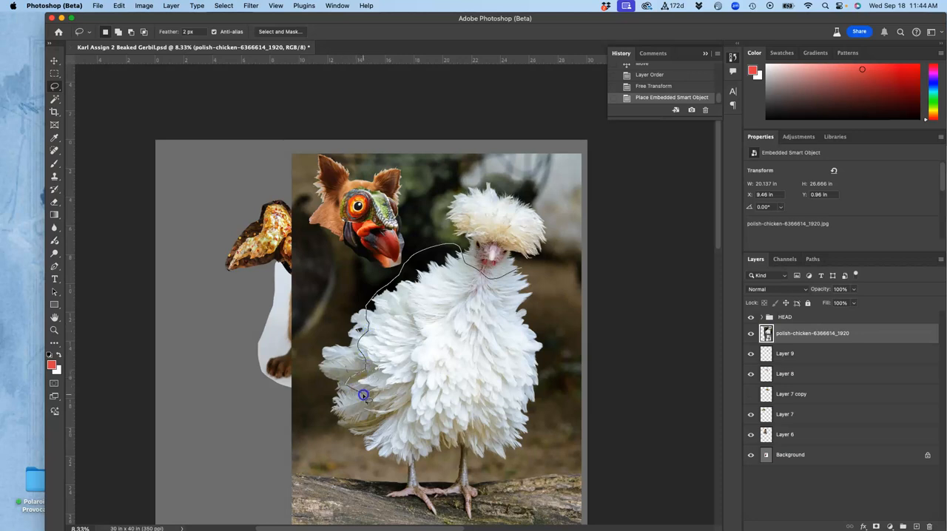
drag(363, 394, 355, 451)
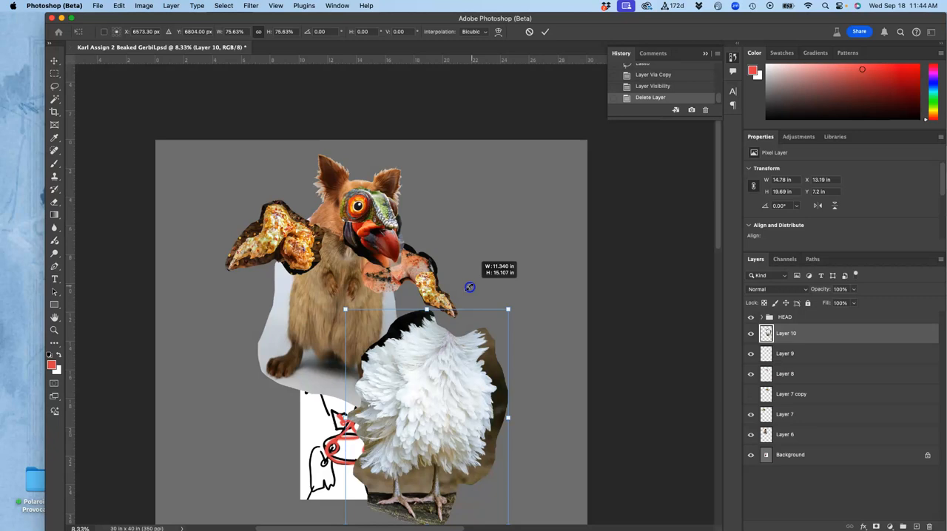
Shrink the Layer 10 fluffy chicken body cut-out over the gerbil's torso
drag(470, 287, 374, 307)
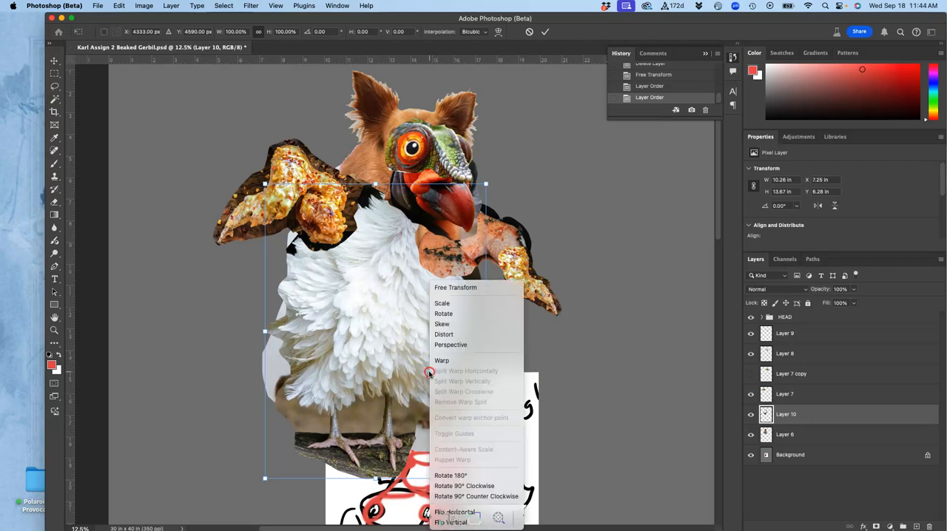
Warp the Layer 10 chicken body to fit the torso and commit the warp
click(442, 360)
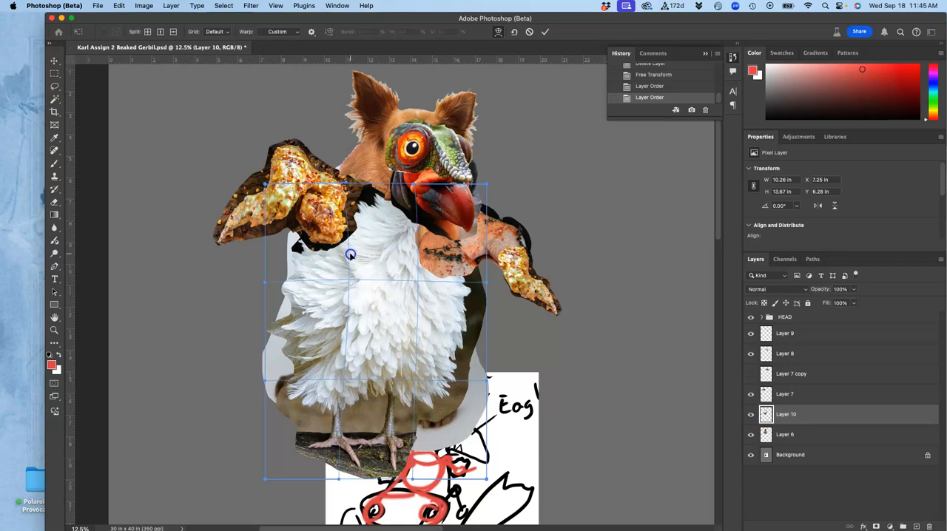
drag(352, 254, 383, 230)
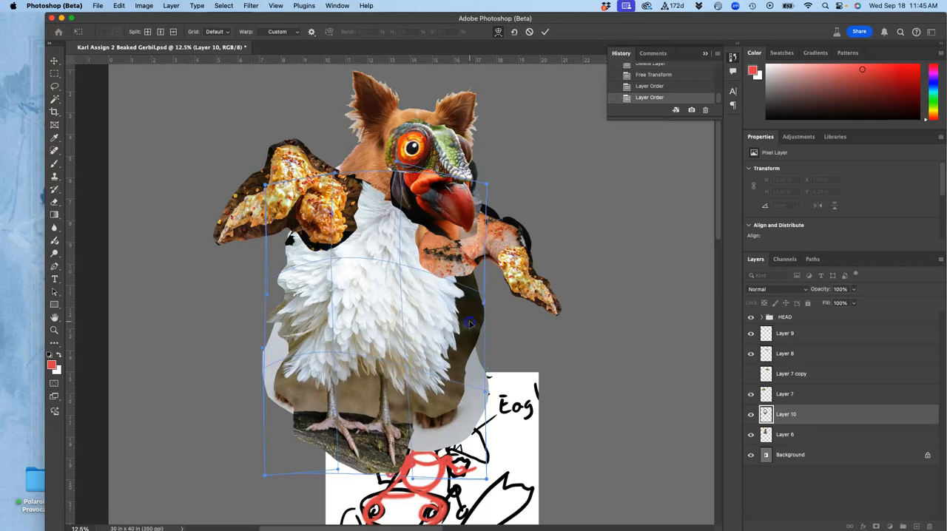
mouse_move(409, 348)
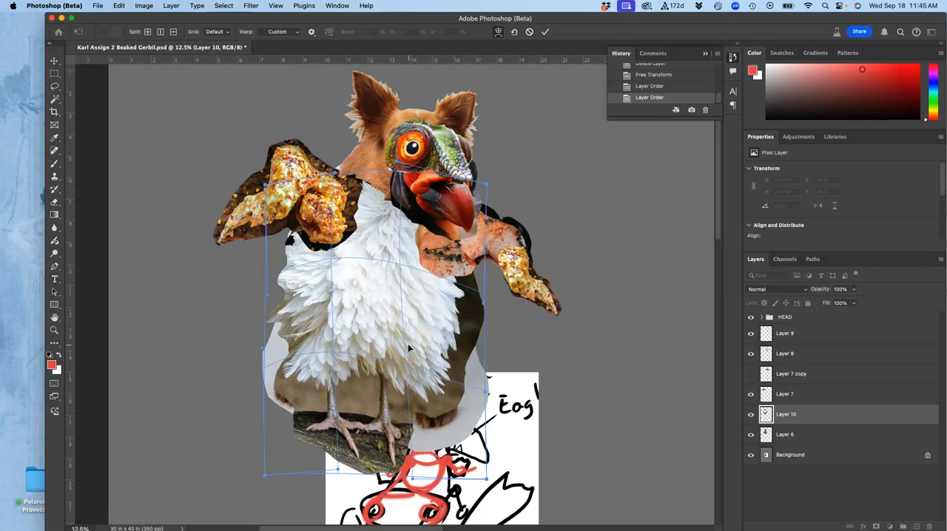
click(545, 31)
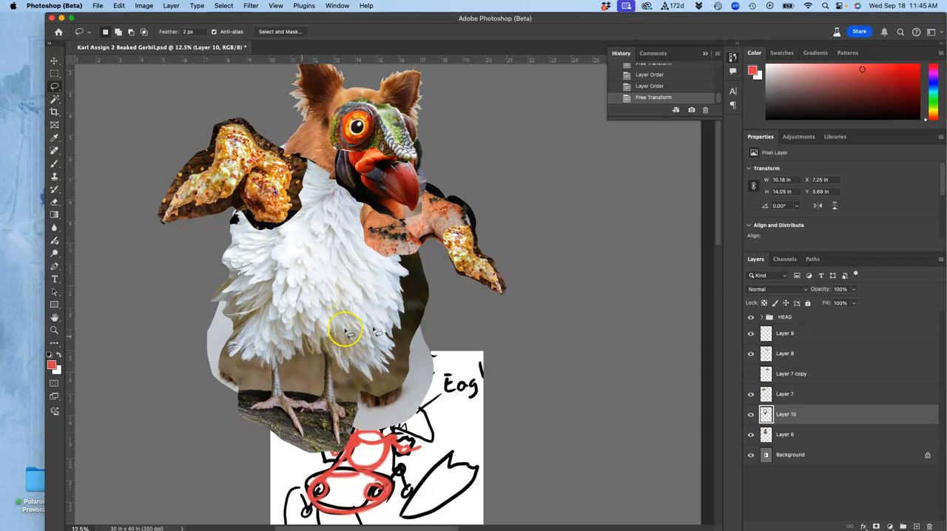
click(751, 414)
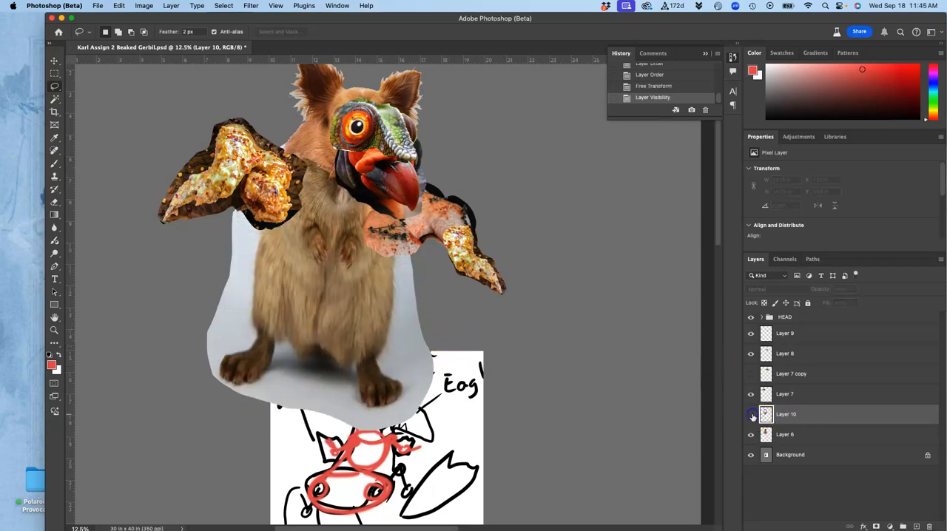
click(751, 414)
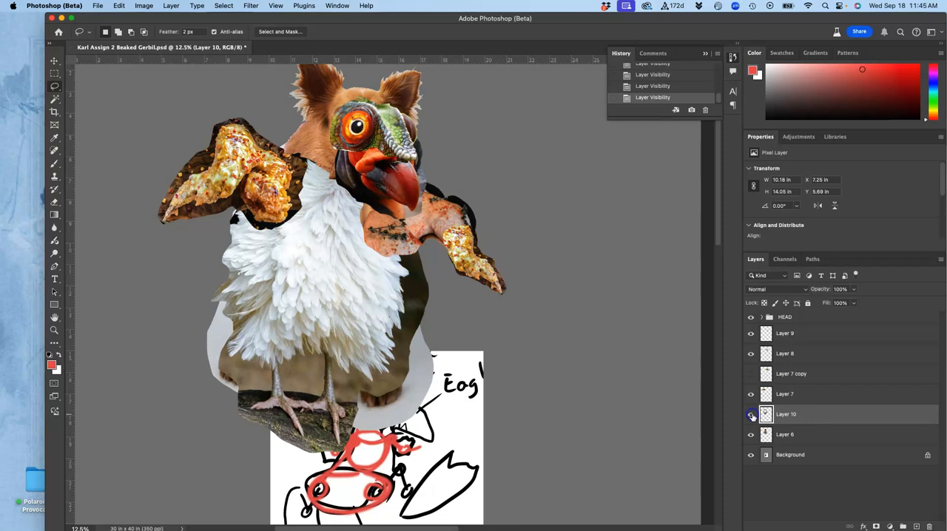
click(751, 415)
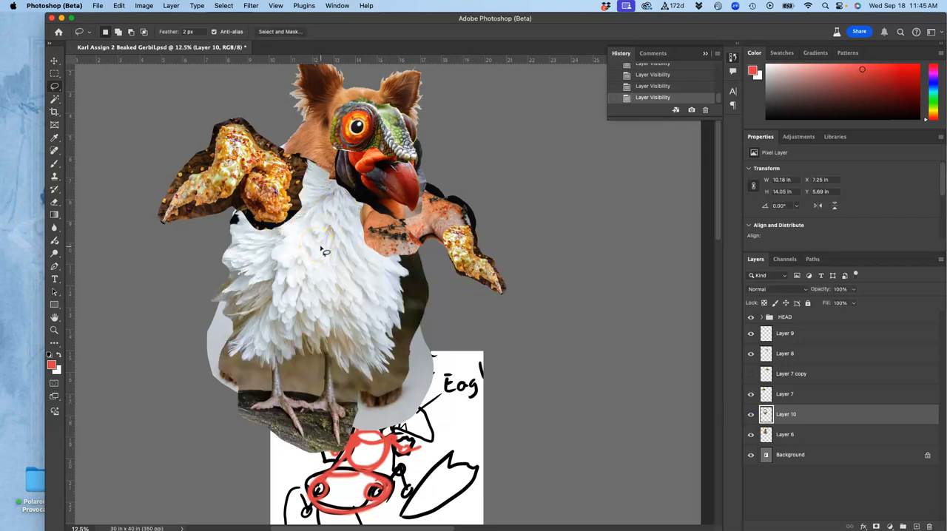
click(751, 394)
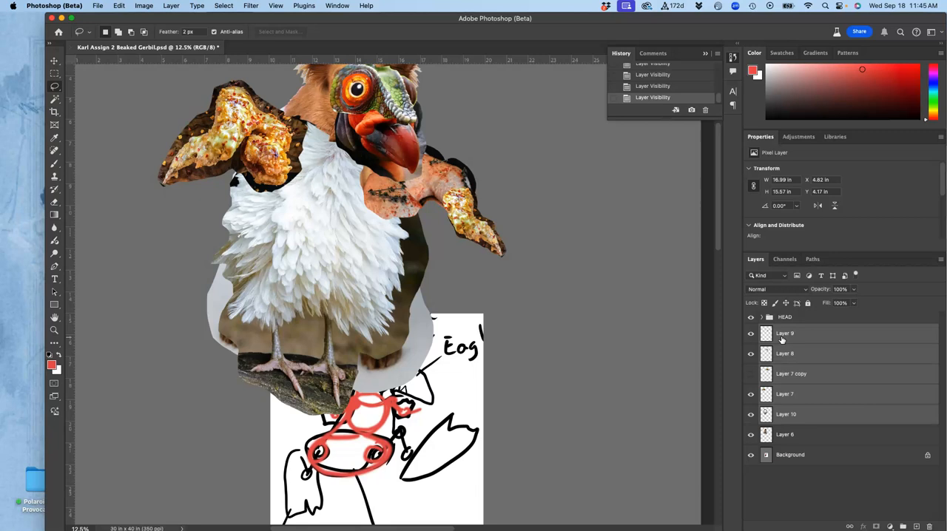
mouse_move(907, 488)
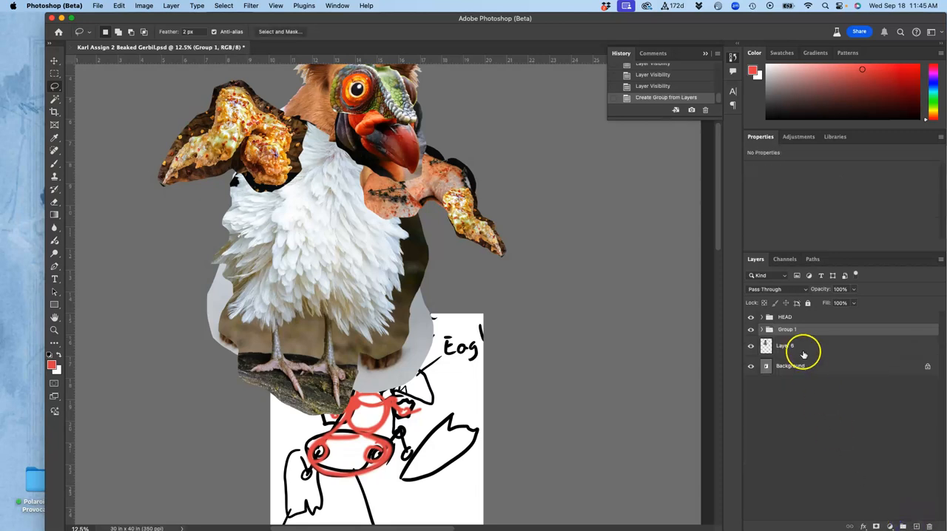
Rename the new layer group BODY, expand it, and select a layer inside
double_click(786, 329)
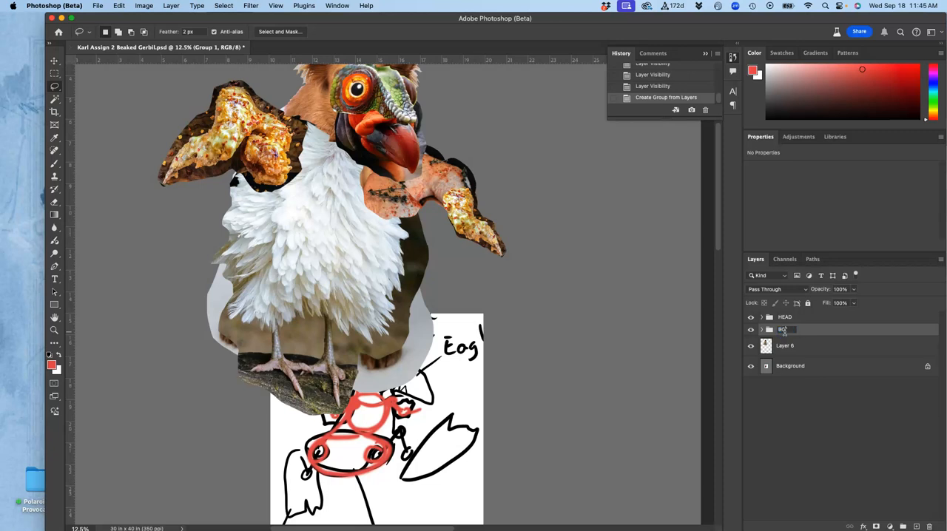
double_click(785, 329)
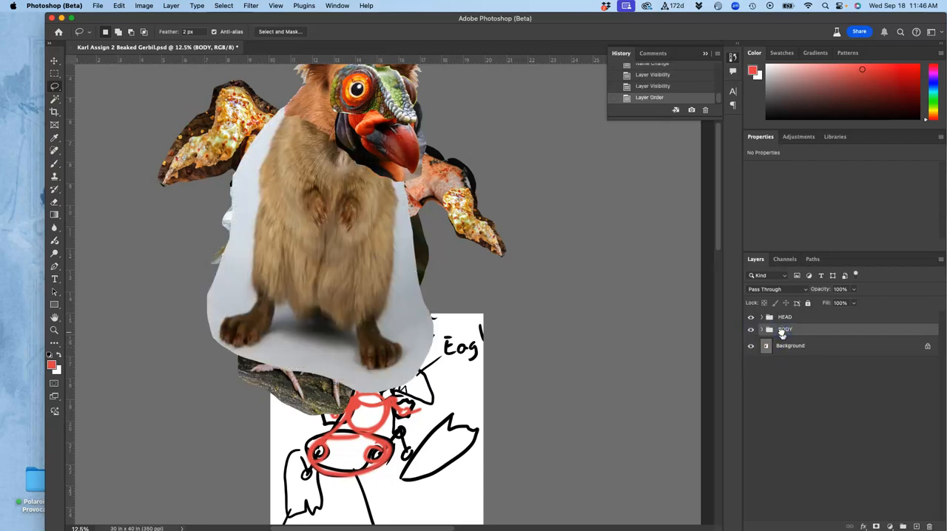
click(762, 330)
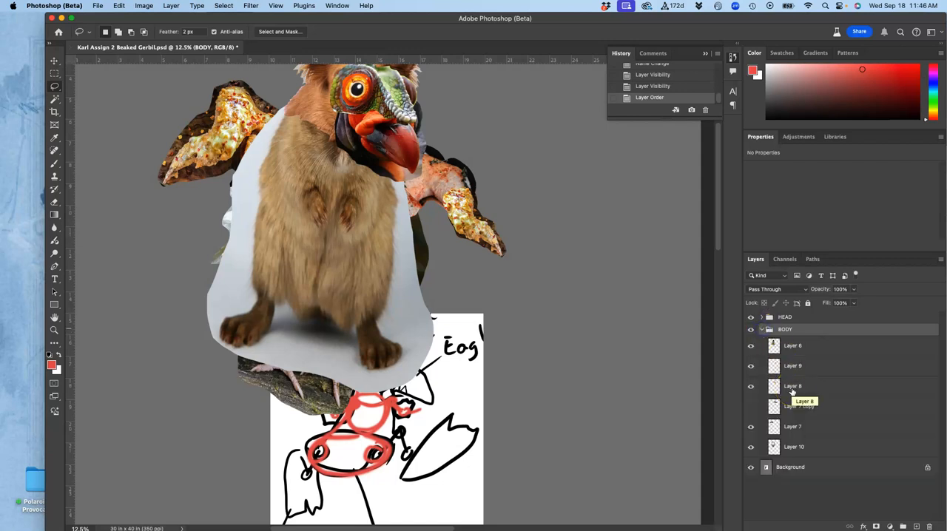
click(792, 345)
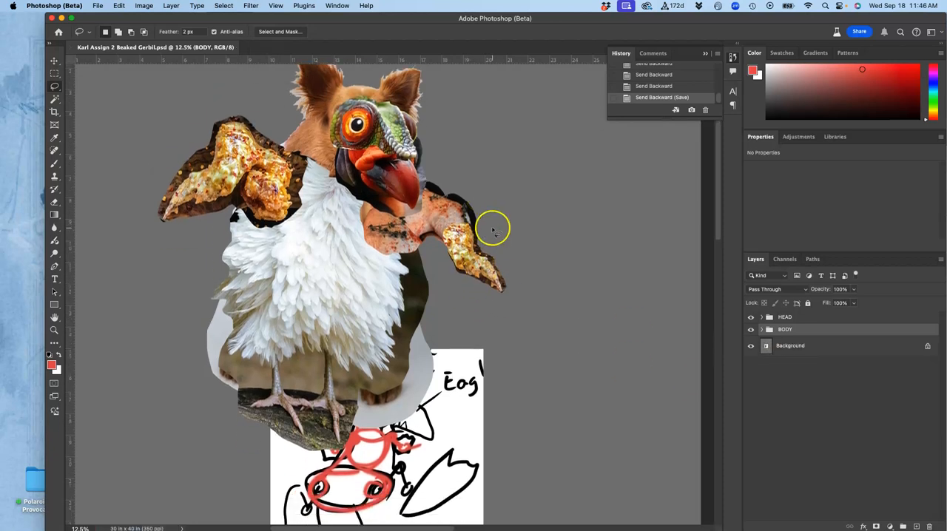
click(791, 346)
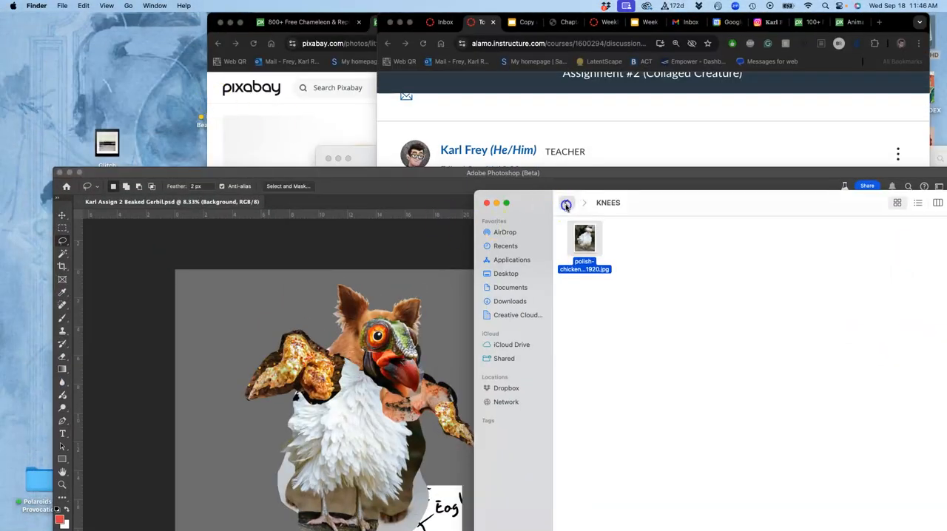
Go back to Assignment #2 in Finder and open the TOES folder
click(566, 202)
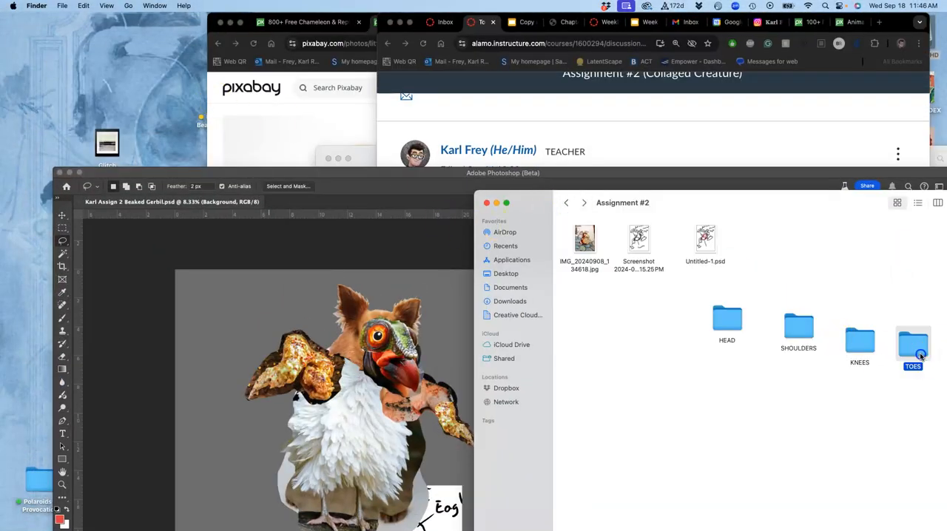
double_click(913, 343)
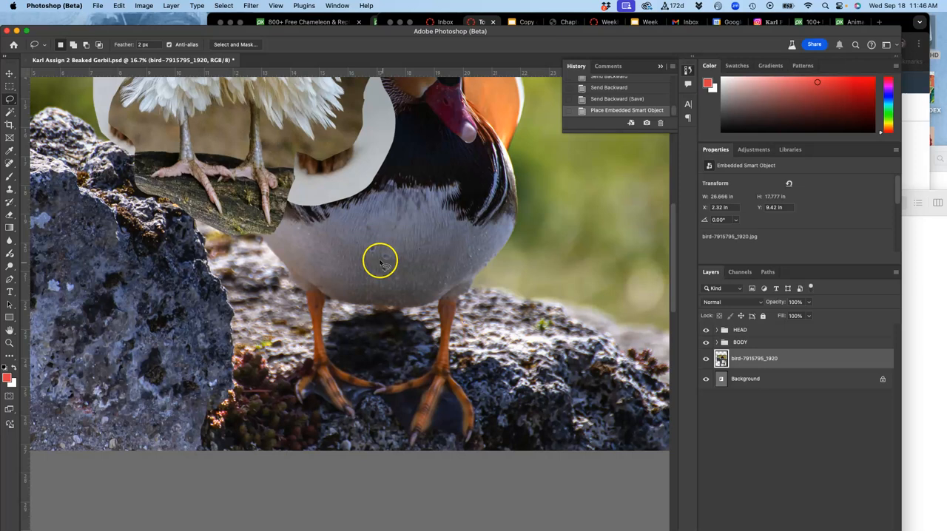
Lasso the duck's lower body and feet and copy them onto a new layer
drag(378, 259, 277, 314)
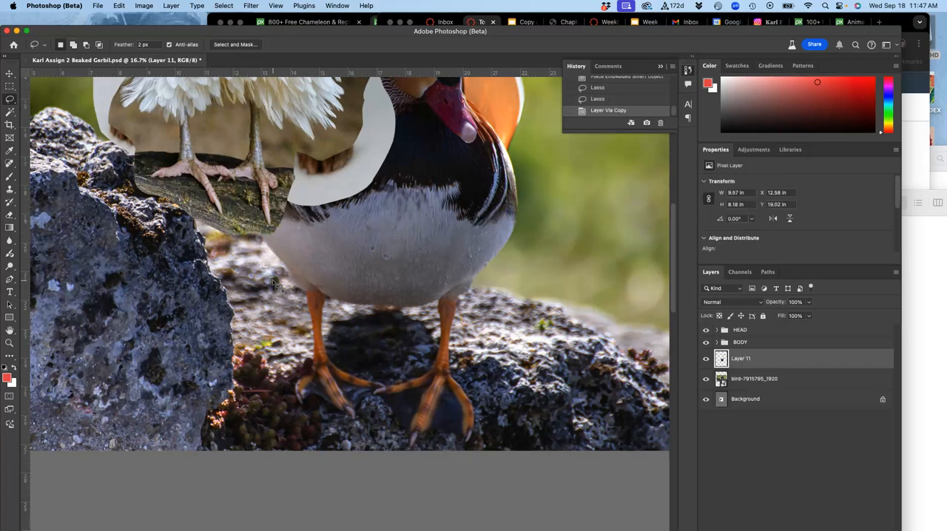
click(755, 378)
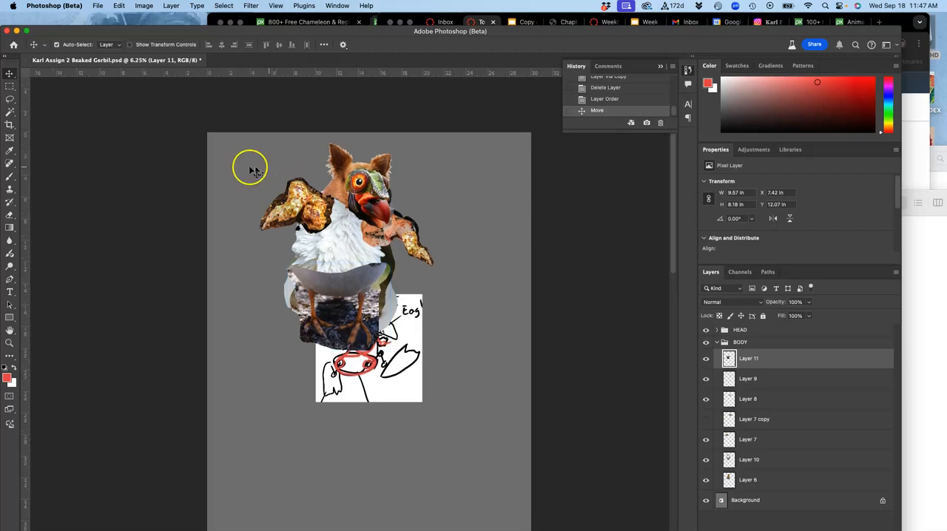
Move the duck feet under the feathered body and warp their corners to fit
drag(250, 169, 344, 300)
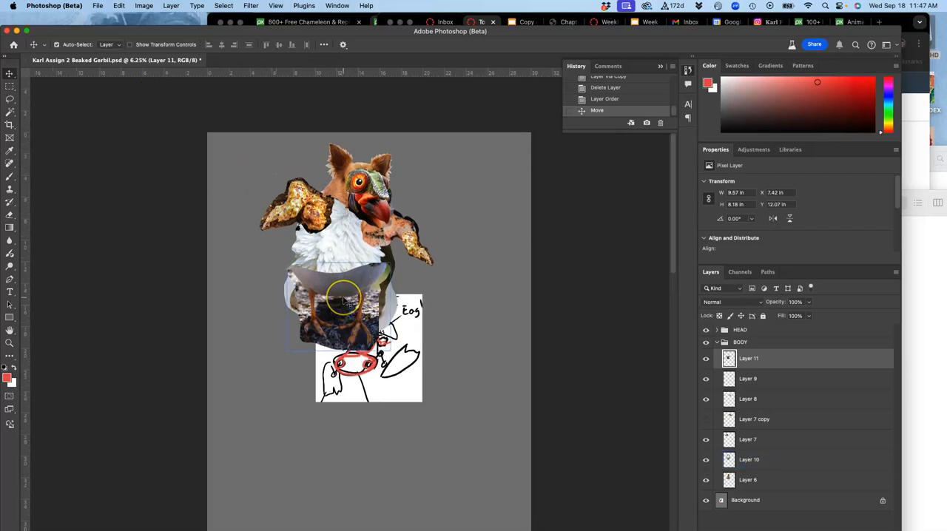
right_click(340, 304)
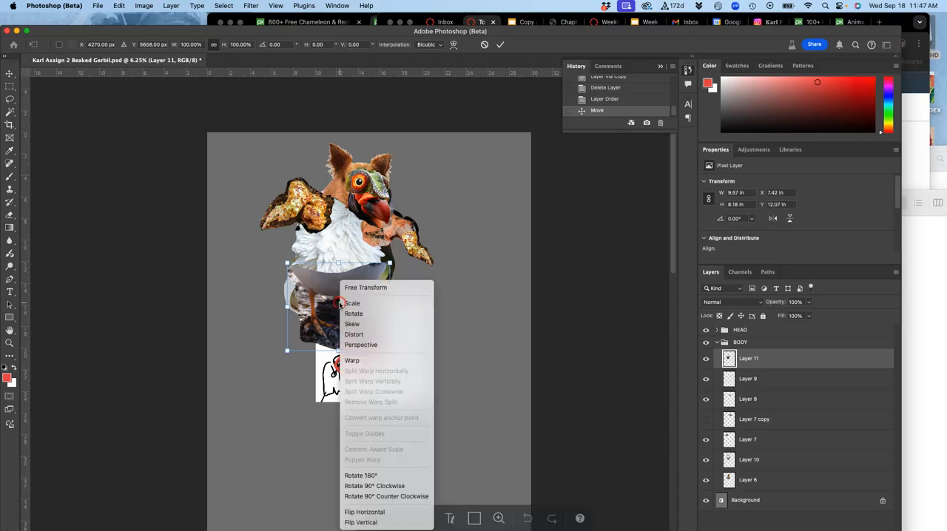
click(352, 361)
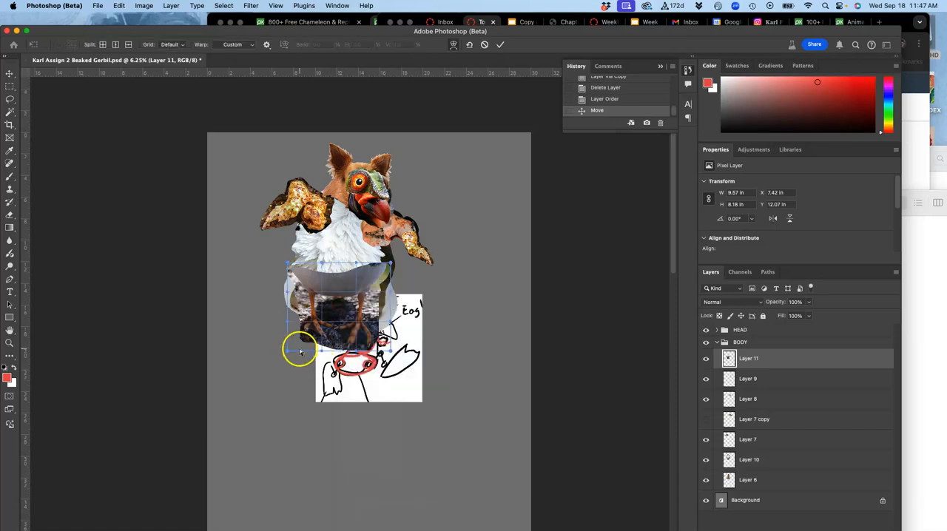
drag(300, 351, 287, 346)
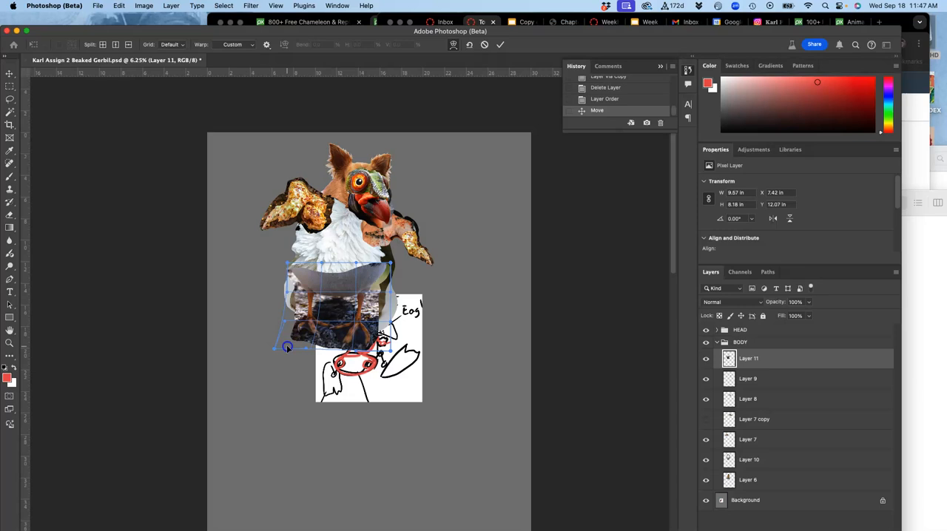
drag(287, 347, 302, 263)
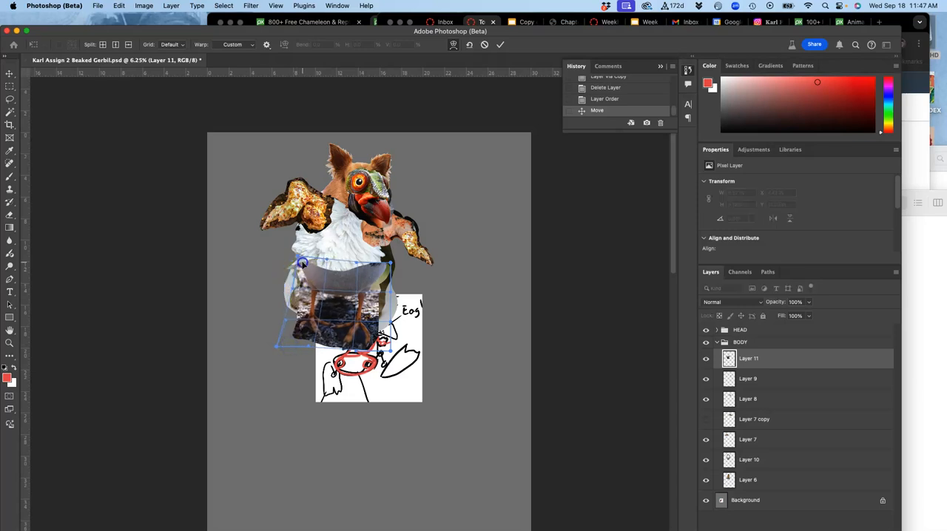
drag(303, 263, 331, 289)
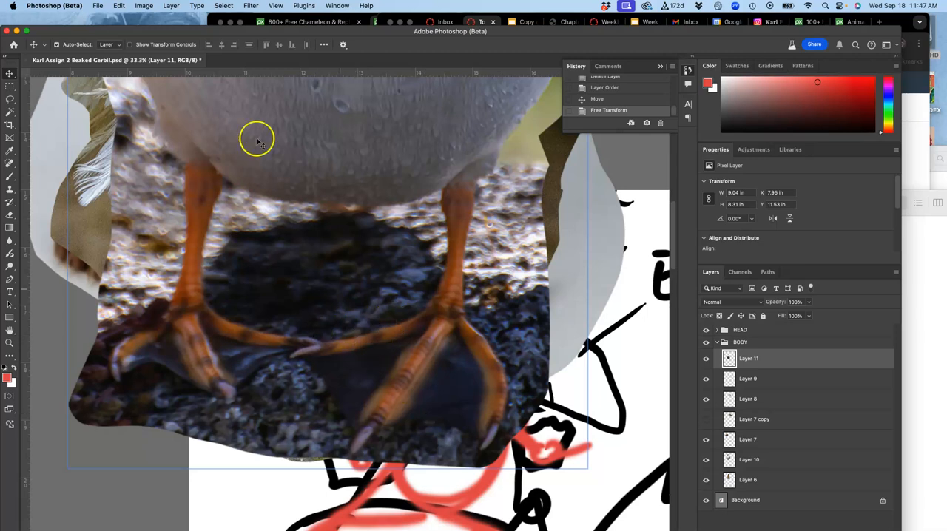
Apply Levels to the duck feet with midtone 1.46 and black input 5
click(143, 6)
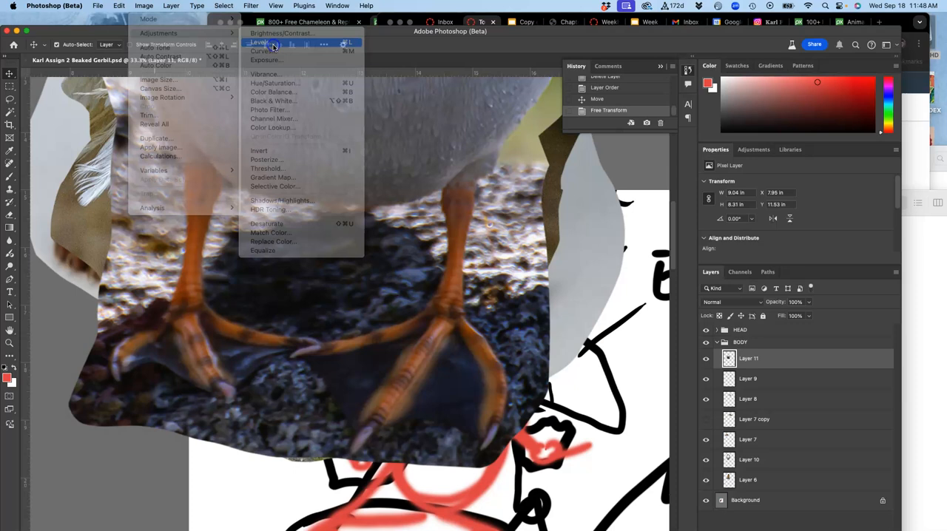
click(260, 42)
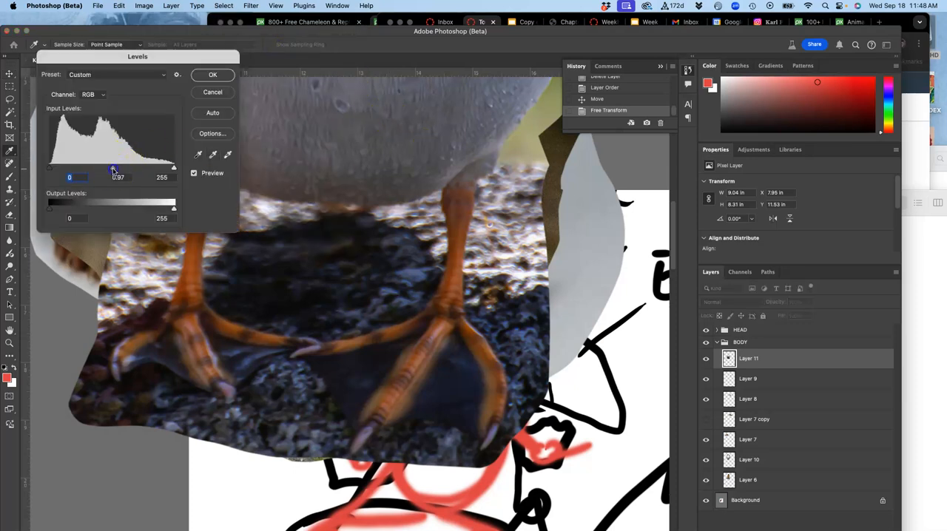
drag(113, 169, 98, 168)
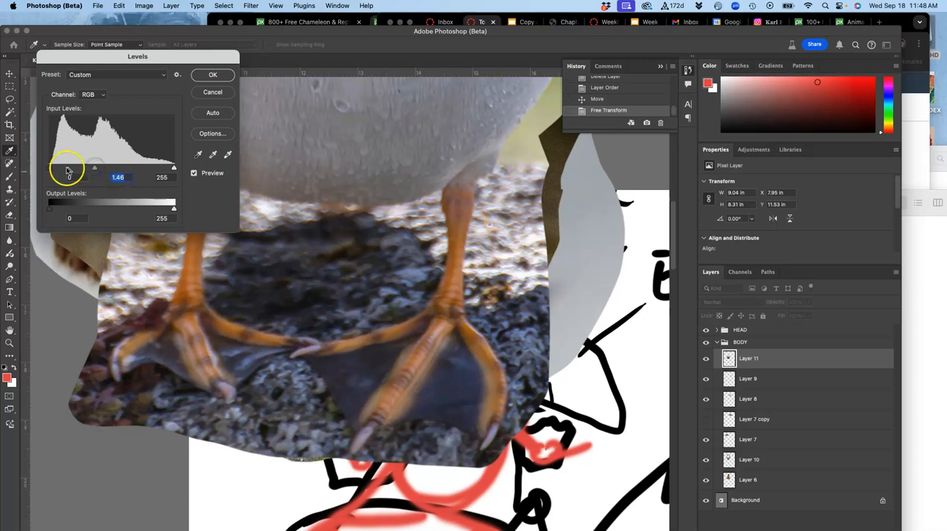
drag(50, 168, 69, 168)
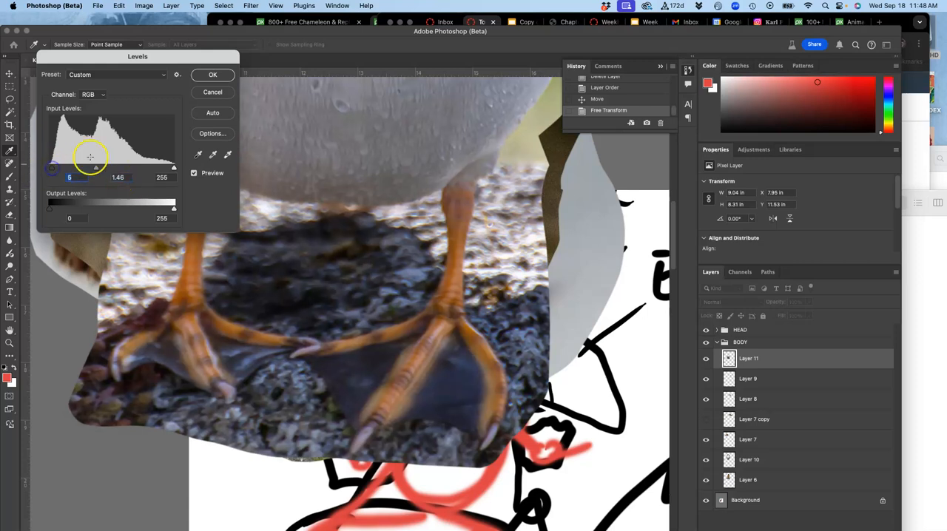
click(212, 74)
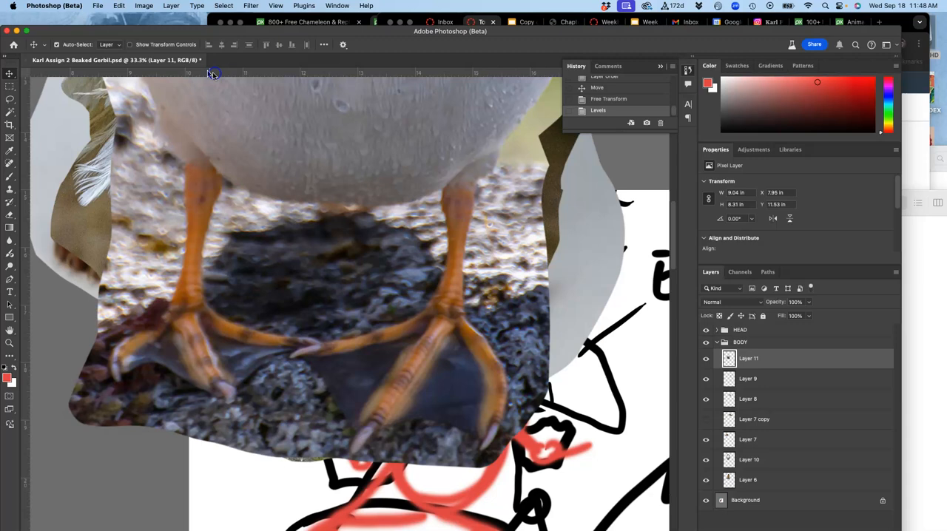
Color-balance the duck feet: midtones toward cyan, blue, magenta and yellow, highlights slightly red
click(143, 6)
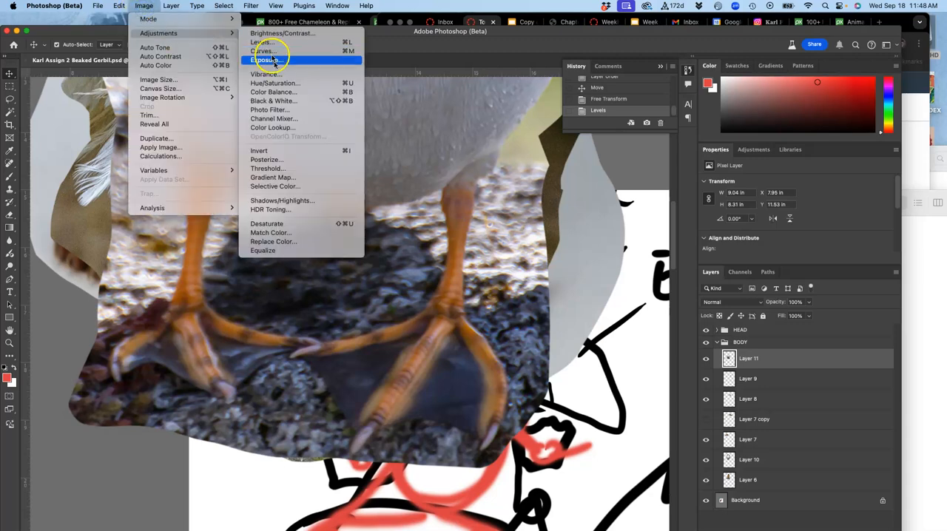
click(273, 92)
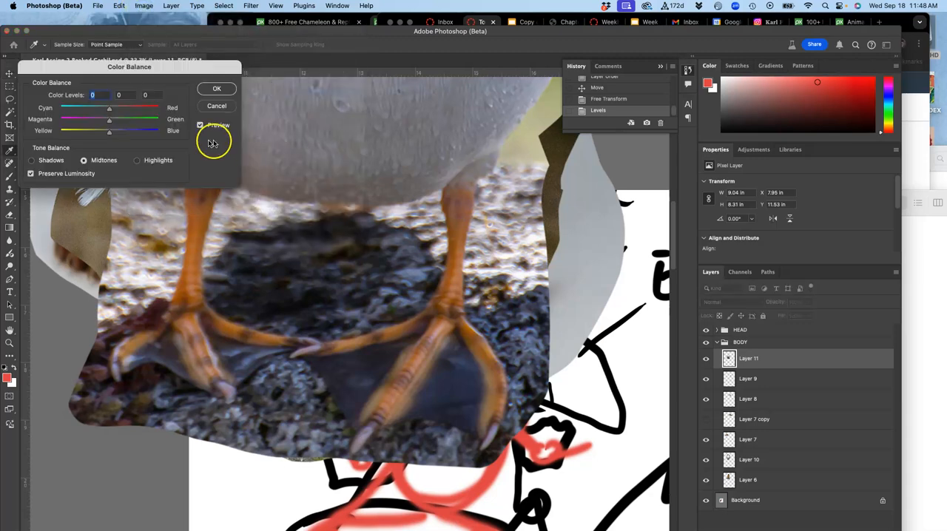
drag(109, 108, 93, 108)
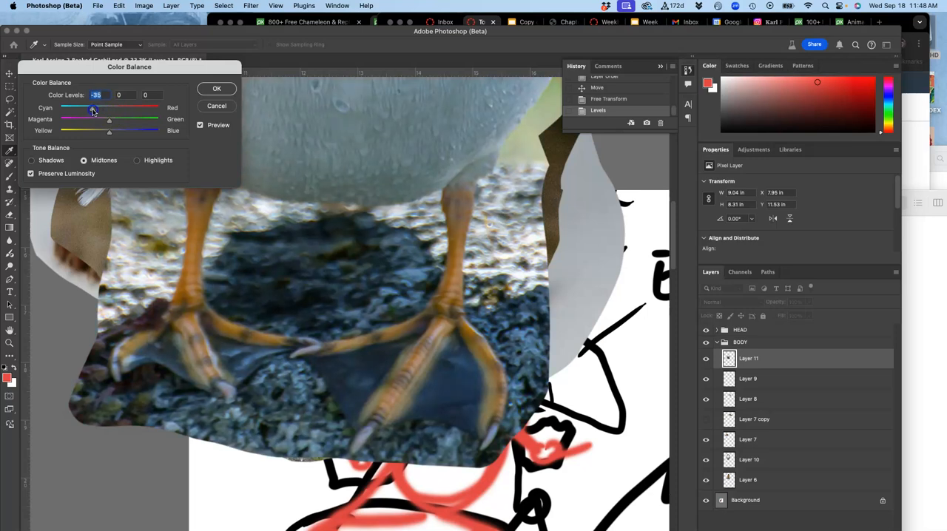
drag(110, 131, 121, 131)
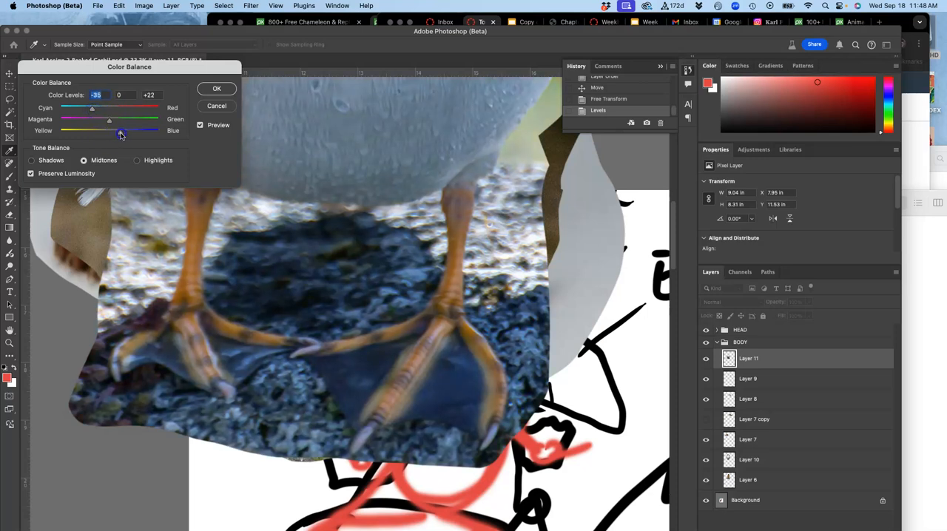
drag(121, 133, 117, 134)
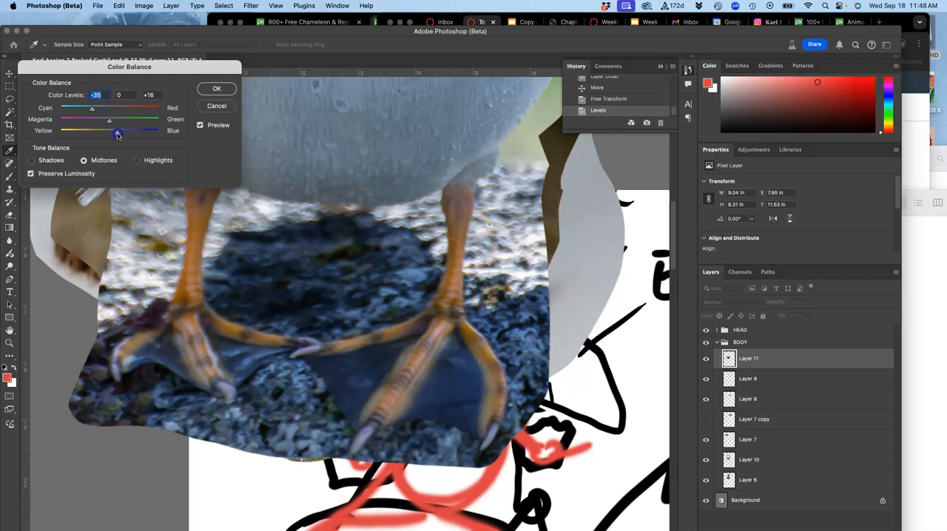
drag(118, 134, 109, 122)
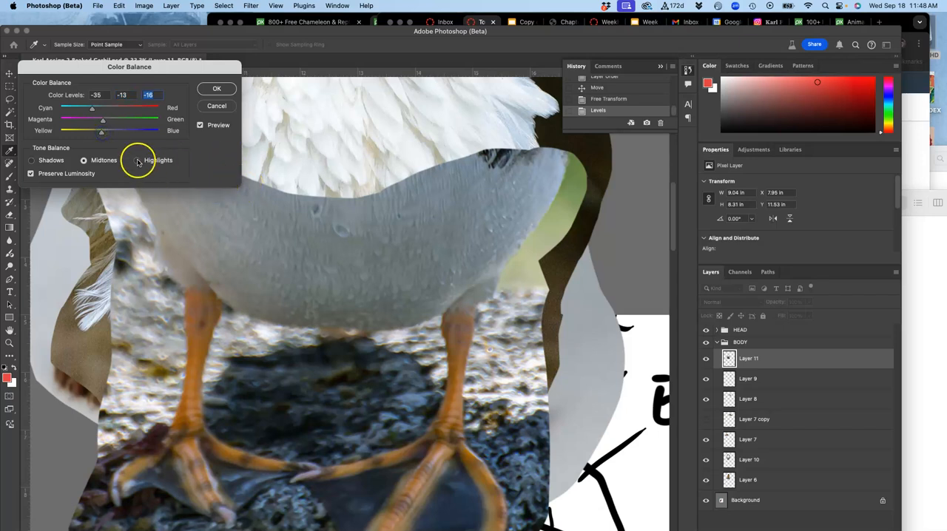
click(137, 159)
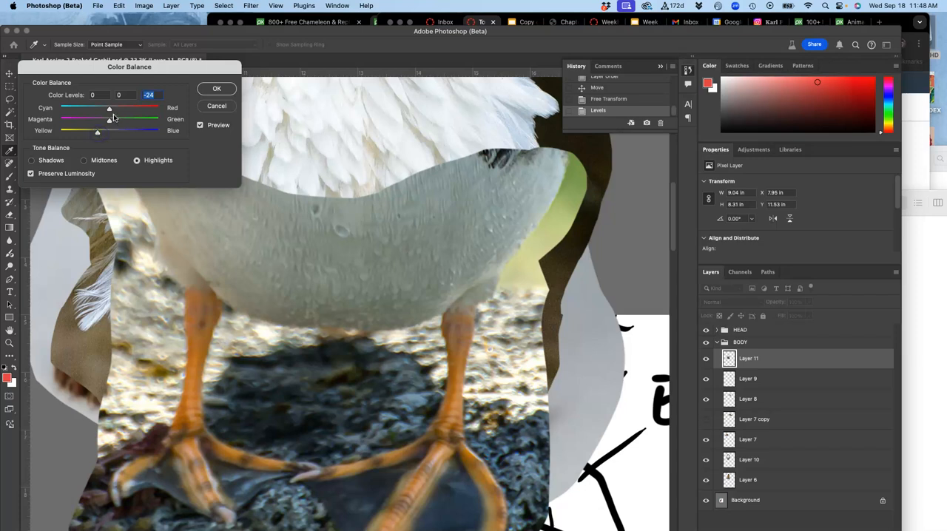
drag(109, 108, 111, 108)
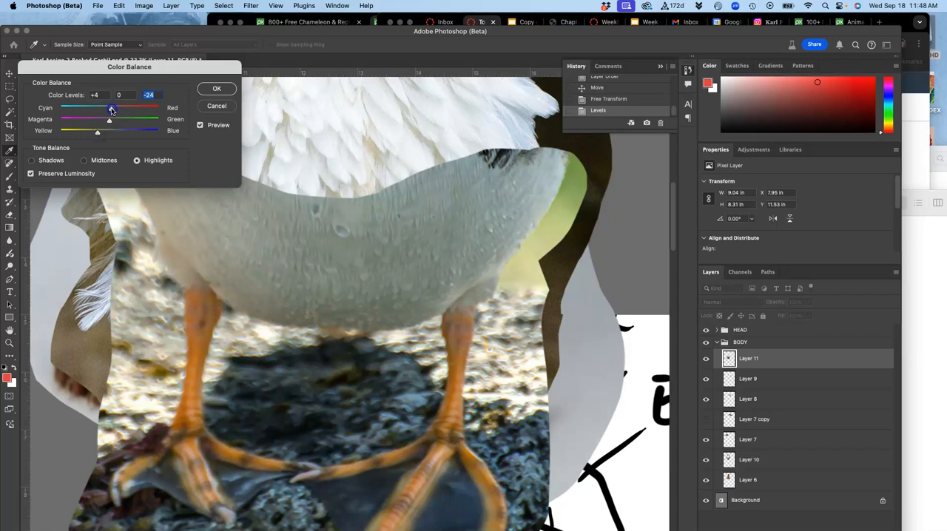
click(32, 159)
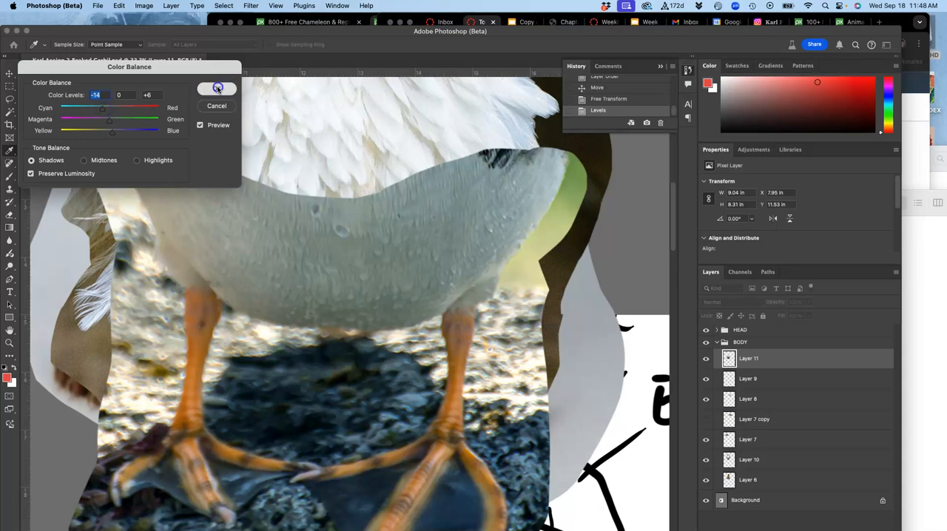
click(144, 6)
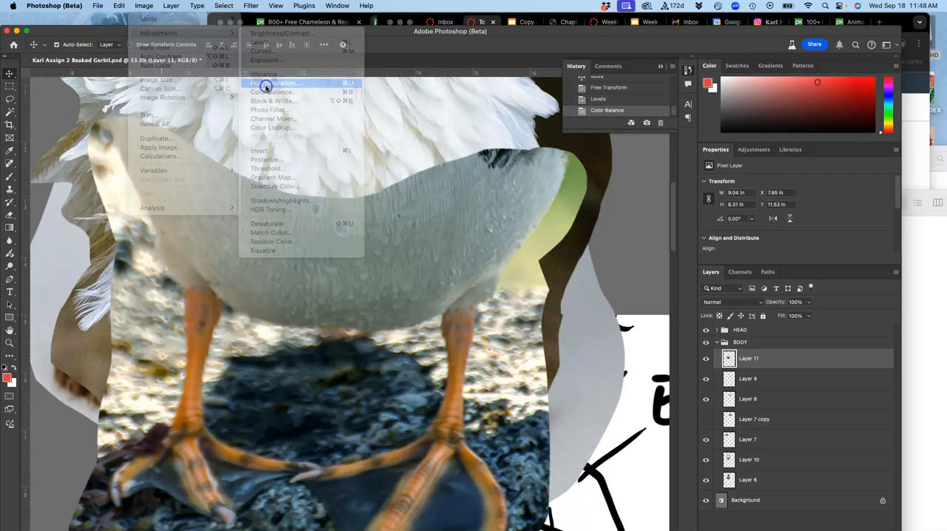
Shift the duck feet's hue to +4 with saturation left at 0
click(275, 83)
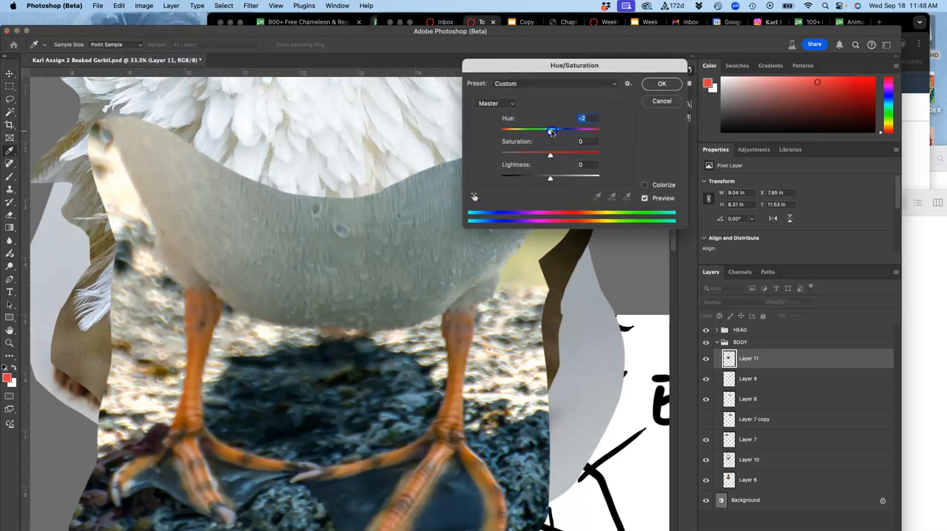
drag(549, 130, 553, 130)
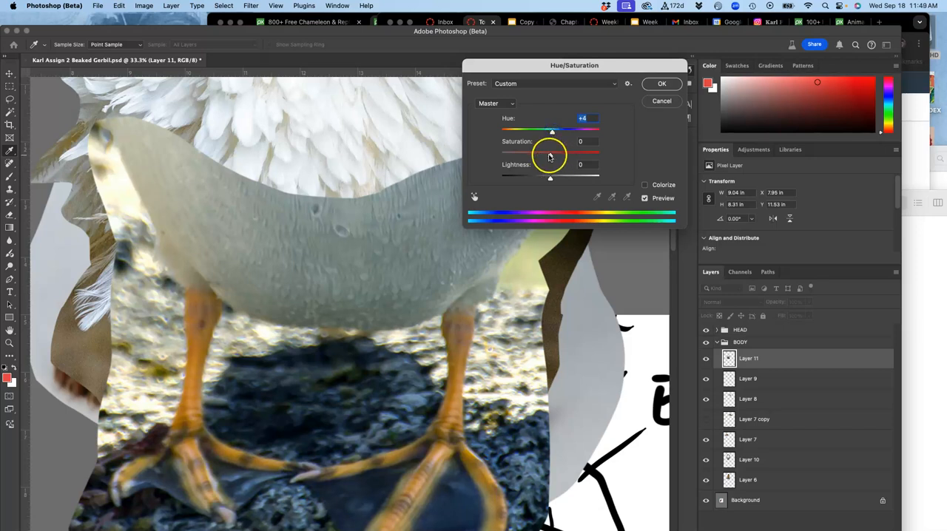
drag(550, 154, 555, 154)
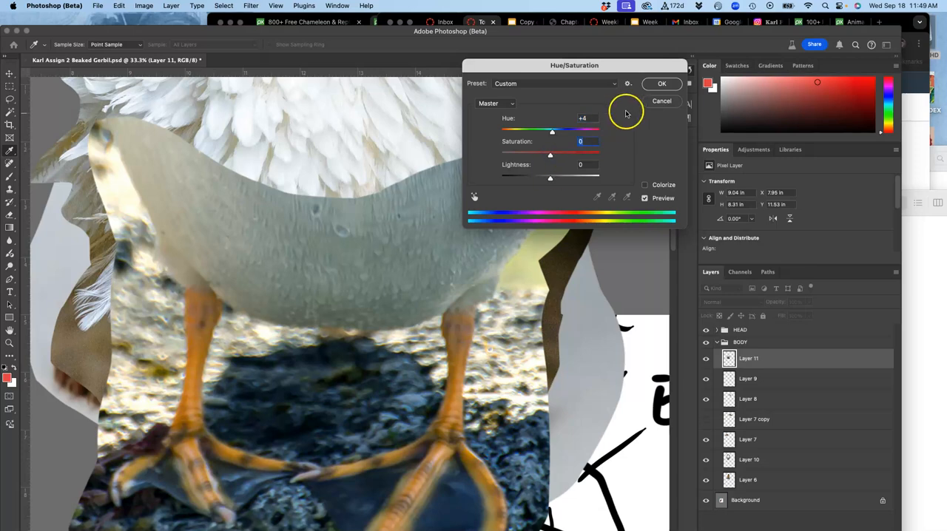
click(661, 82)
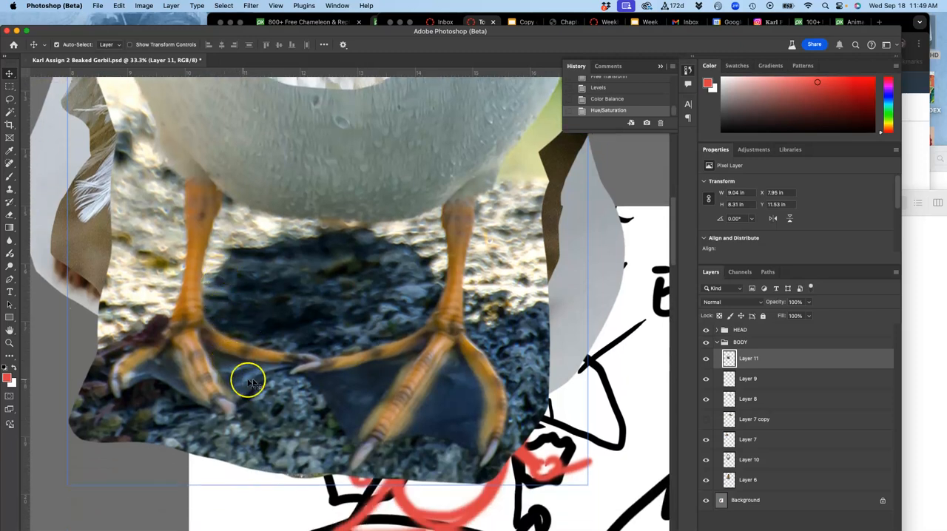
mouse_move(316, 392)
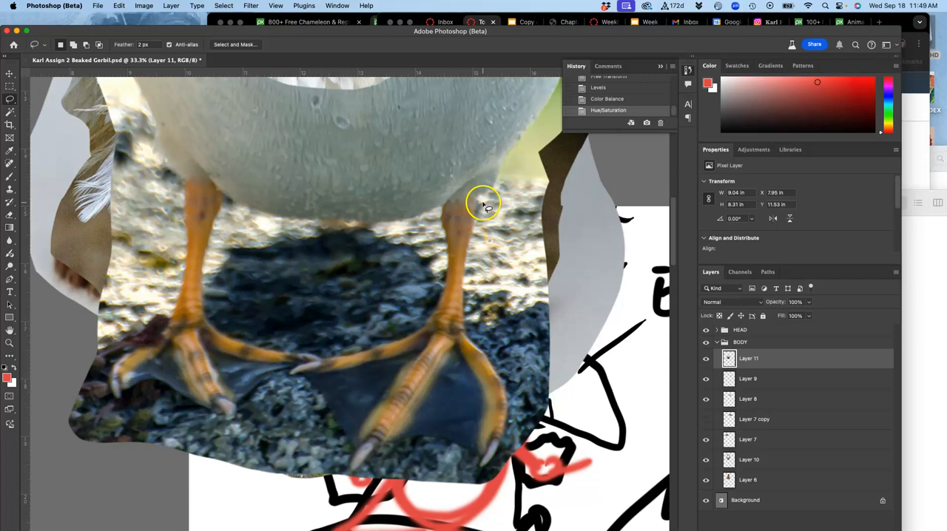
mouse_move(495, 183)
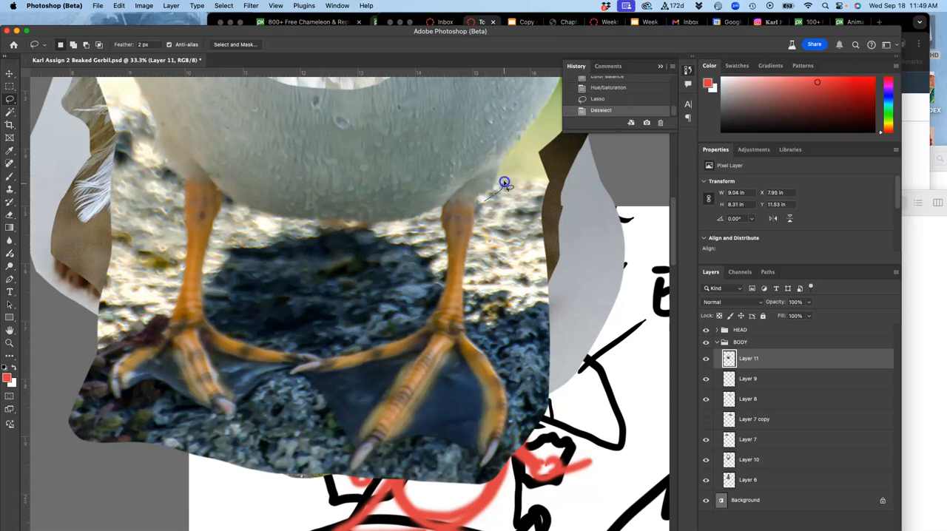
Lasso the right duck foot and leg onto Layer 12, toggling Layer 11 to check
drag(506, 182, 398, 320)
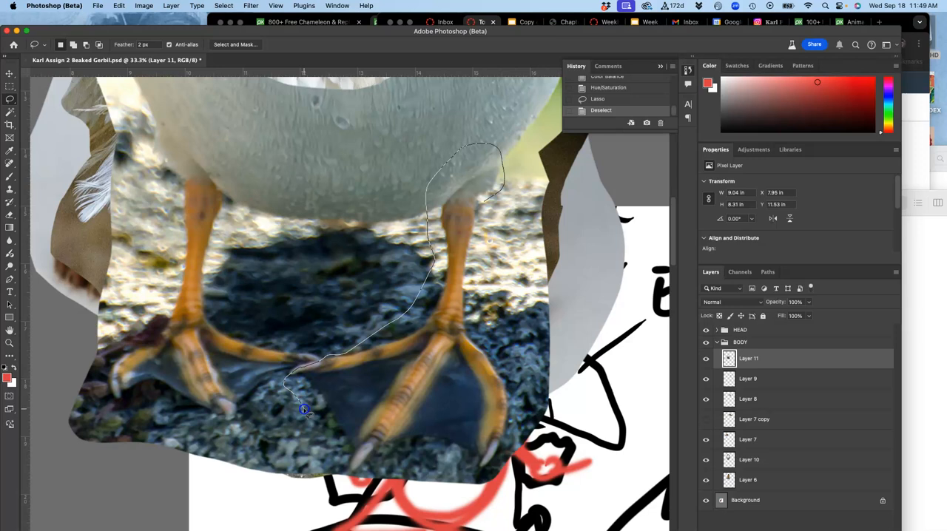
drag(304, 410, 466, 481)
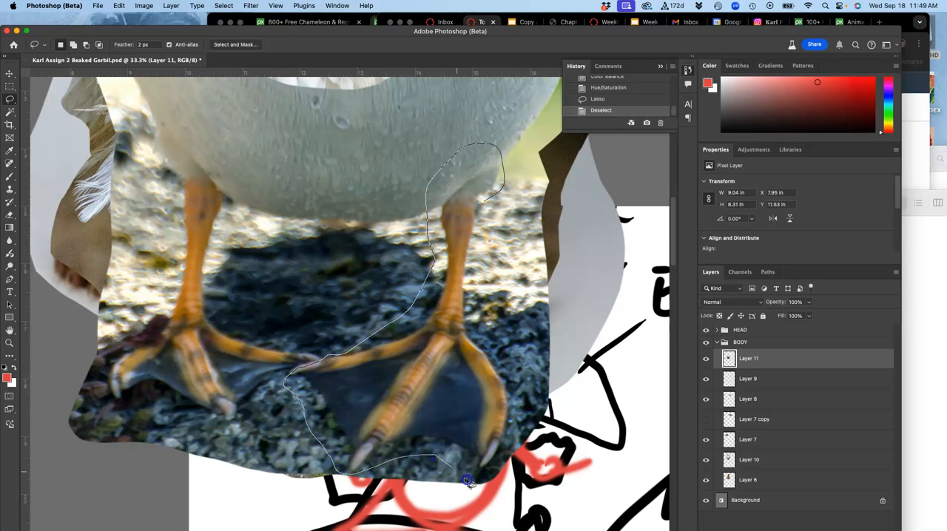
drag(466, 481, 489, 309)
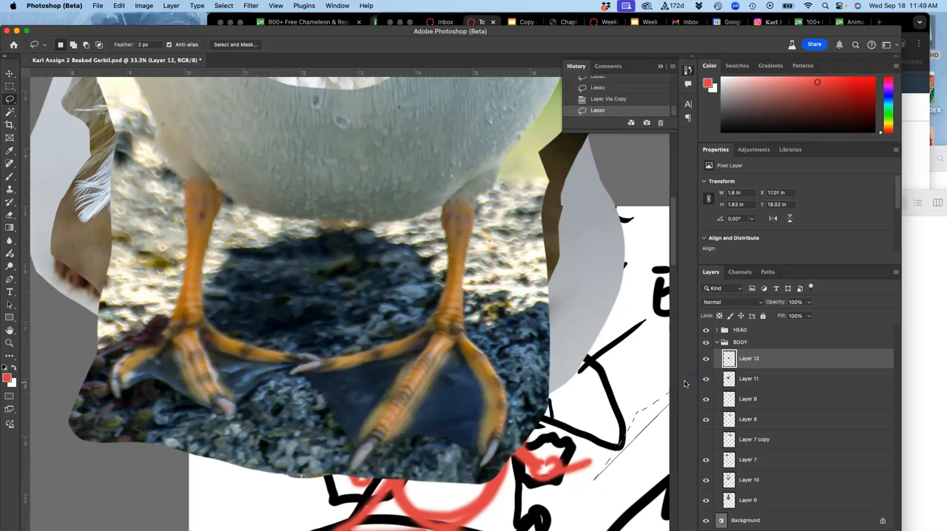
click(706, 379)
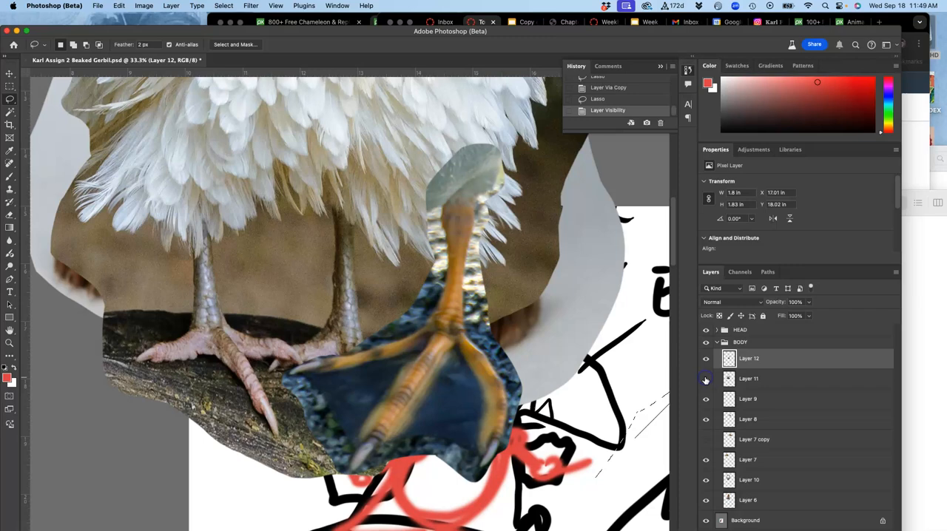
click(706, 378)
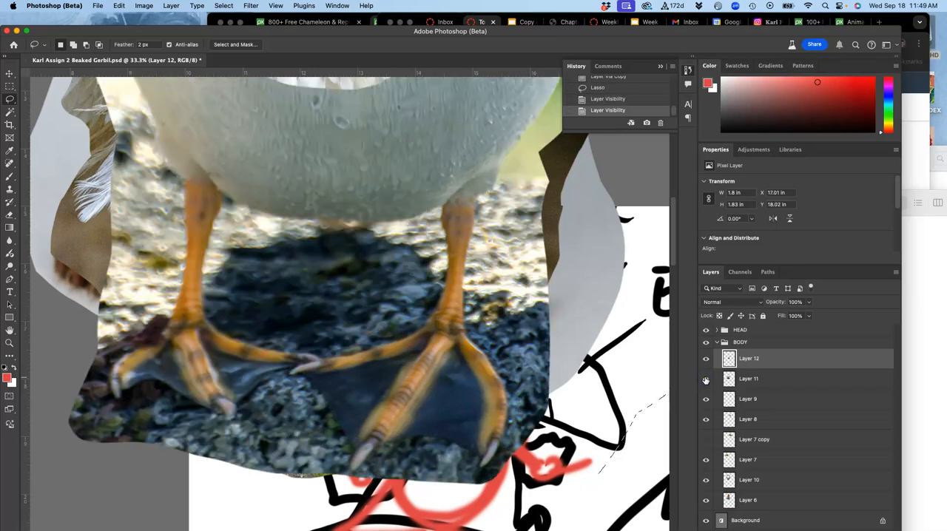
click(748, 378)
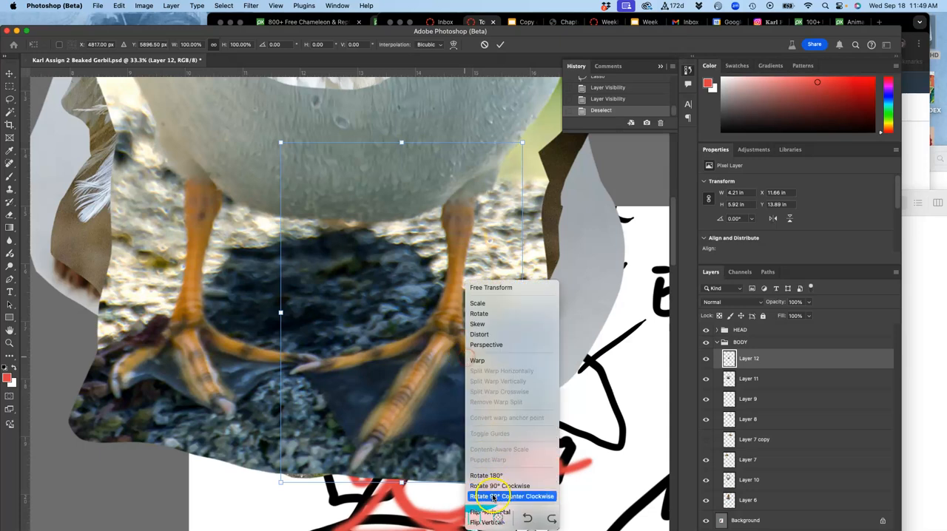
Flip the copied foot horizontally and rotate it outward to the right
click(488, 512)
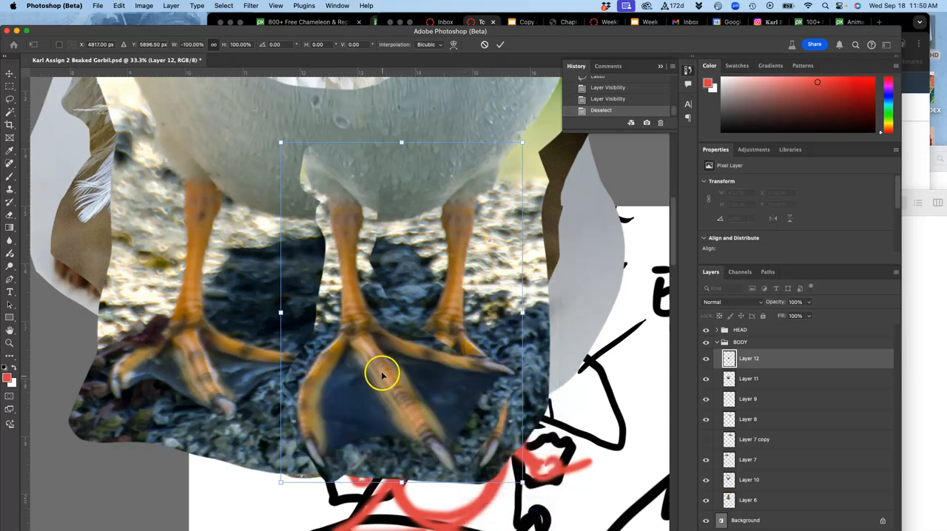
drag(384, 376, 435, 357)
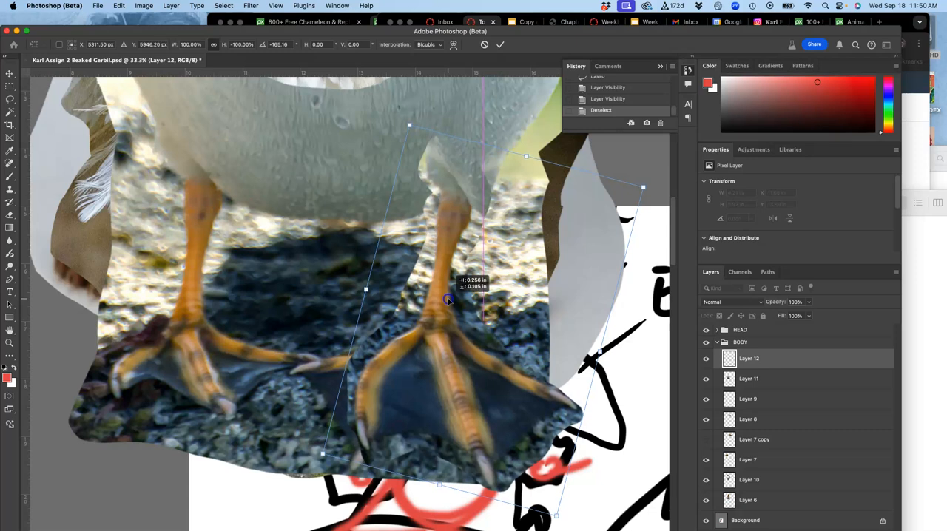
right_click(448, 300)
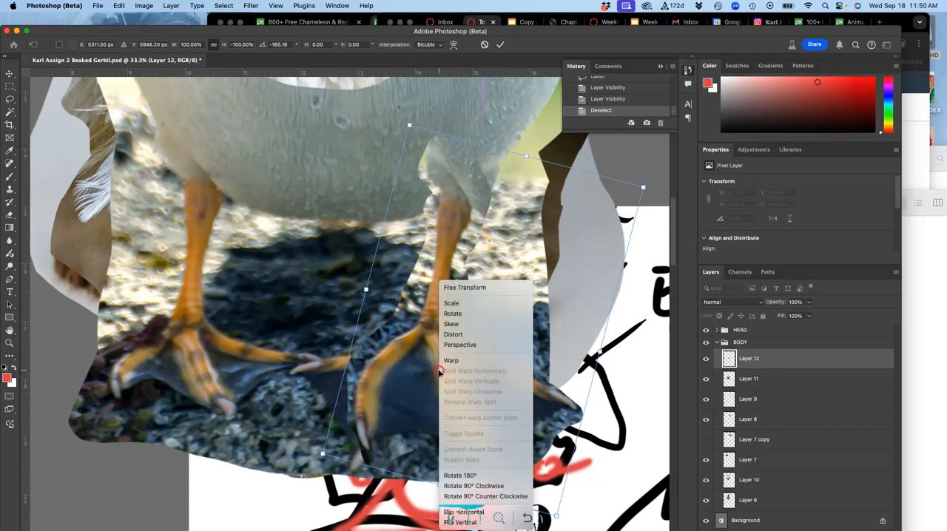
click(451, 360)
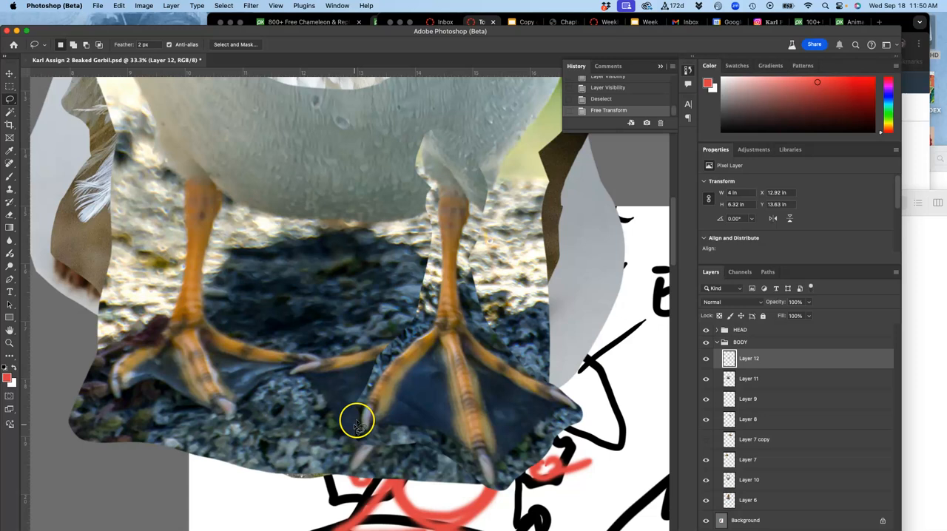
mouse_move(414, 320)
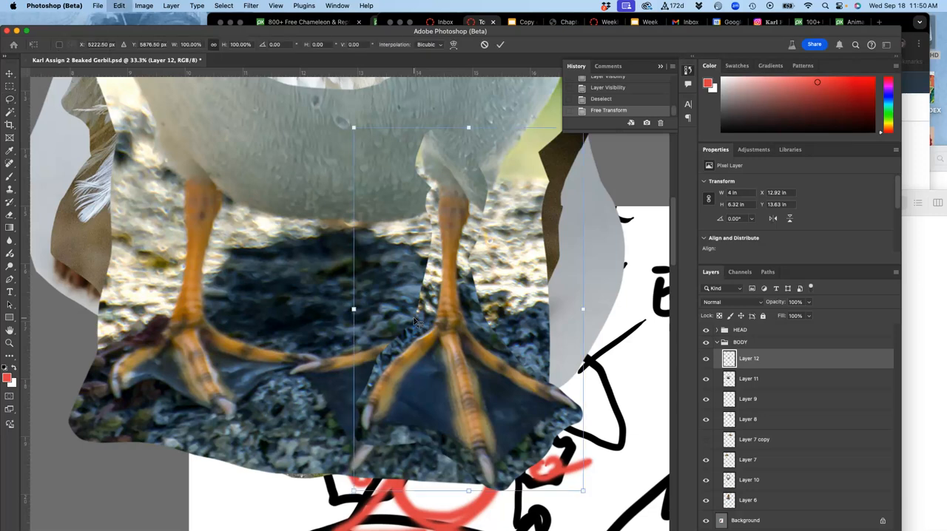
right_click(414, 322)
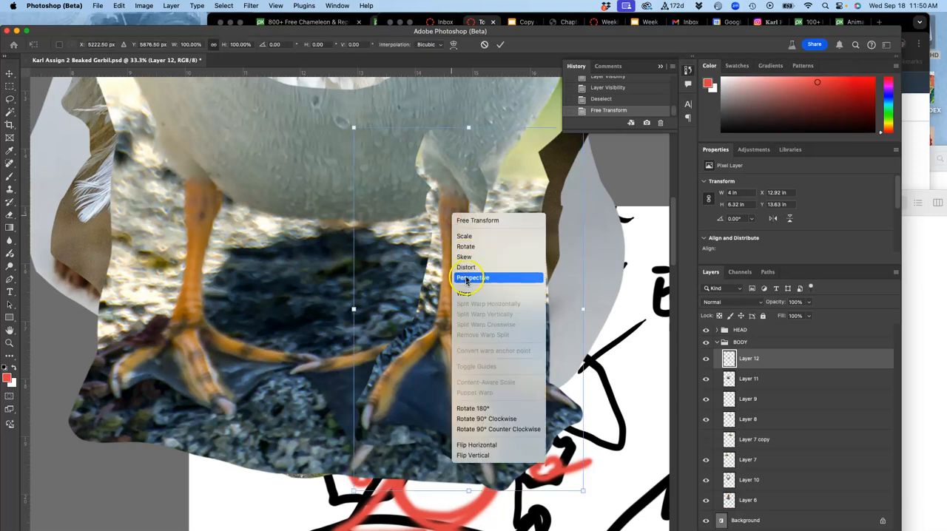